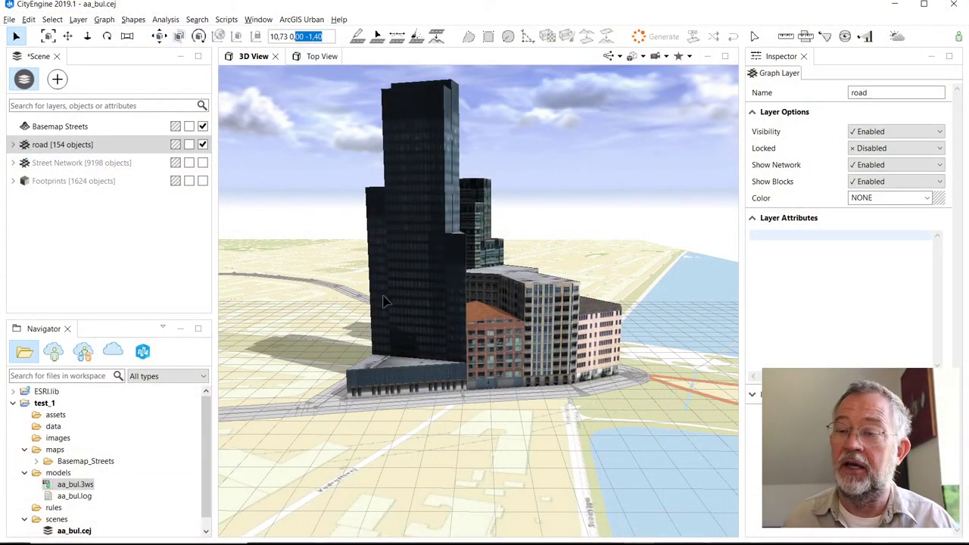
{"action": "mouse_move", "coordinate": [436, 324]}
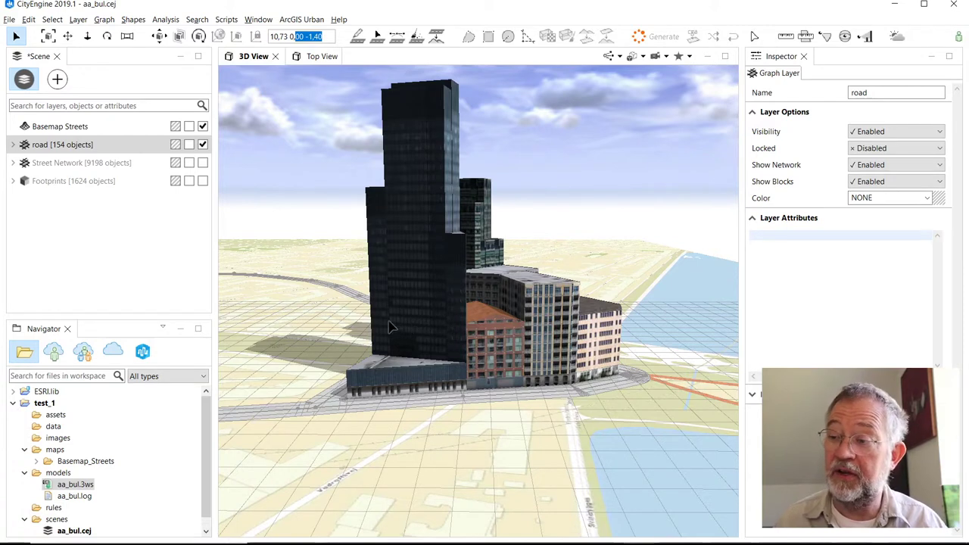
{"action": "mouse_move", "coordinate": [391, 424]}
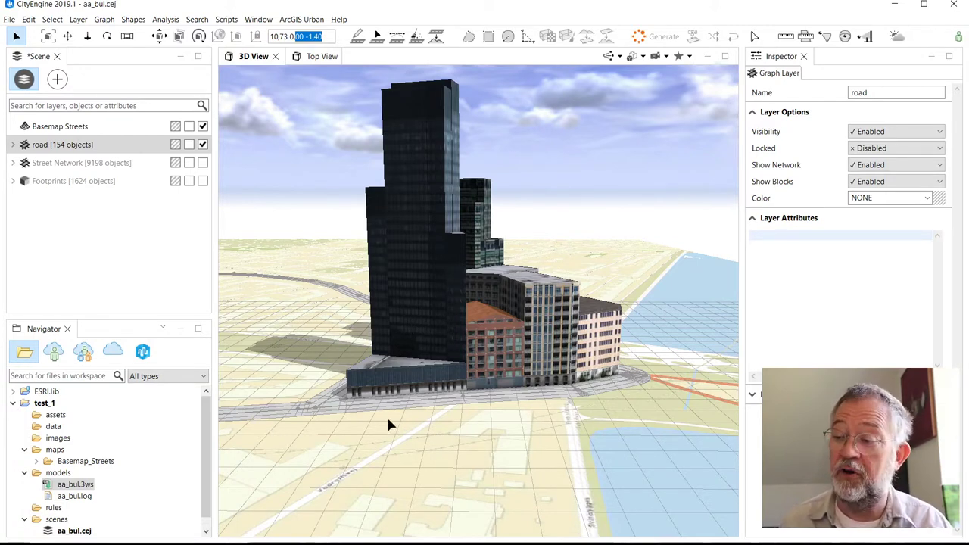
{"action": "mouse_move", "coordinate": [442, 388]}
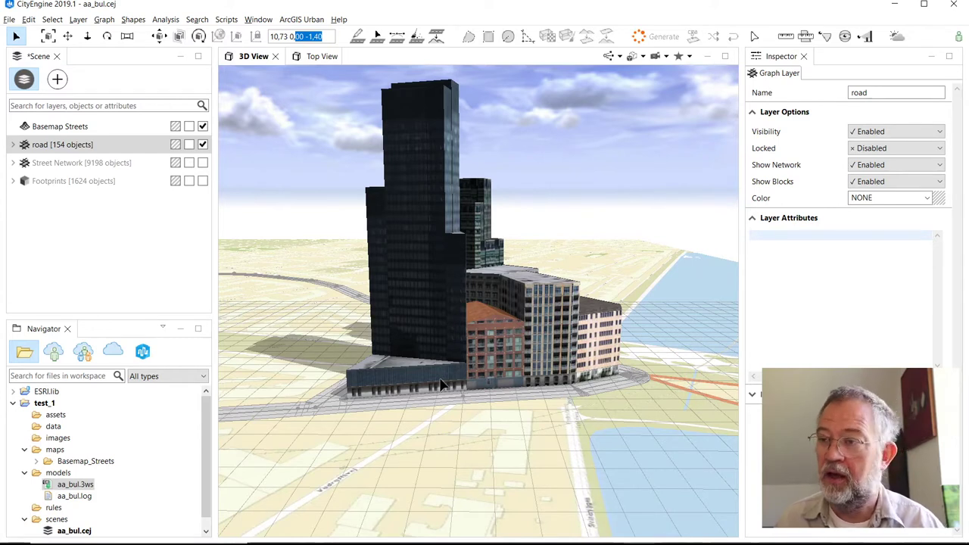
{"action": "mouse_move", "coordinate": [475, 276]}
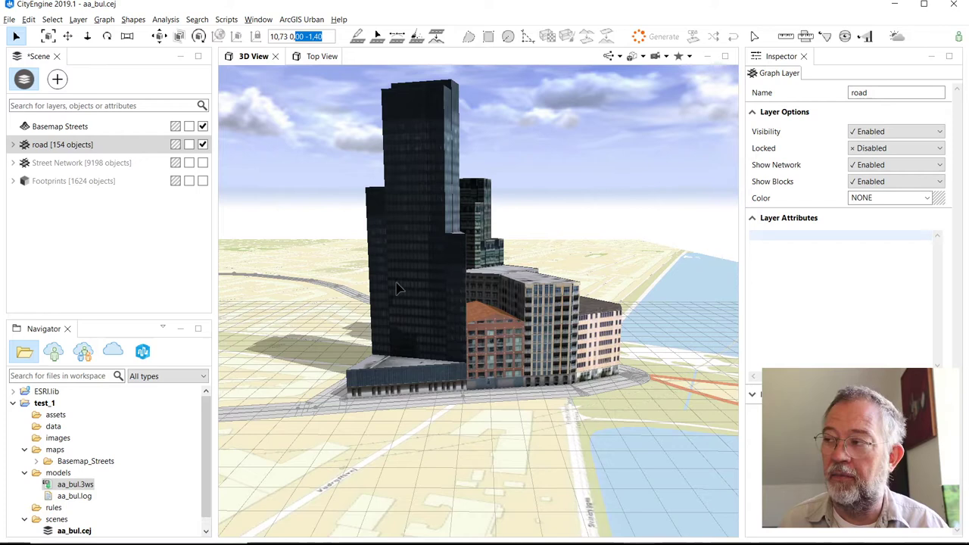
{"action": "mouse_move", "coordinate": [244, 233]}
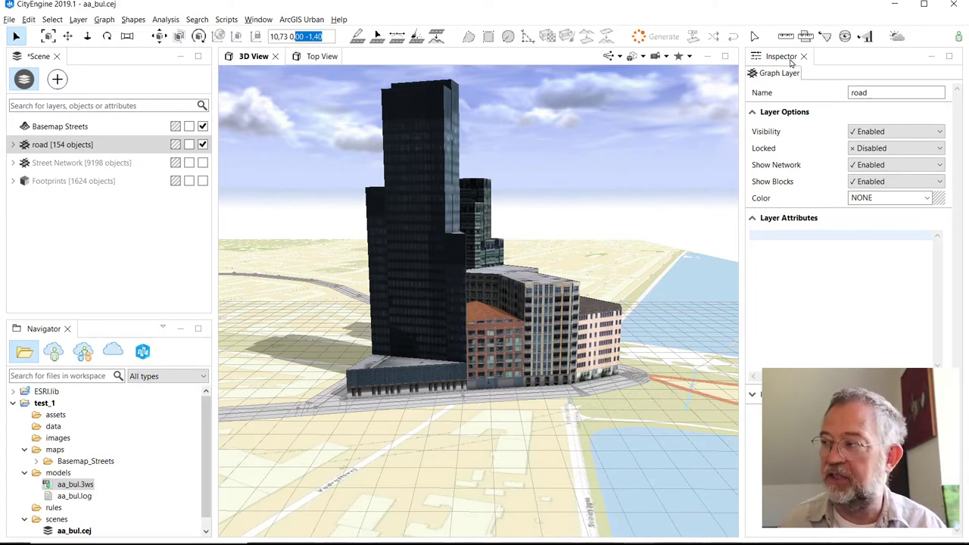
Step: Select the tall glass tower shape and expand the road layer to list its shapes
{"action": "right_click", "coordinate": [784, 56]}
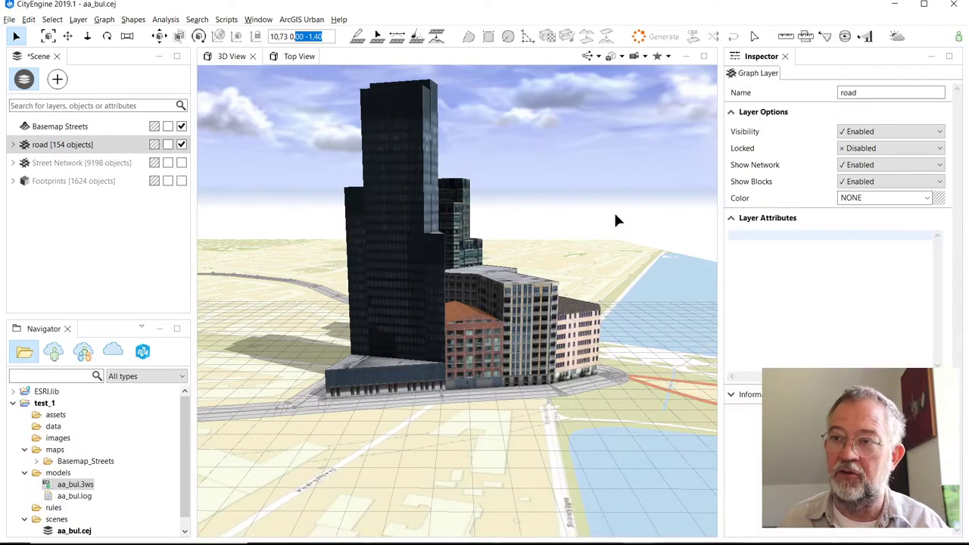
{"action": "mouse_move", "coordinate": [515, 306]}
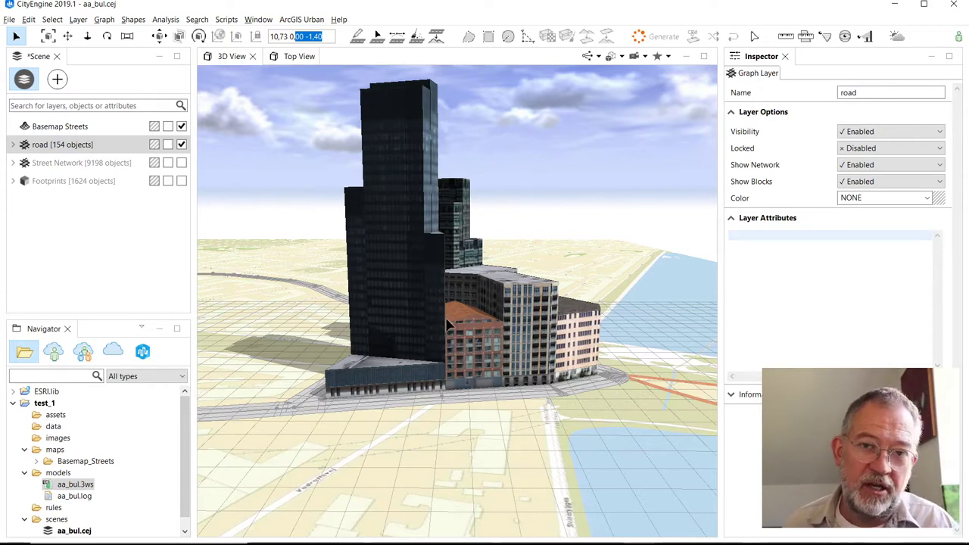
{"action": "mouse_move", "coordinate": [386, 144]}
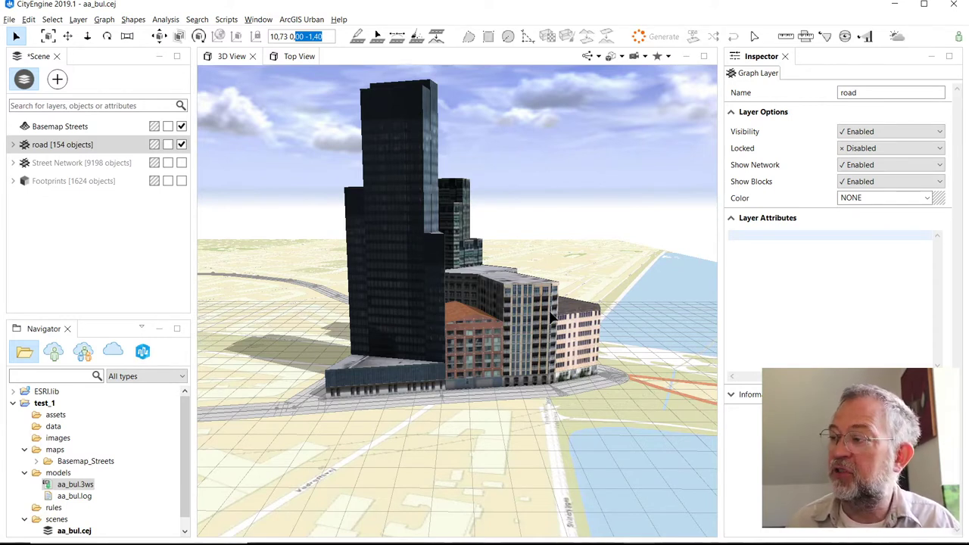
{"action": "mouse_move", "coordinate": [760, 67]}
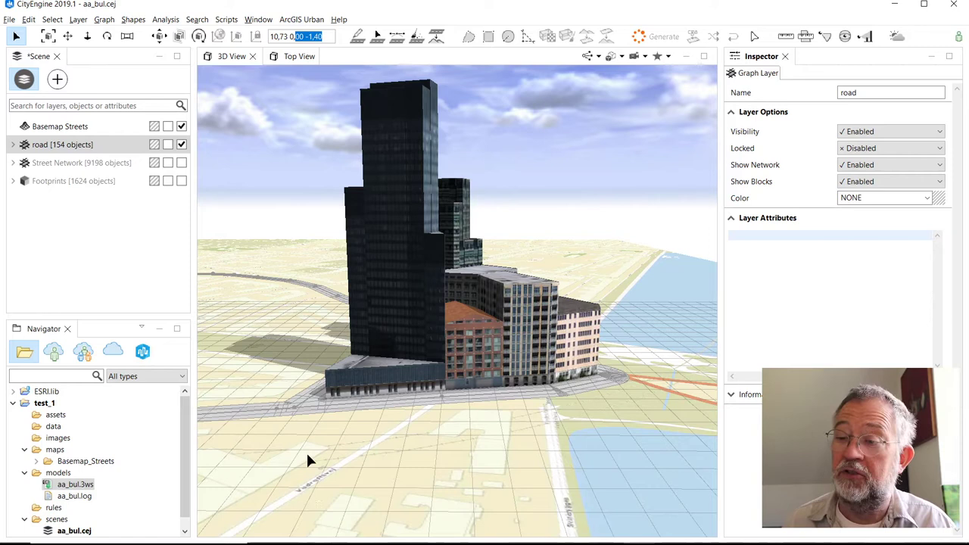
{"action": "mouse_move", "coordinate": [15, 36]}
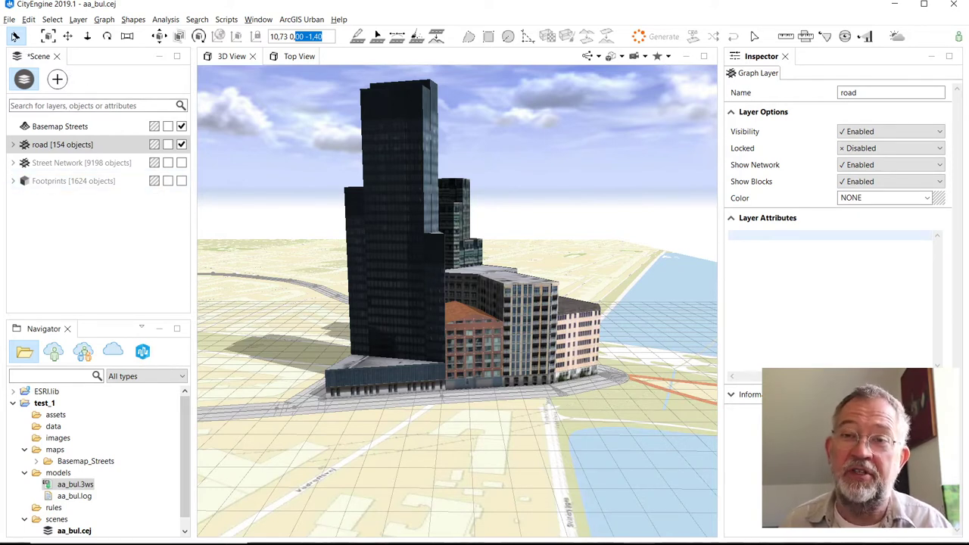
{"action": "mouse_move", "coordinate": [15, 36]}
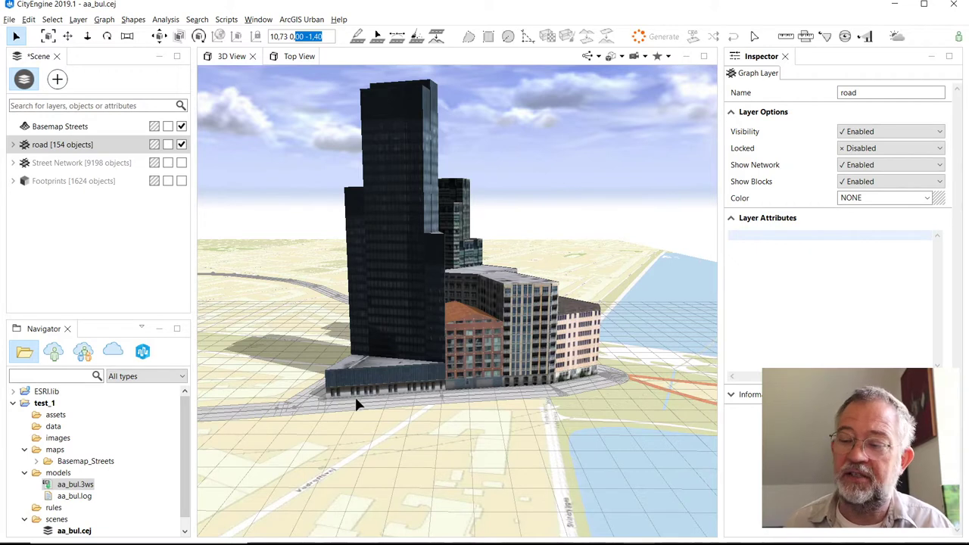
{"action": "mouse_move", "coordinate": [376, 390]}
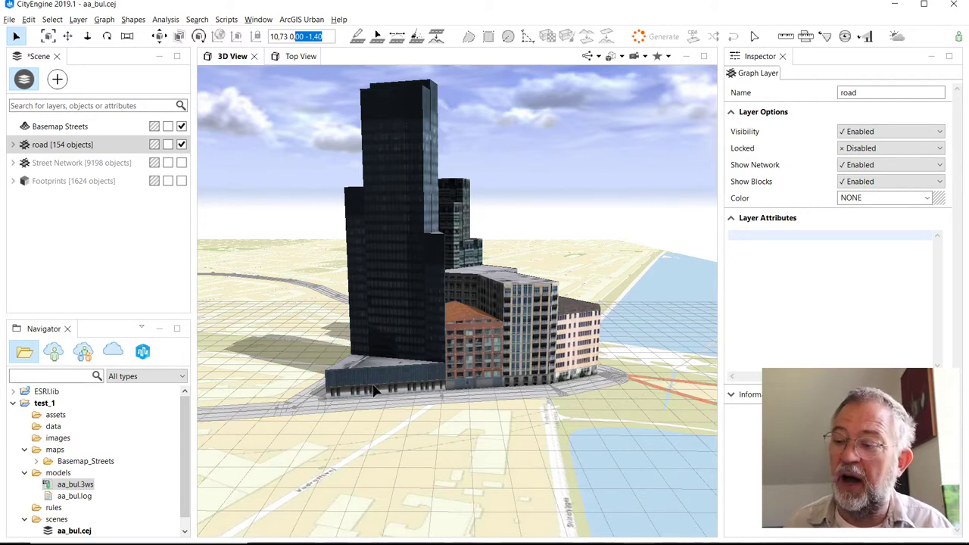
{"action": "left_click", "coordinate": [371, 348]}
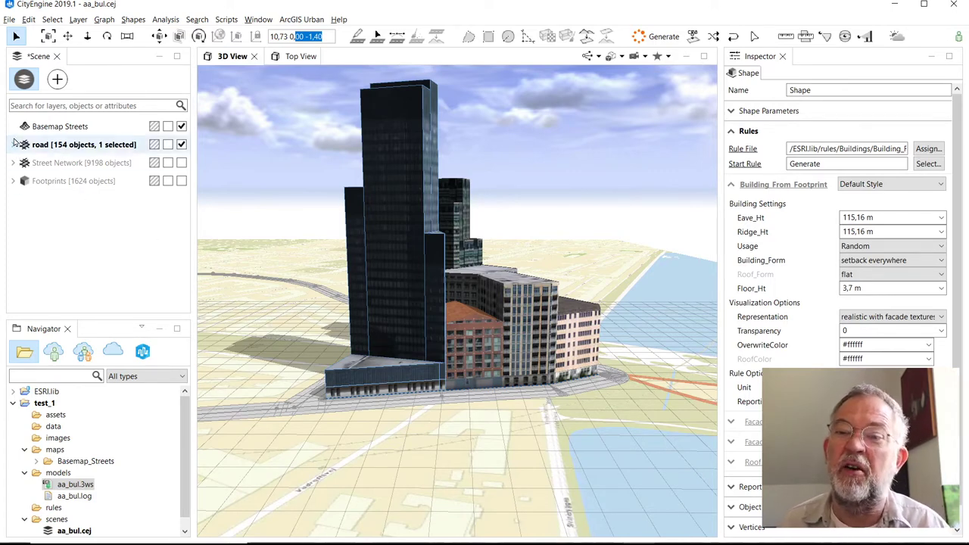
{"action": "left_click", "coordinate": [13, 145]}
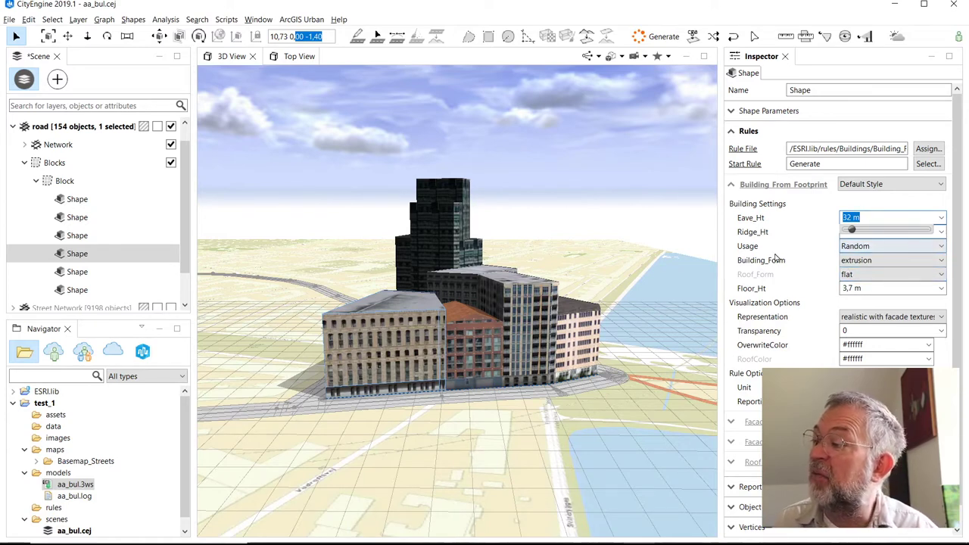
Step: Try Educational usage for the building while keeping its form as plain extrusion
{"action": "left_click", "coordinate": [892, 246]}
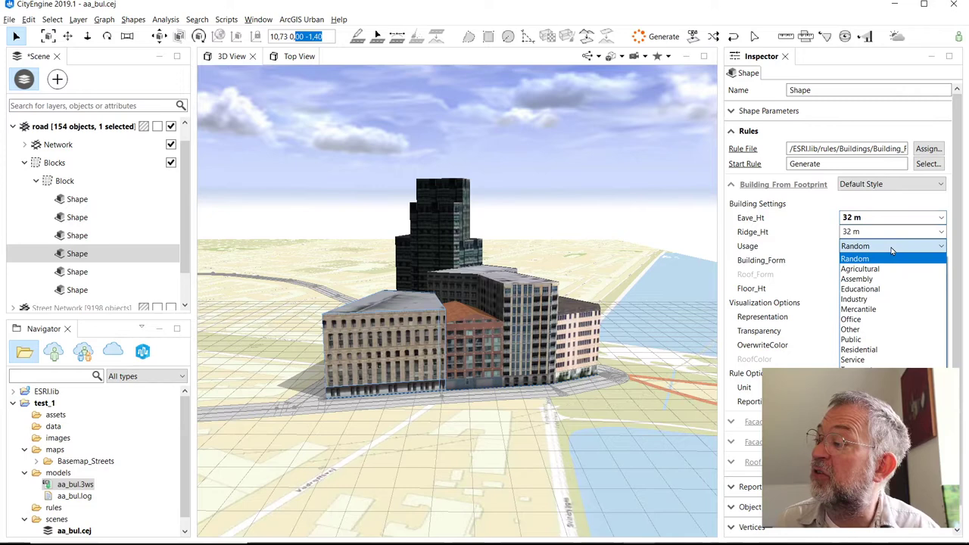
{"action": "mouse_move", "coordinate": [860, 348]}
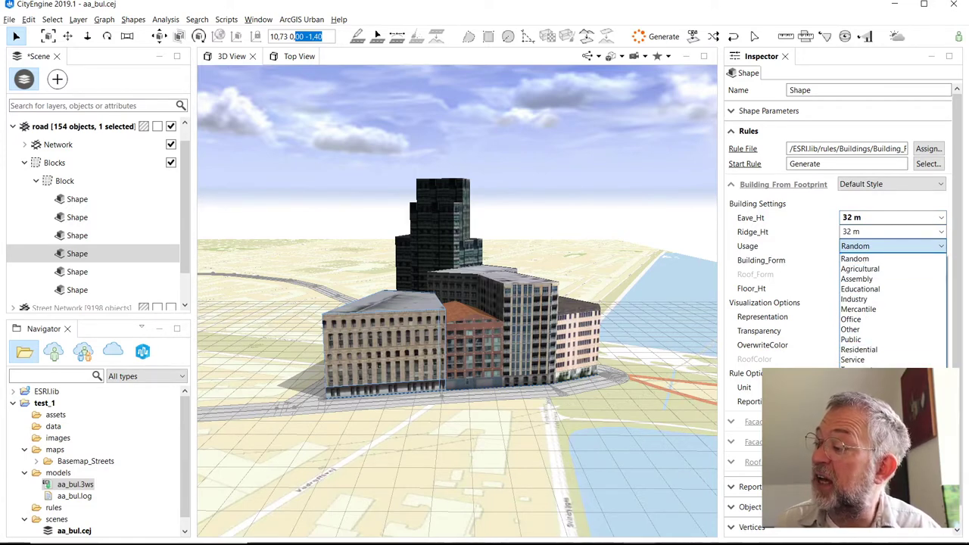
{"action": "mouse_move", "coordinate": [859, 309]}
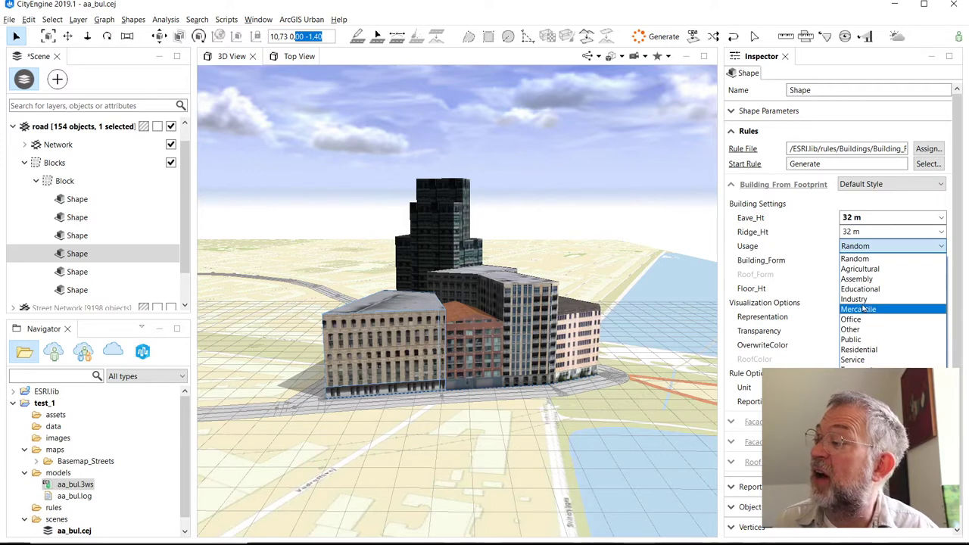
{"action": "mouse_move", "coordinate": [860, 269]}
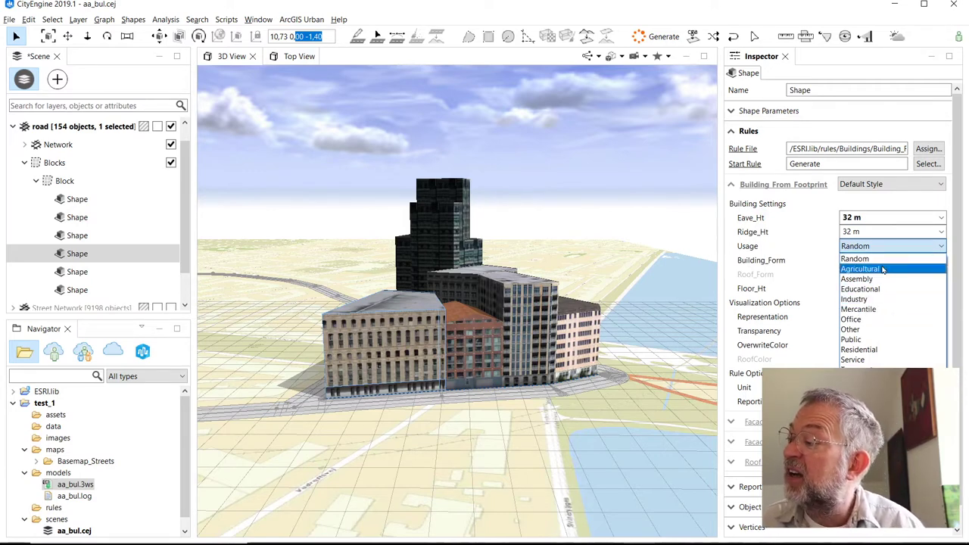
{"action": "left_click", "coordinate": [860, 288]}
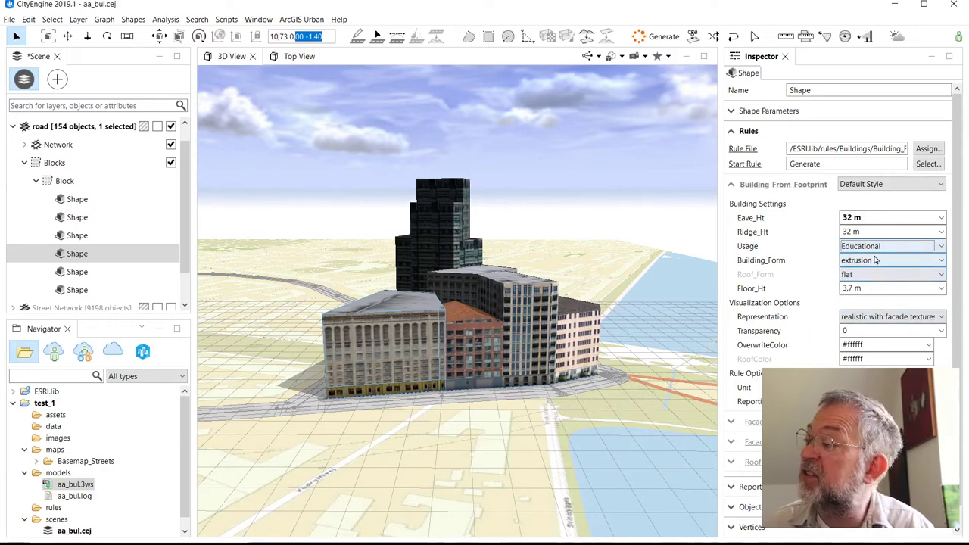
{"action": "left_click", "coordinate": [942, 261]}
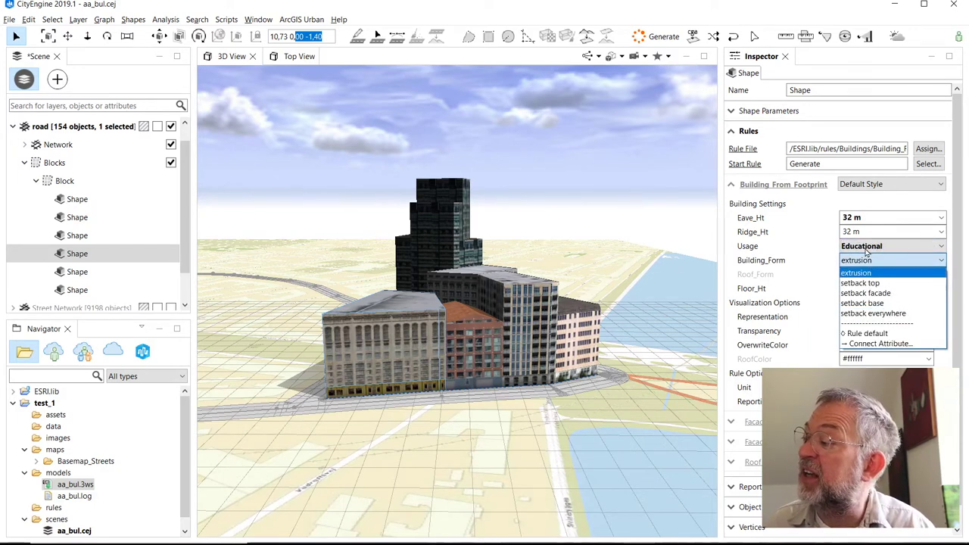
{"action": "left_click", "coordinate": [893, 245]}
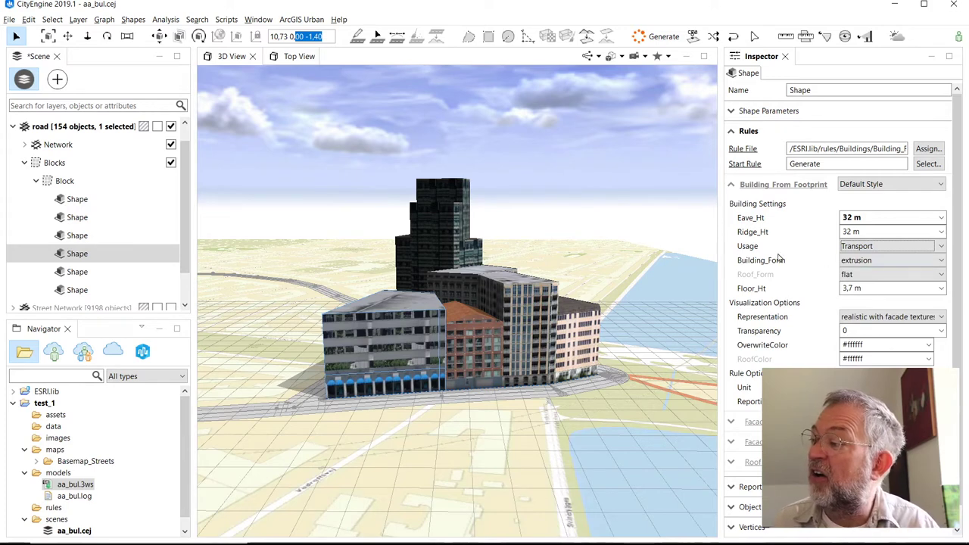
{"action": "mouse_move", "coordinate": [734, 309]}
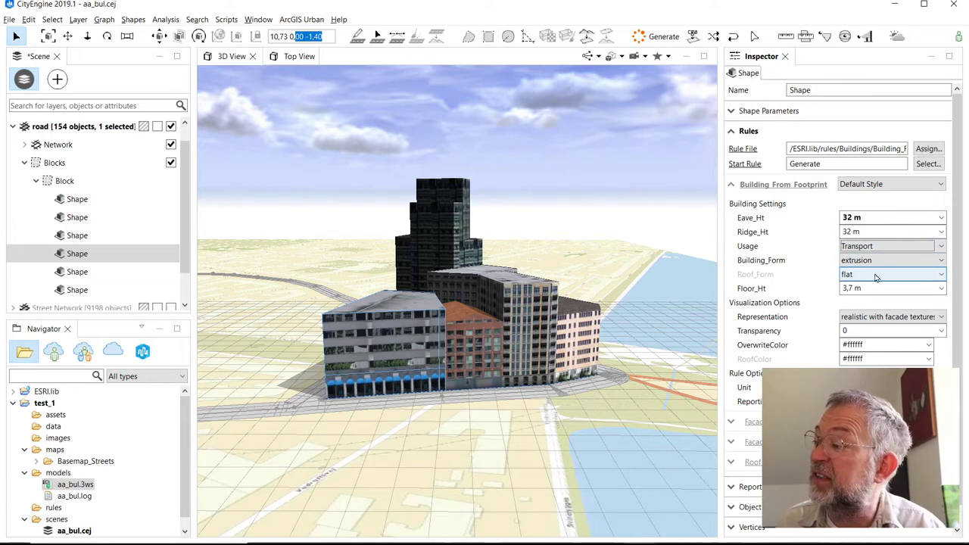
Step: Set Roof_Form to hip, then switch it to a gambrel roof
{"action": "left_click", "coordinate": [892, 274]}
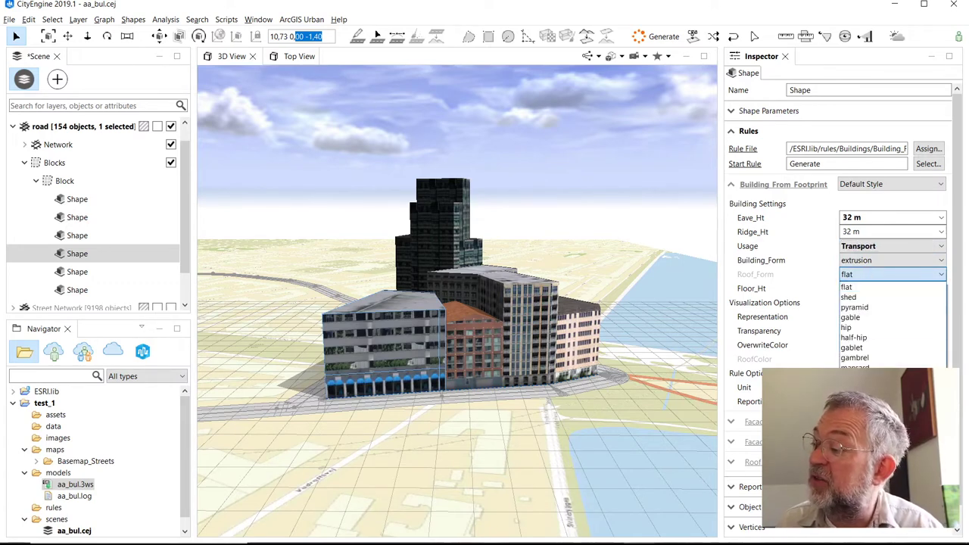
{"action": "mouse_move", "coordinate": [854, 358]}
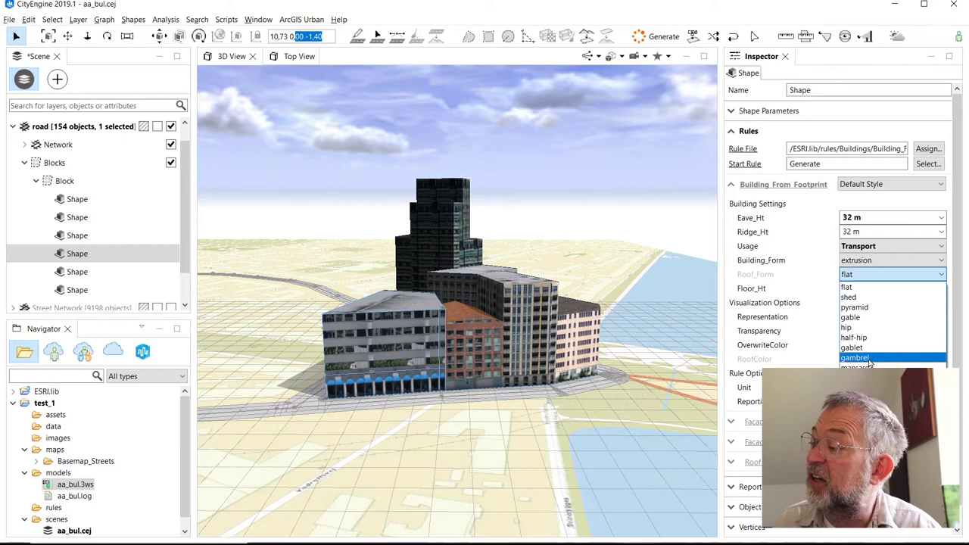
{"action": "left_click", "coordinate": [847, 327]}
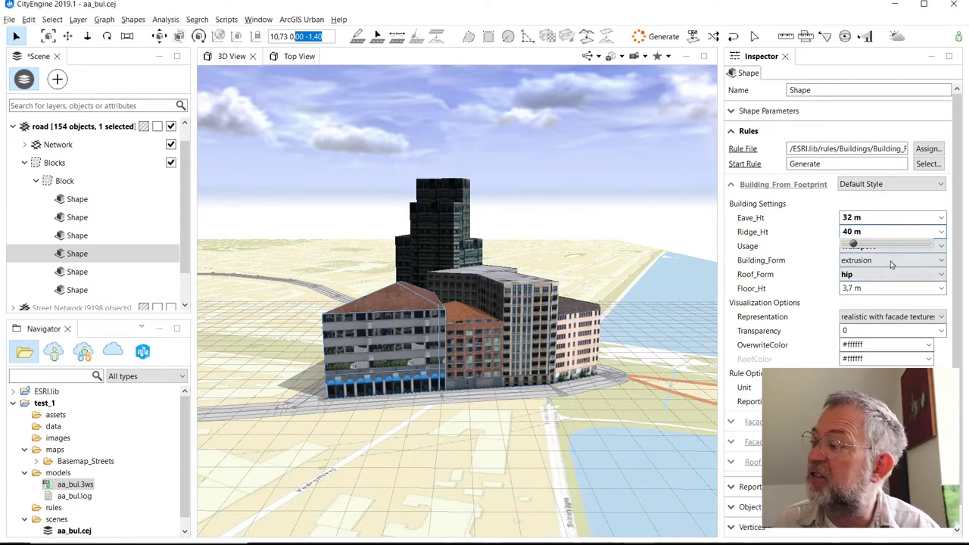
{"action": "left_click", "coordinate": [894, 274]}
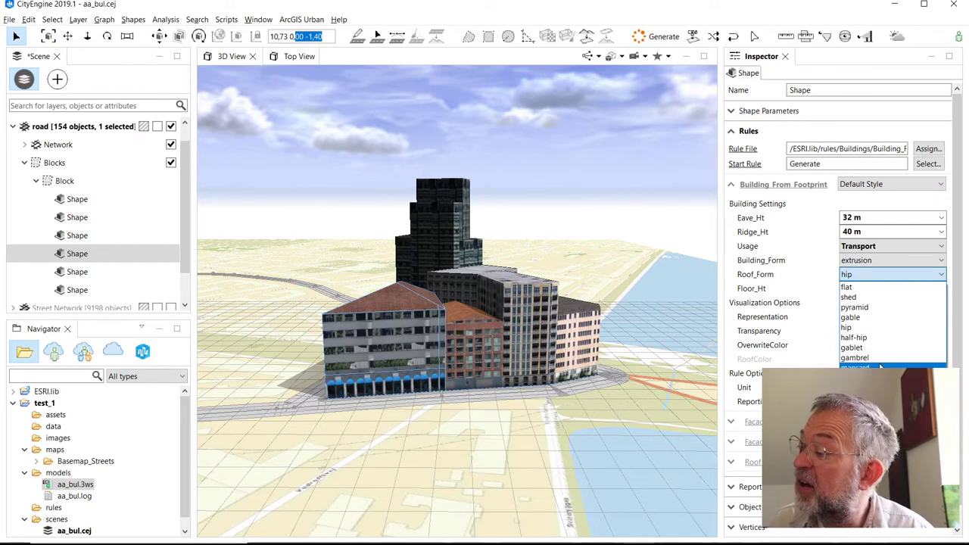
{"action": "left_click", "coordinate": [854, 357]}
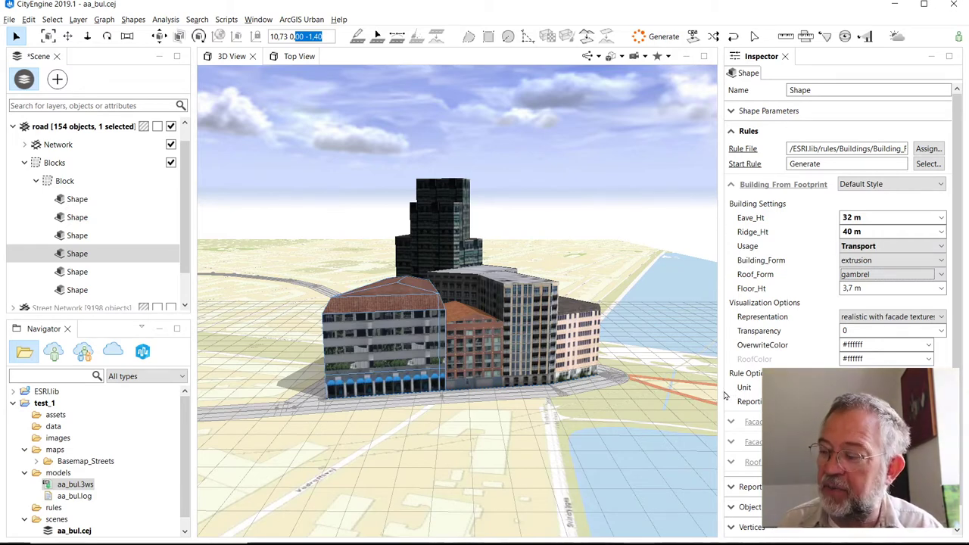
{"action": "mouse_move", "coordinate": [648, 251]}
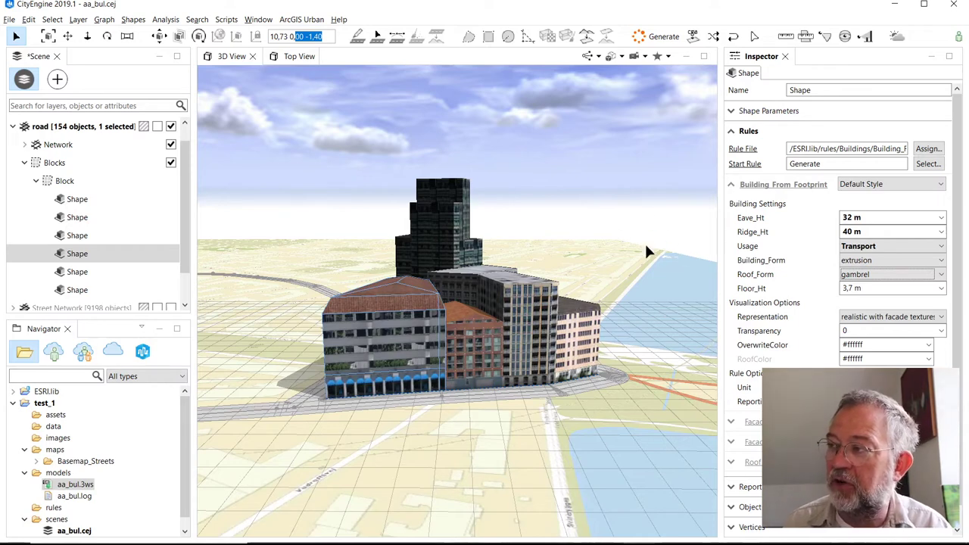
{"action": "mouse_move", "coordinate": [657, 82]}
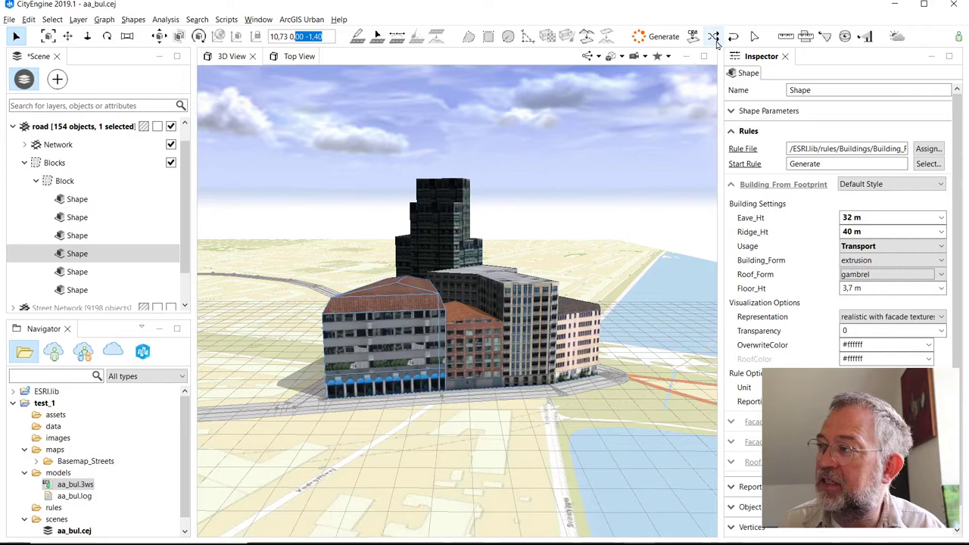
{"action": "mouse_move", "coordinate": [713, 36]}
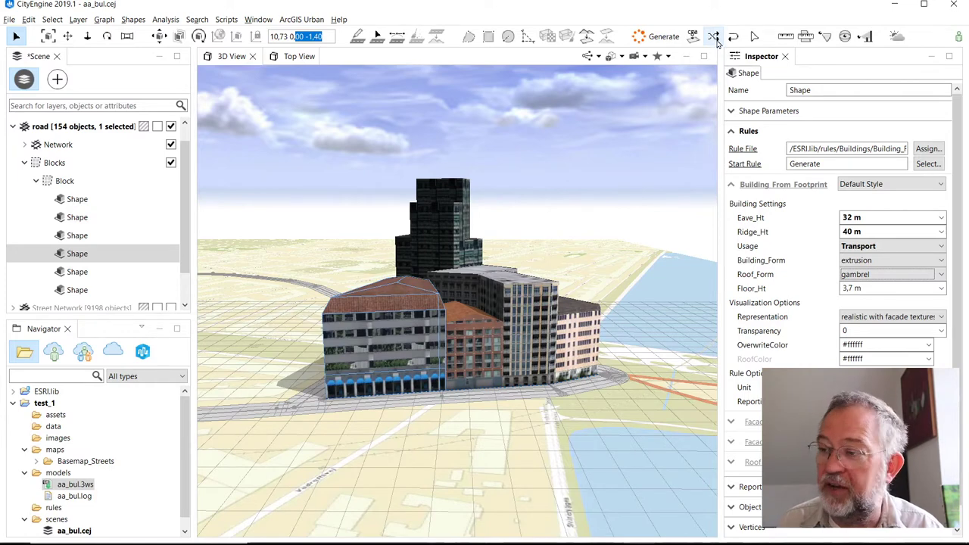
Step: Update the seed three times to cycle the building through different random facades
{"action": "left_click", "coordinate": [712, 37]}
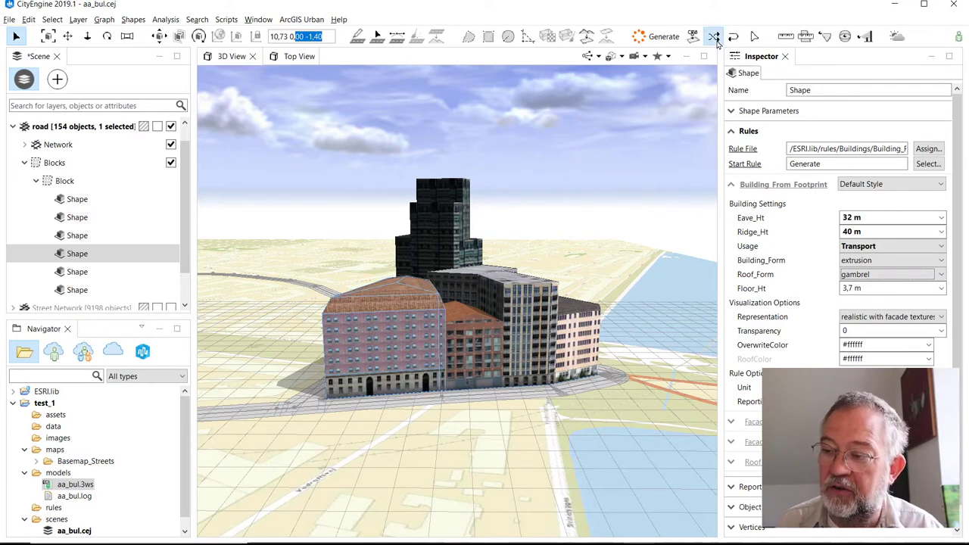
{"action": "left_click", "coordinate": [712, 37]}
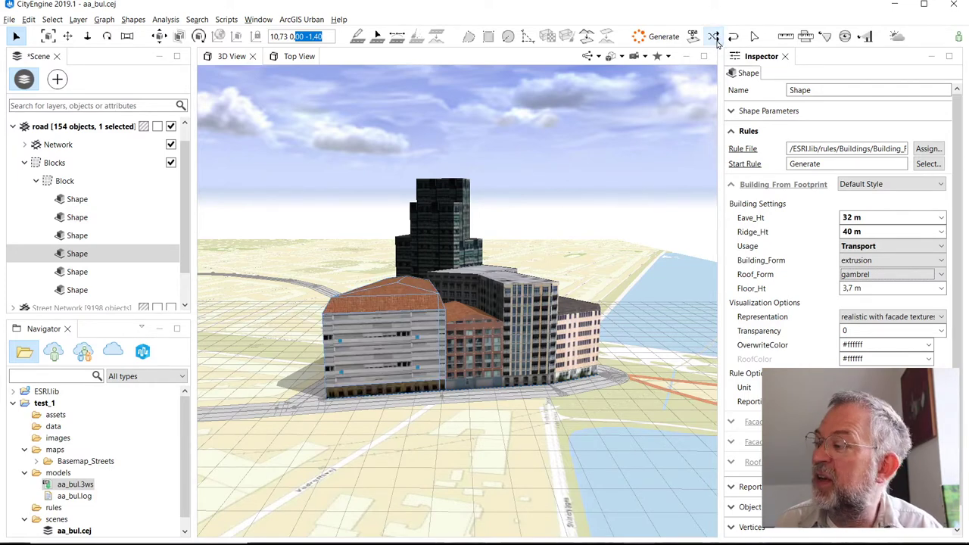
{"action": "left_click", "coordinate": [712, 37]}
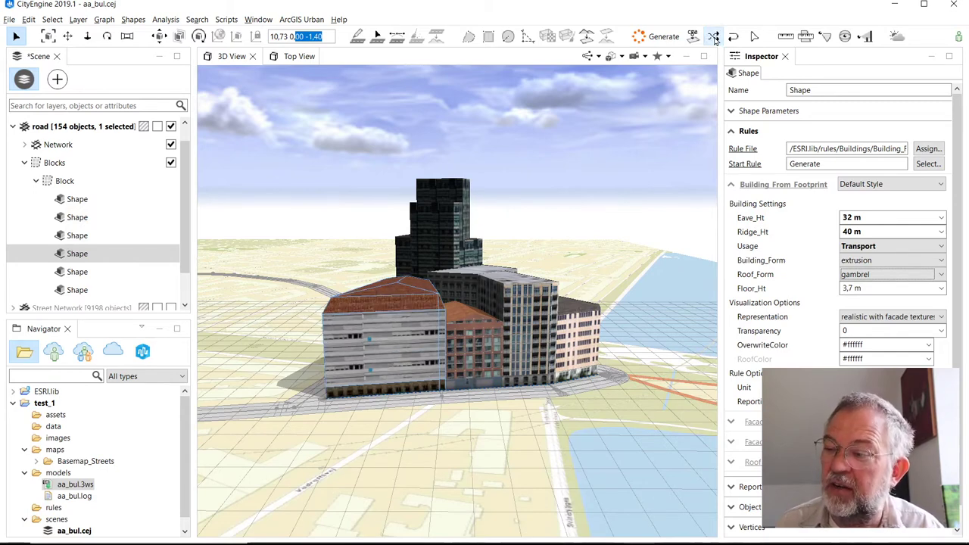
{"action": "mouse_move", "coordinate": [663, 36]}
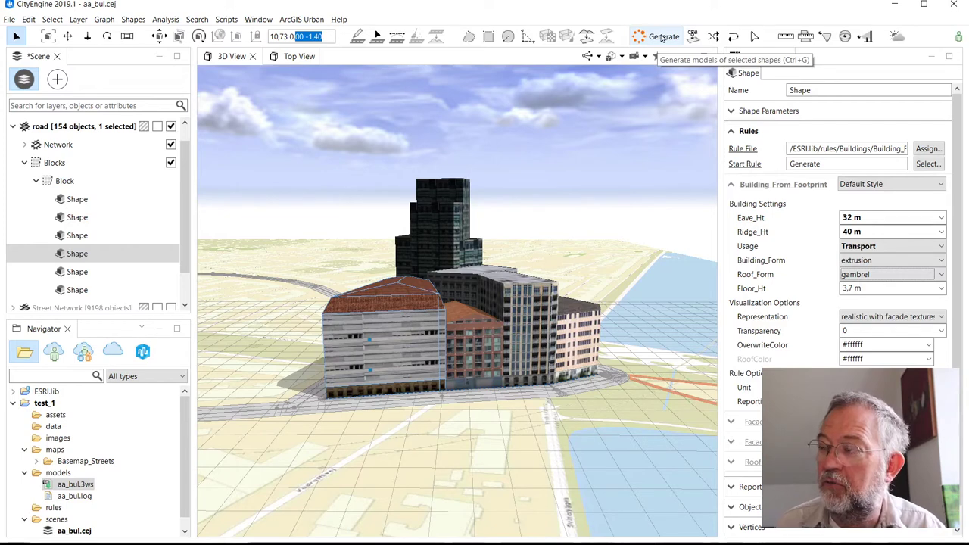
{"action": "mouse_move", "coordinate": [664, 37]}
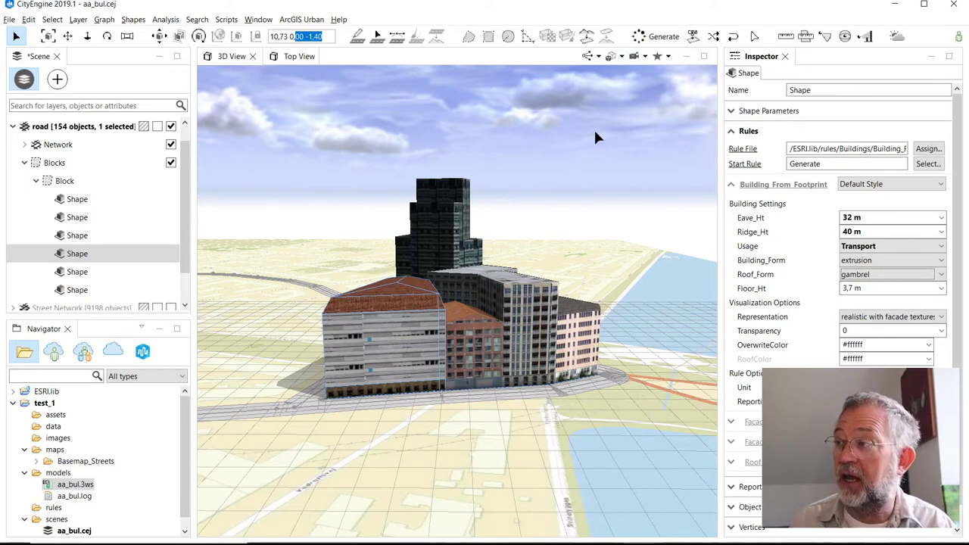
{"action": "mouse_move", "coordinate": [663, 37]}
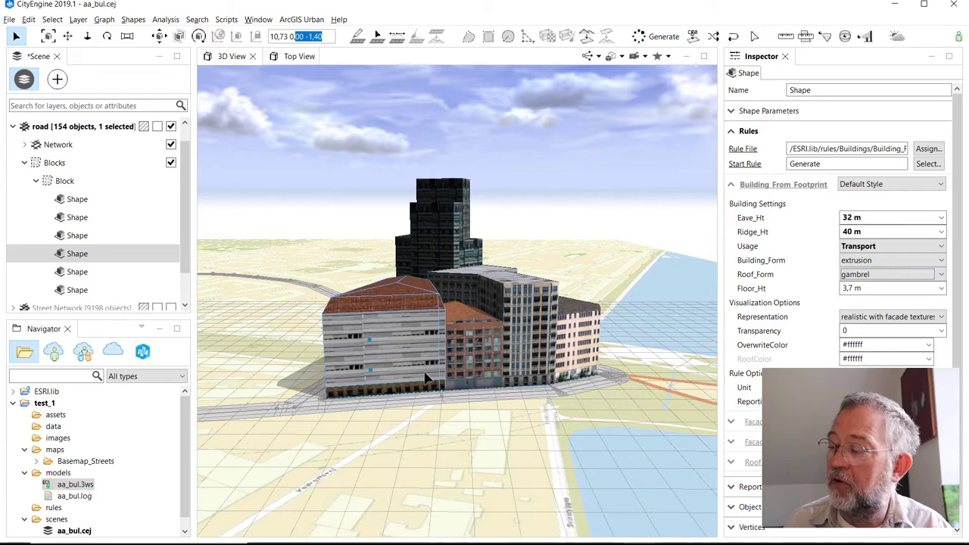
{"action": "mouse_move", "coordinate": [477, 405]}
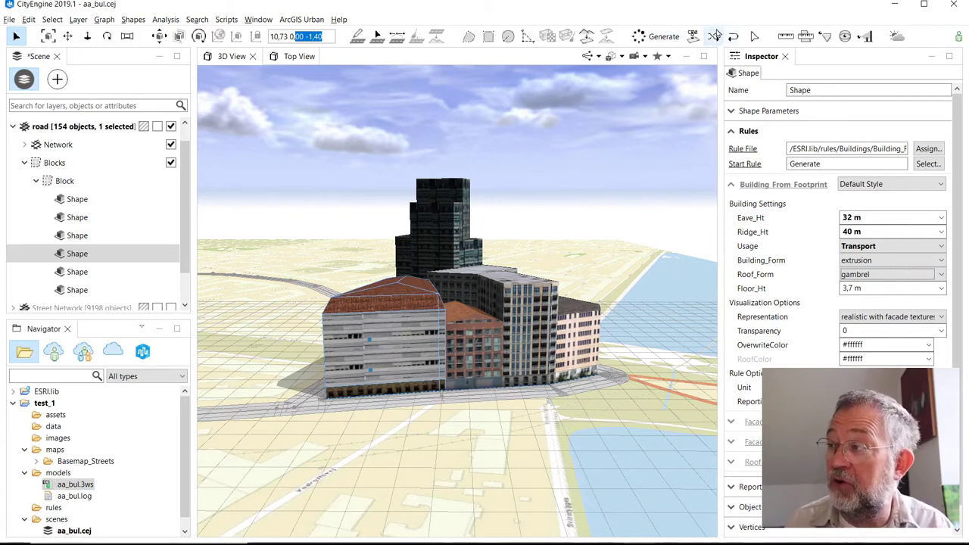
{"action": "mouse_move", "coordinate": [713, 36]}
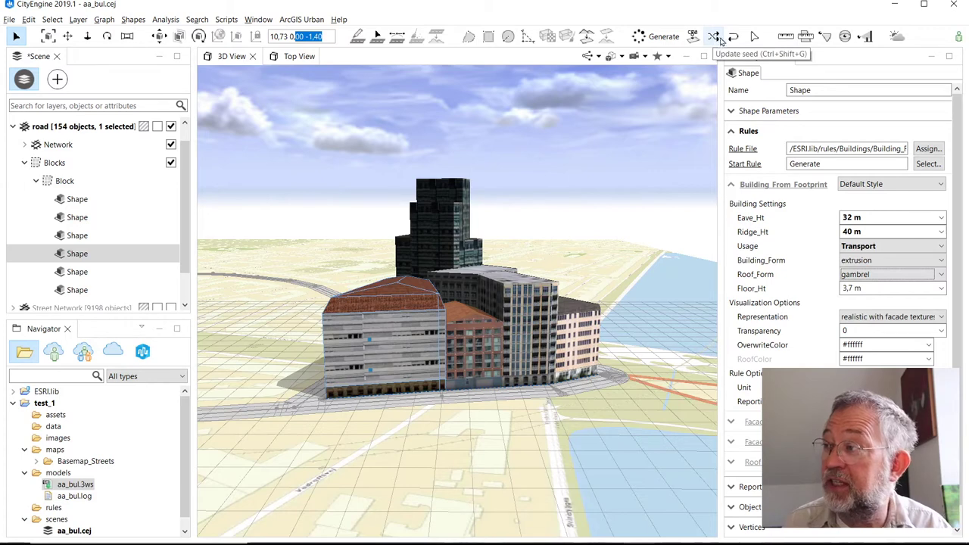
{"action": "mouse_move", "coordinate": [805, 315]}
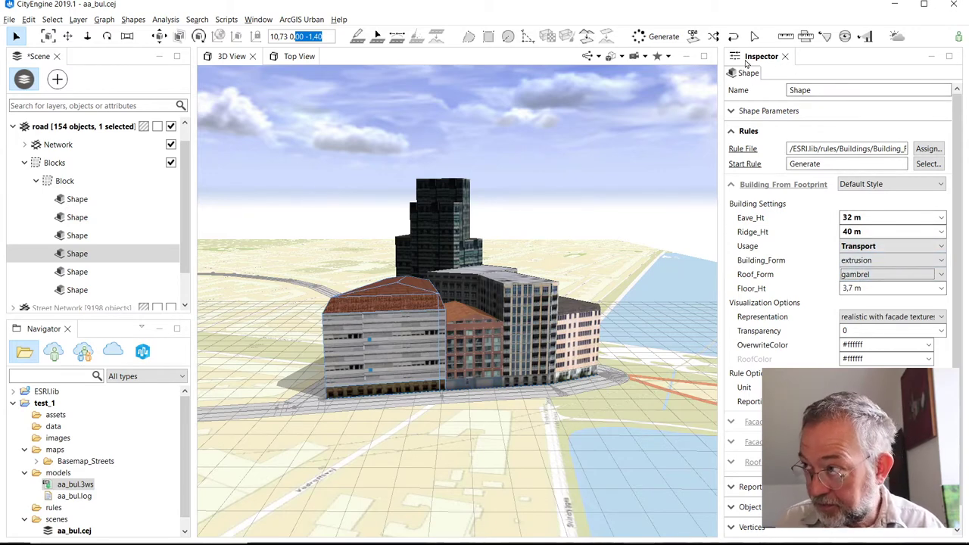
{"action": "mouse_move", "coordinate": [499, 358]}
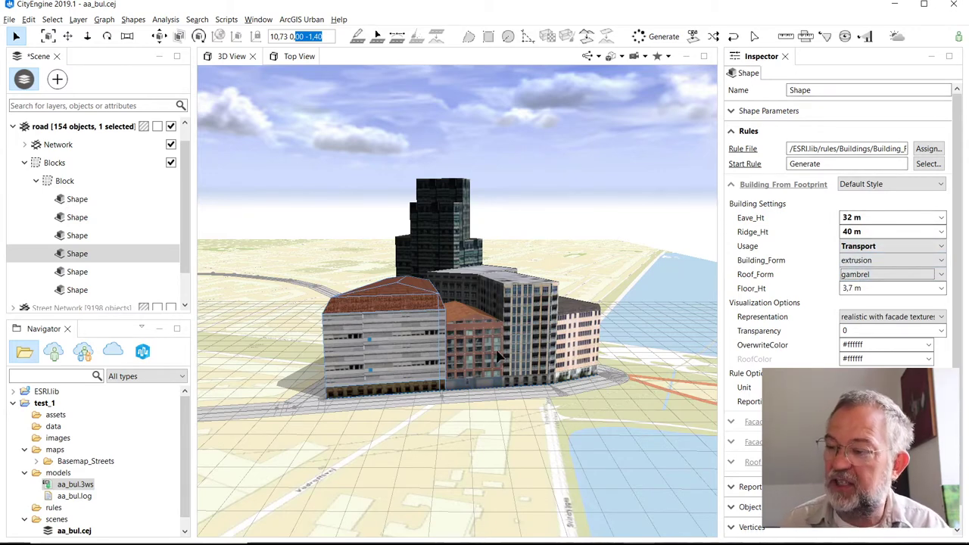
{"action": "mouse_move", "coordinate": [479, 390]}
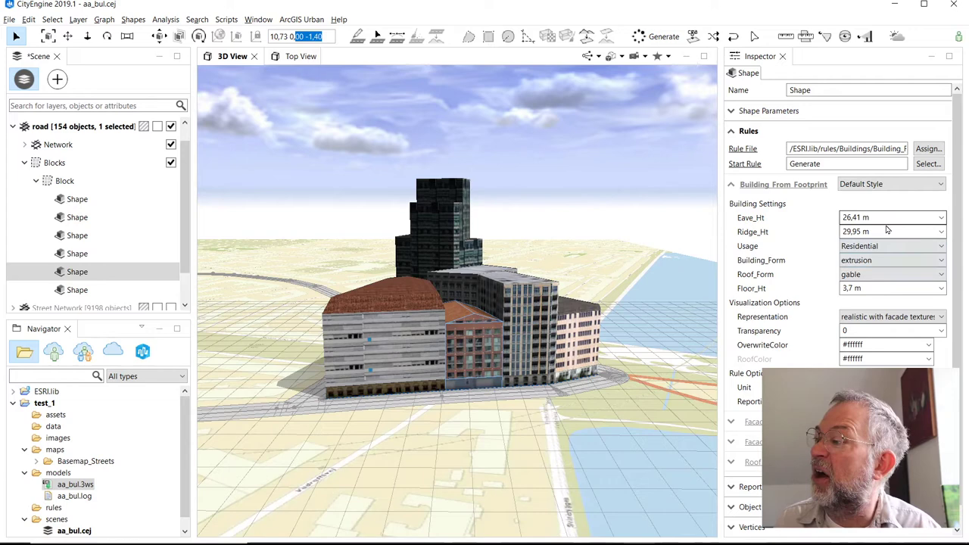
Step: Choose shed as the building's Roof_Form in the Inspector
{"action": "left_click", "coordinate": [892, 274]}
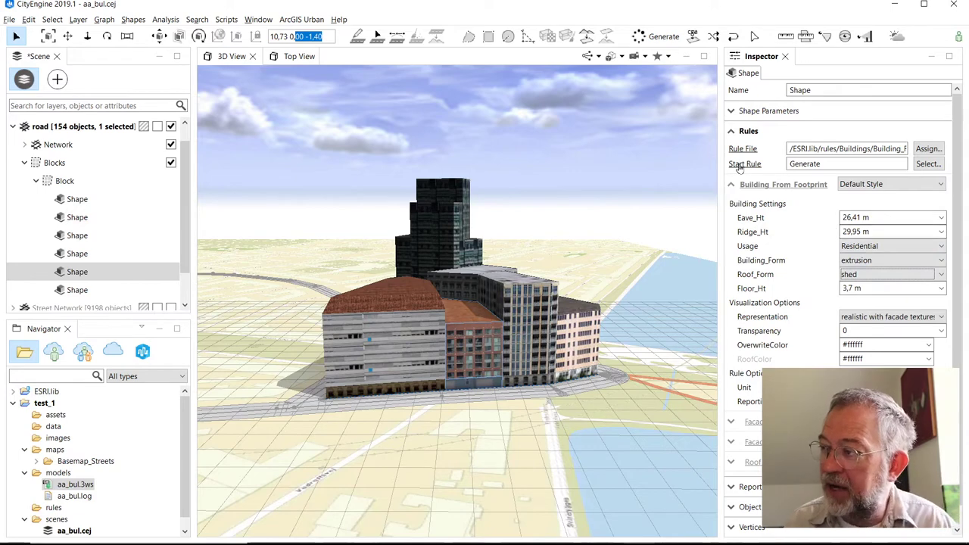
{"action": "mouse_move", "coordinate": [851, 172]}
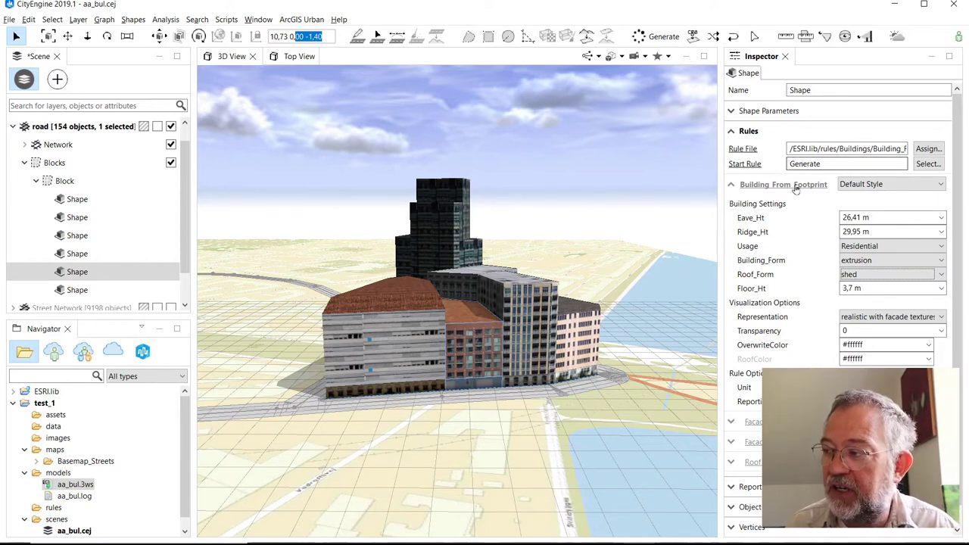
{"action": "mouse_move", "coordinate": [793, 181]}
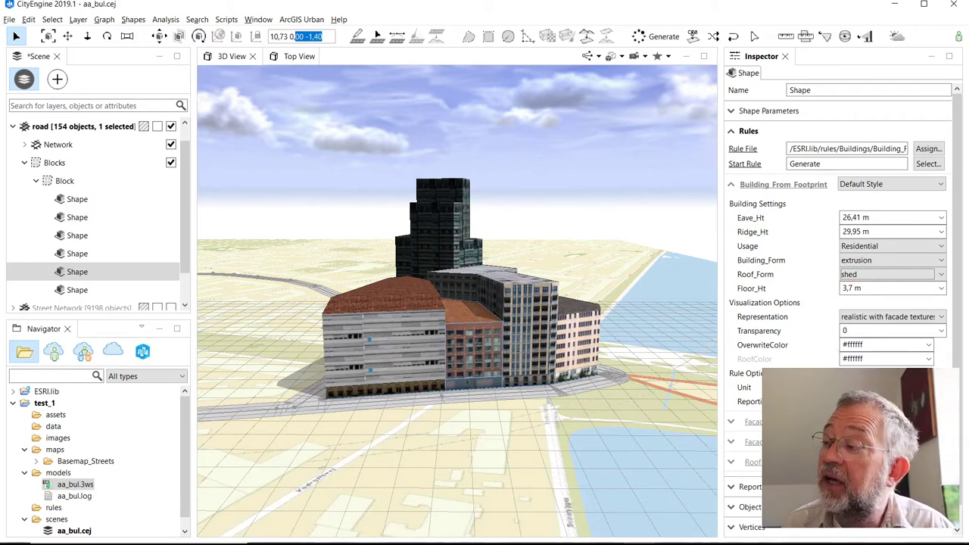
{"action": "mouse_move", "coordinate": [679, 330]}
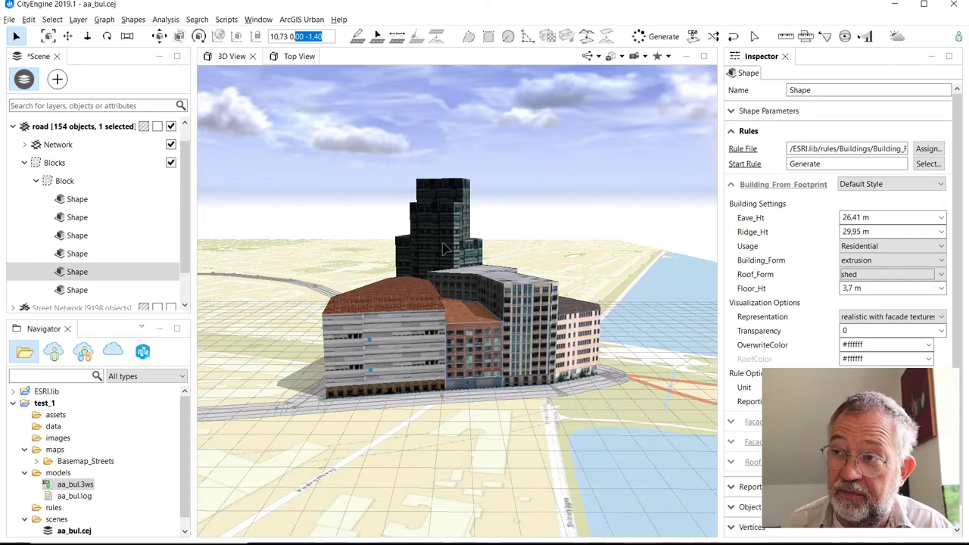
{"action": "mouse_move", "coordinate": [536, 112]}
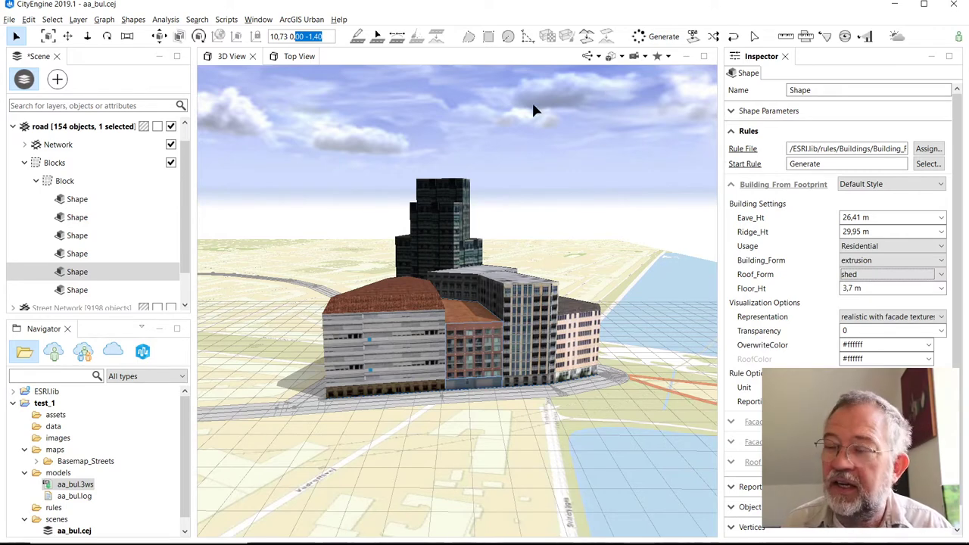
{"action": "mouse_move", "coordinate": [442, 112]}
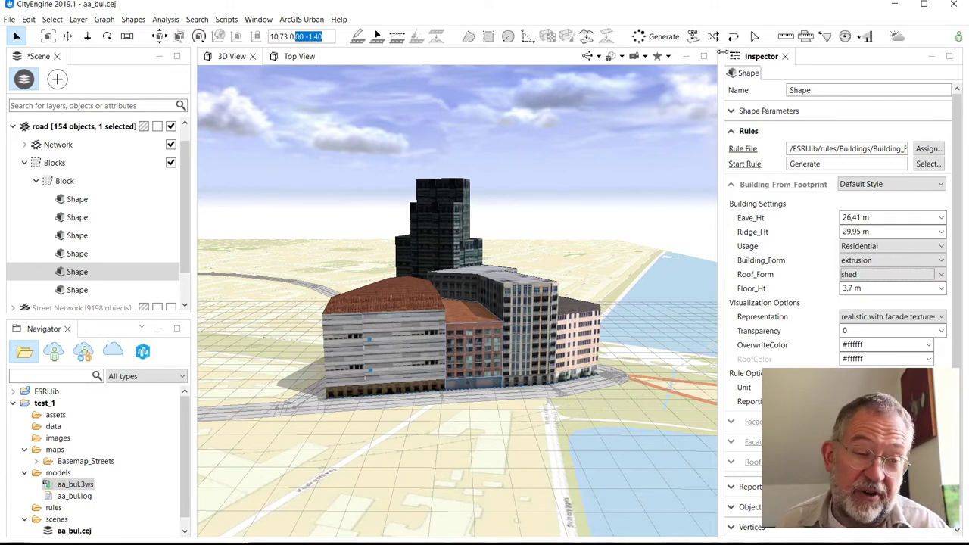
{"action": "mouse_move", "coordinate": [563, 109]}
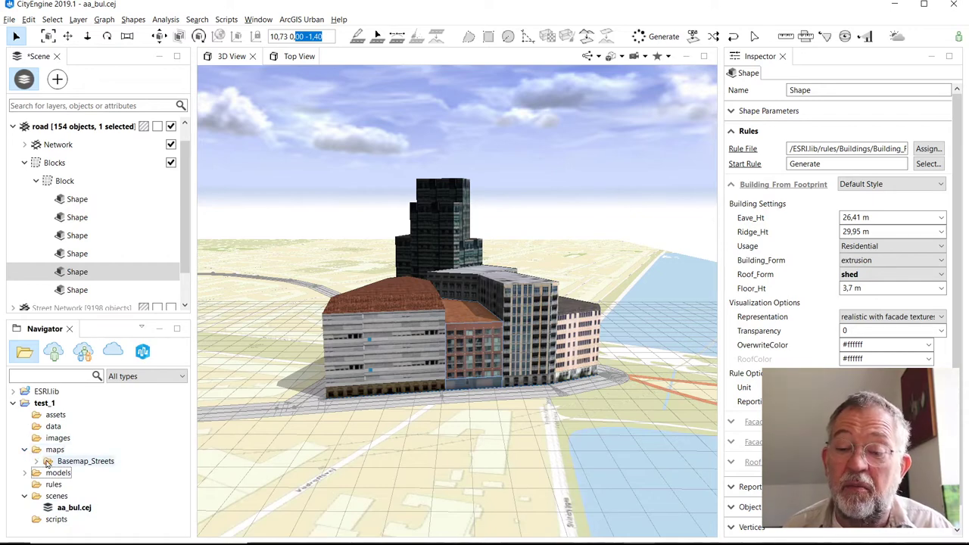
Step: Expand Basemap_Streets to see map.osm and its texture, then collapse the test_1 project
{"action": "left_click", "coordinate": [45, 460]}
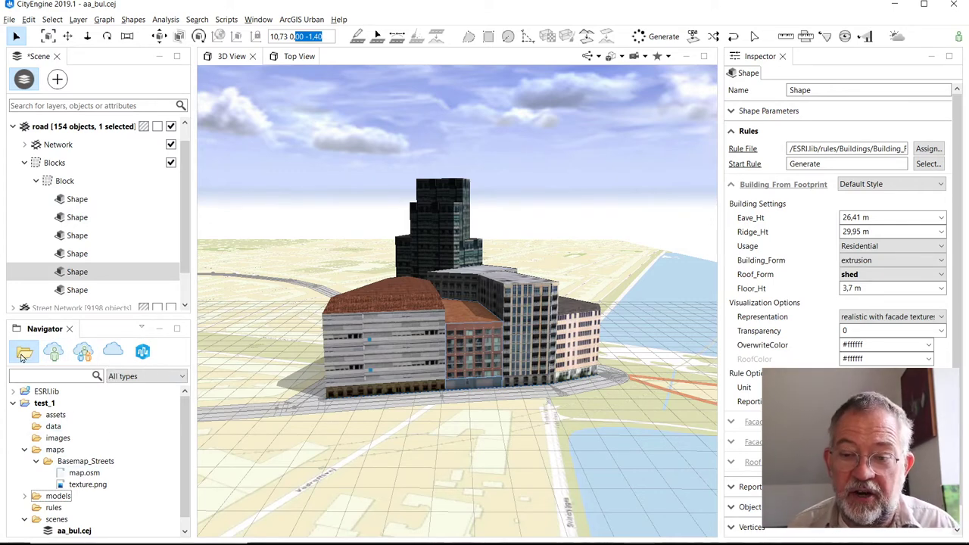
{"action": "left_click", "coordinate": [12, 402]}
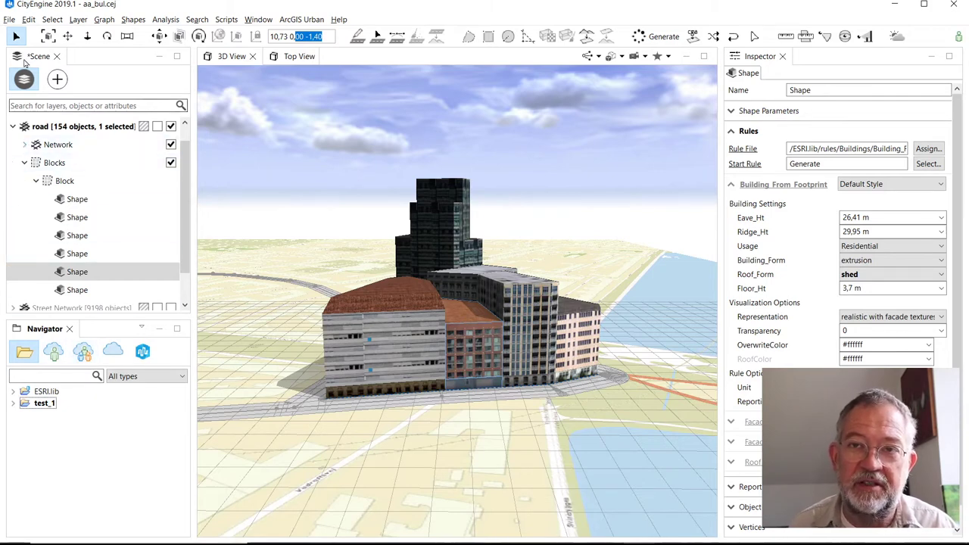
Step: Browse the File menu's import options without importing, then Alt+Tab to another window
{"action": "left_click", "coordinate": [9, 18]}
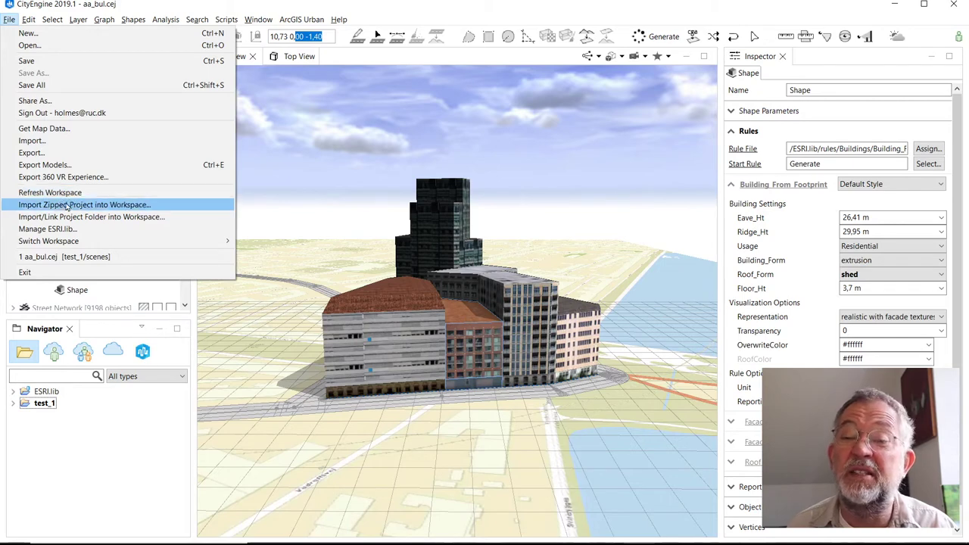
{"action": "mouse_move", "coordinate": [49, 240]}
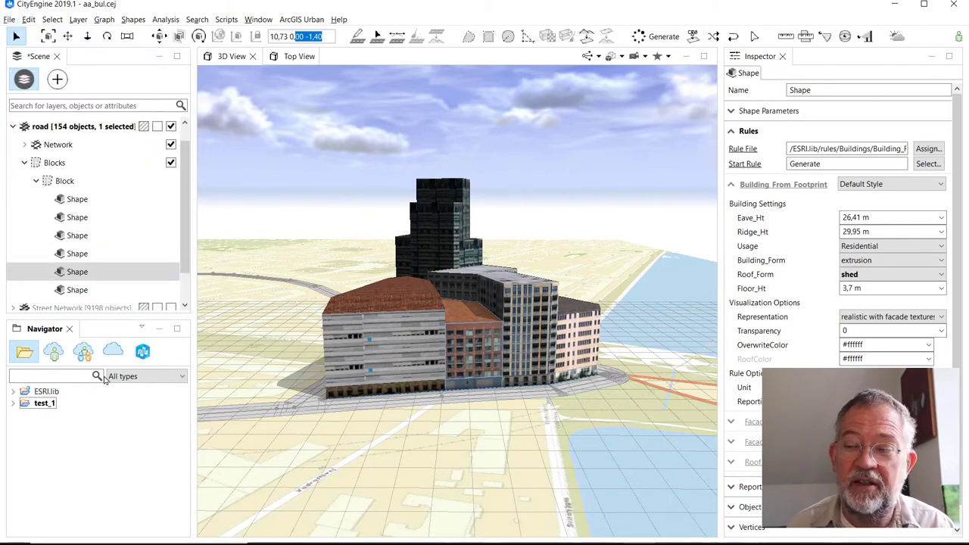
{"action": "key", "text": "alt+tab"}
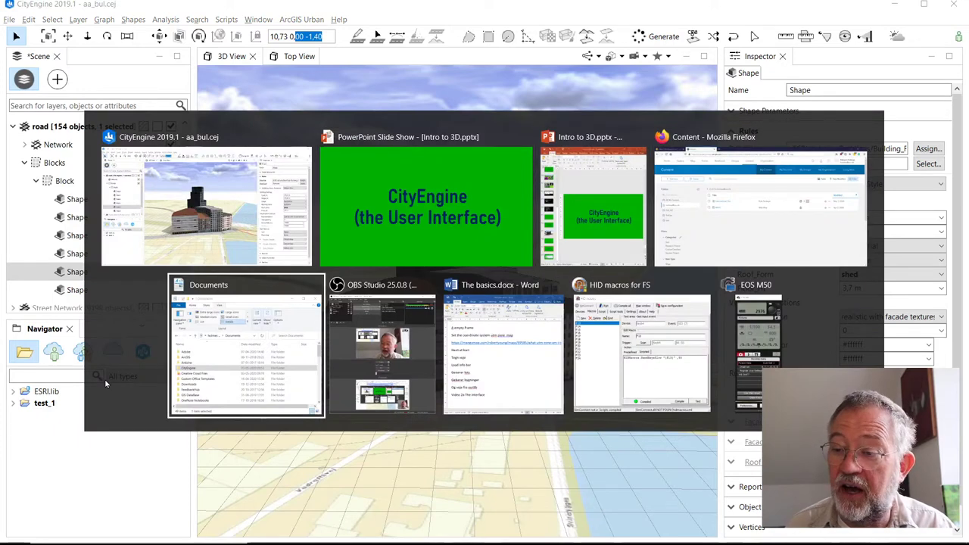
Step: In File Explorer, browse into Documents > CityEngine > Default Workspace listing ESRI.lib and test_1
{"action": "left_click", "coordinate": [246, 346]}
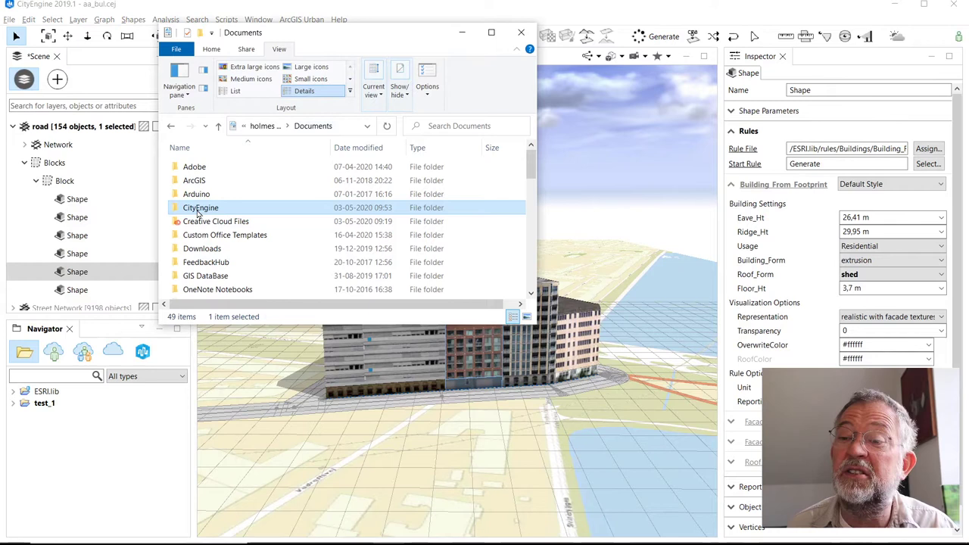
{"action": "mouse_move", "coordinate": [200, 207]}
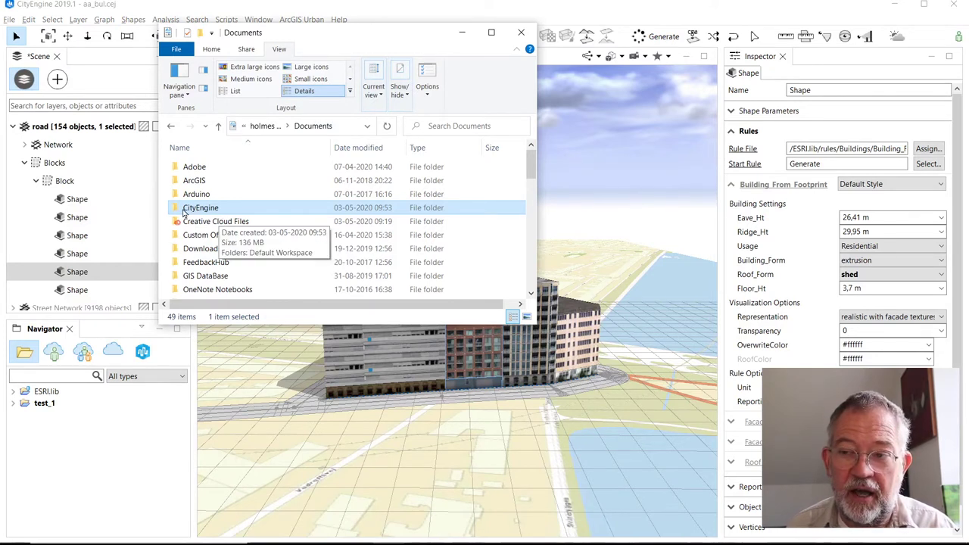
{"action": "double_click", "coordinate": [200, 208]}
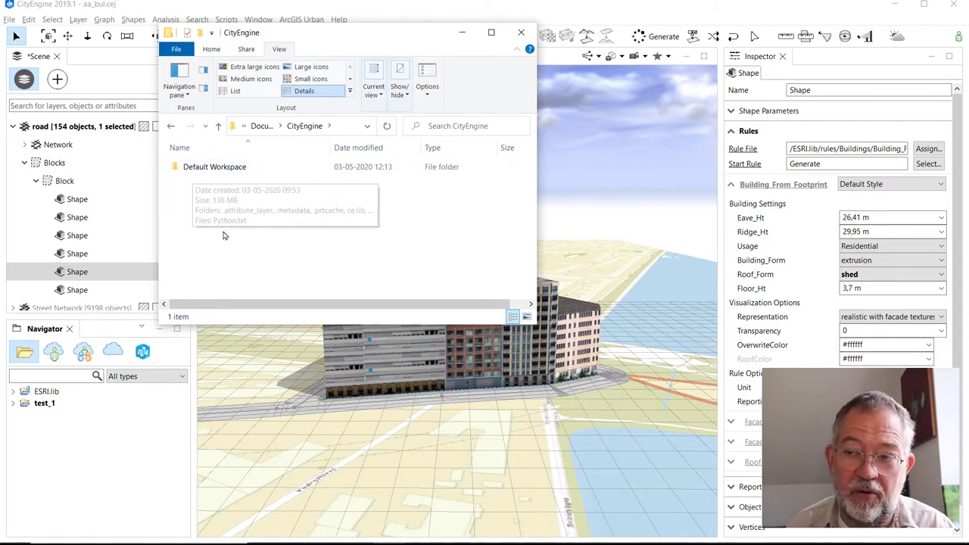
{"action": "mouse_move", "coordinate": [219, 230]}
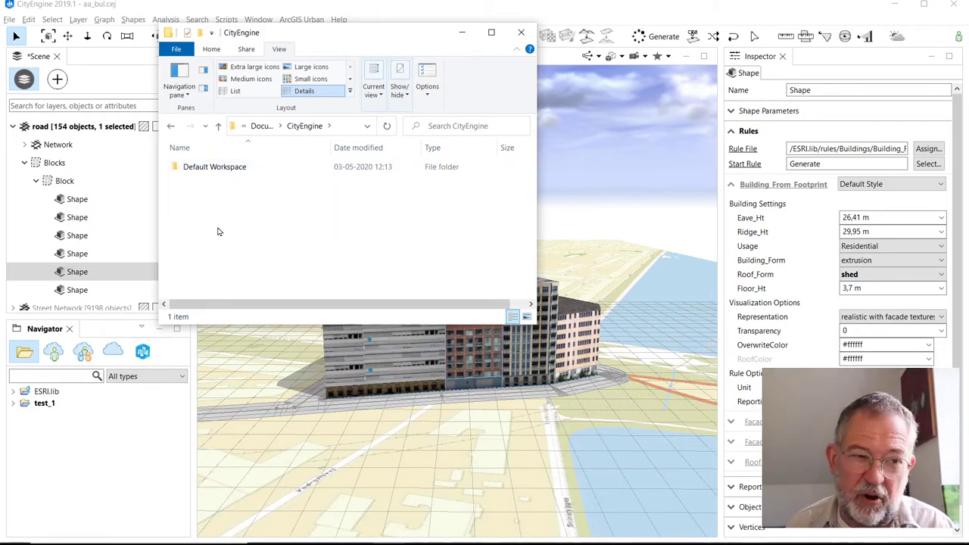
{"action": "left_click", "coordinate": [215, 167]}
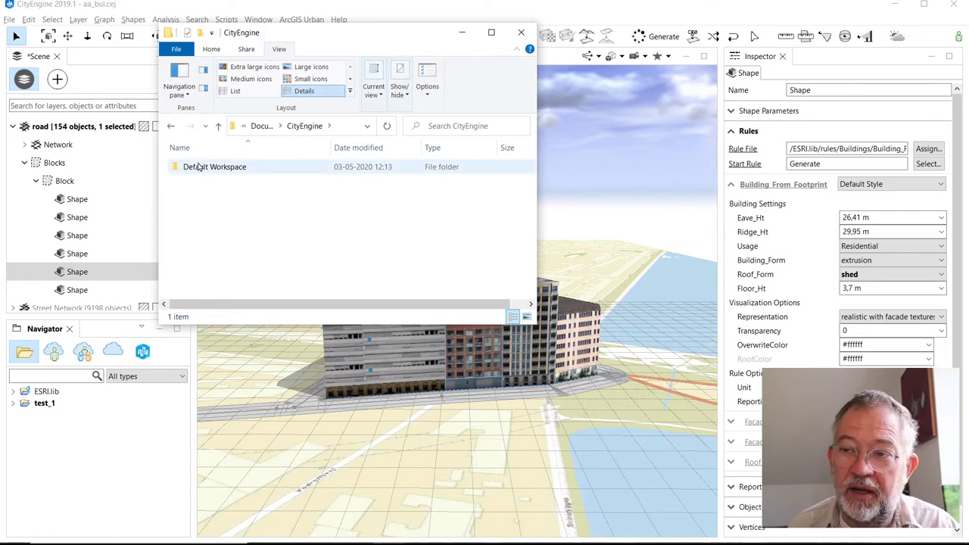
{"action": "double_click", "coordinate": [215, 167]}
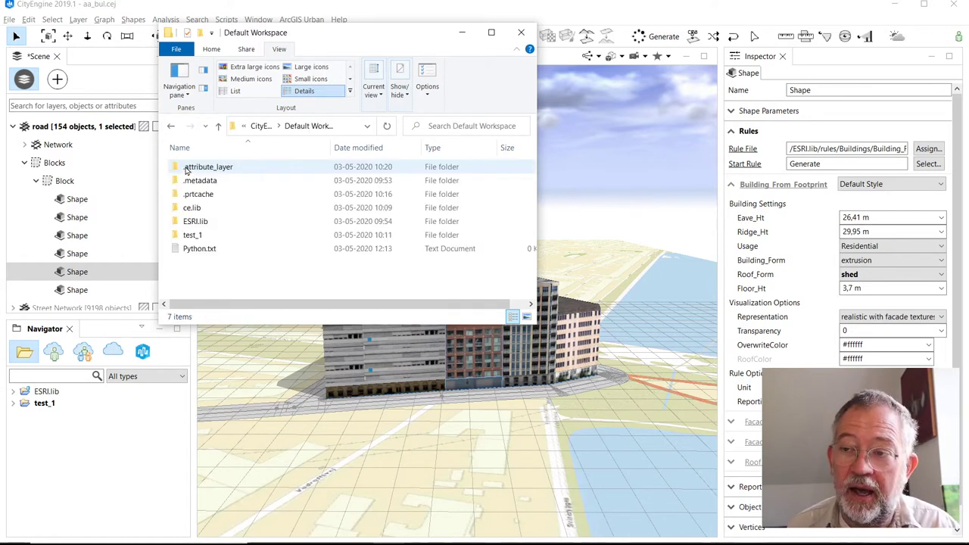
{"action": "left_click", "coordinate": [191, 235]}
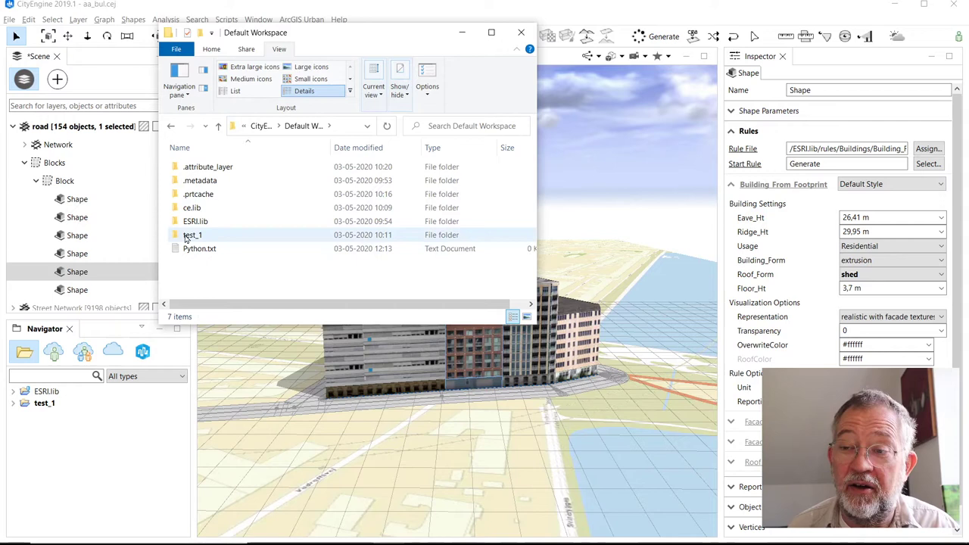
{"action": "left_click", "coordinate": [209, 167]}
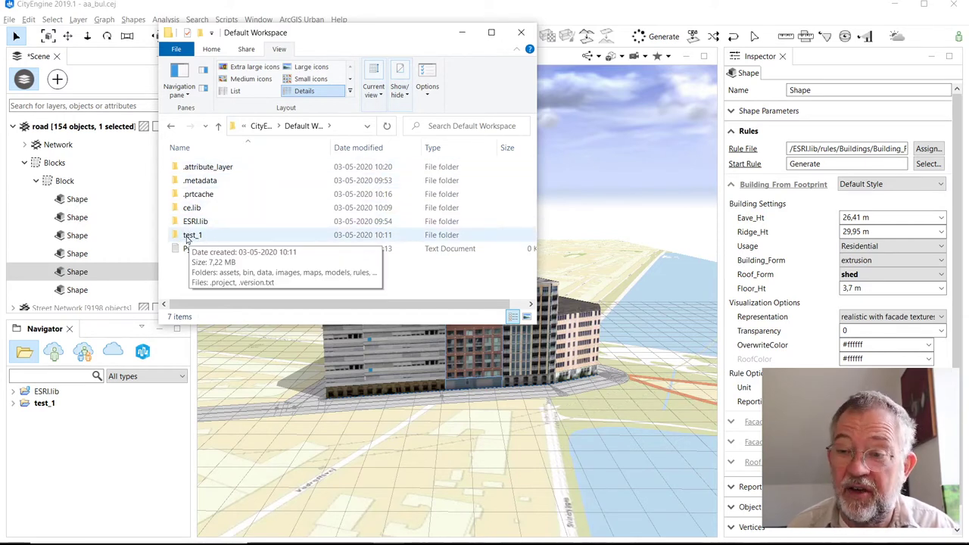
{"action": "mouse_move", "coordinate": [215, 221]}
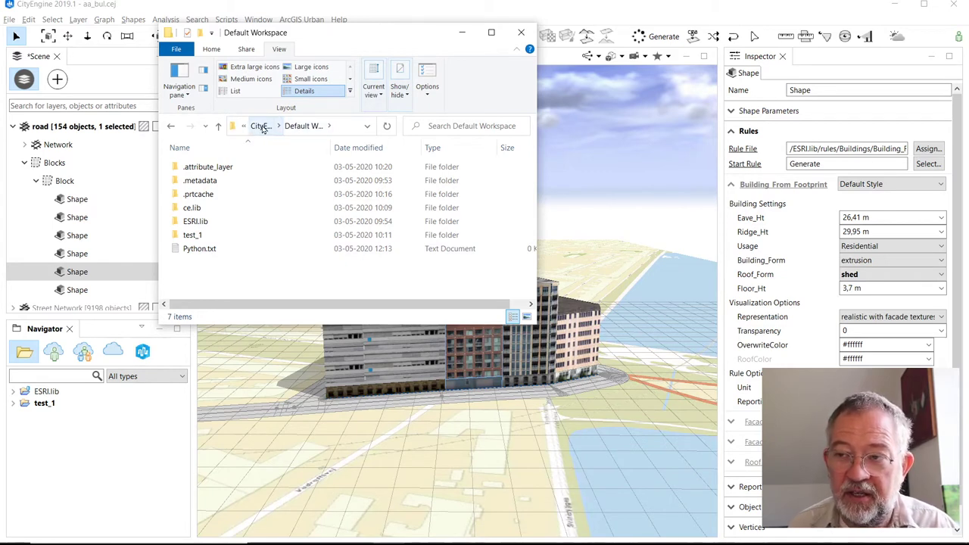
Step: Go up to the CityEngine folder, reopen Default Workspace, then close the Explorer window
{"action": "left_click", "coordinate": [261, 125]}
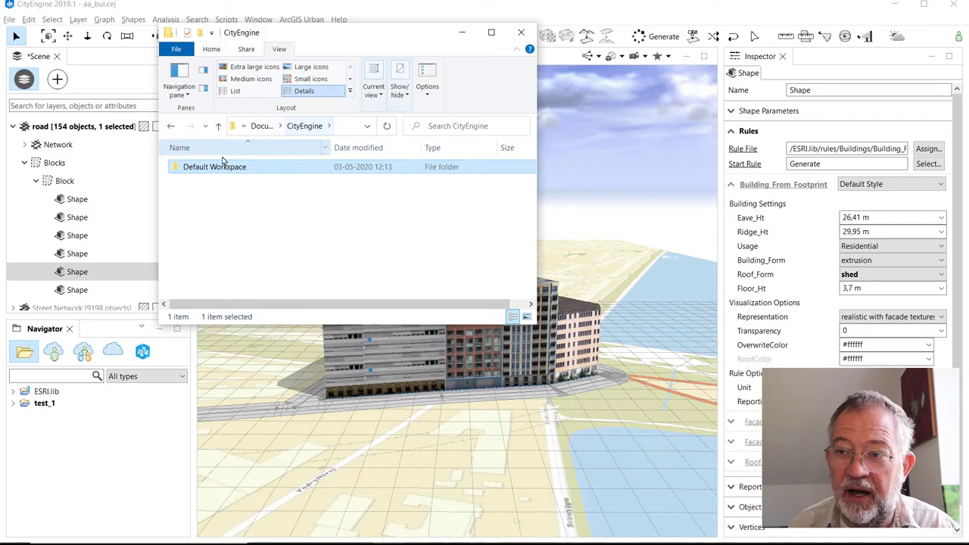
{"action": "mouse_move", "coordinate": [222, 167]}
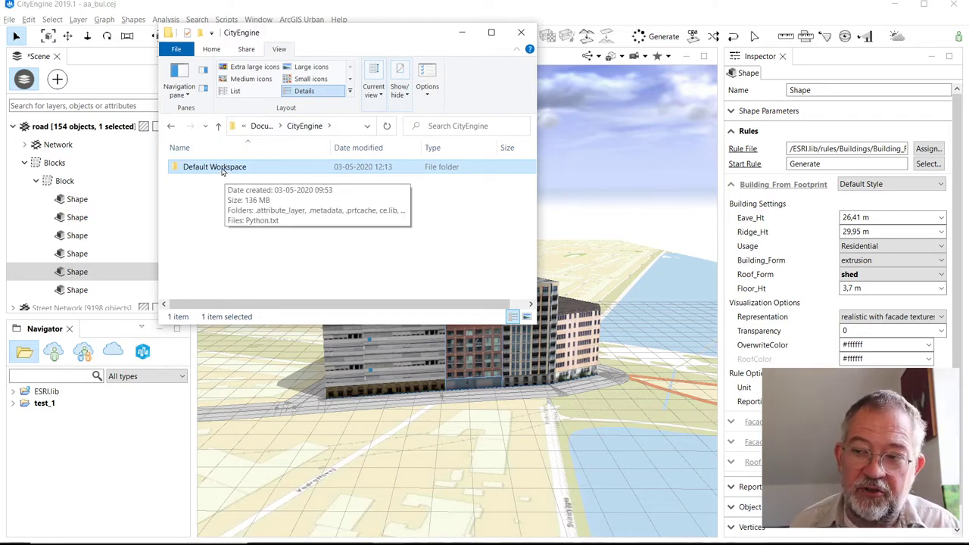
{"action": "mouse_move", "coordinate": [190, 163]}
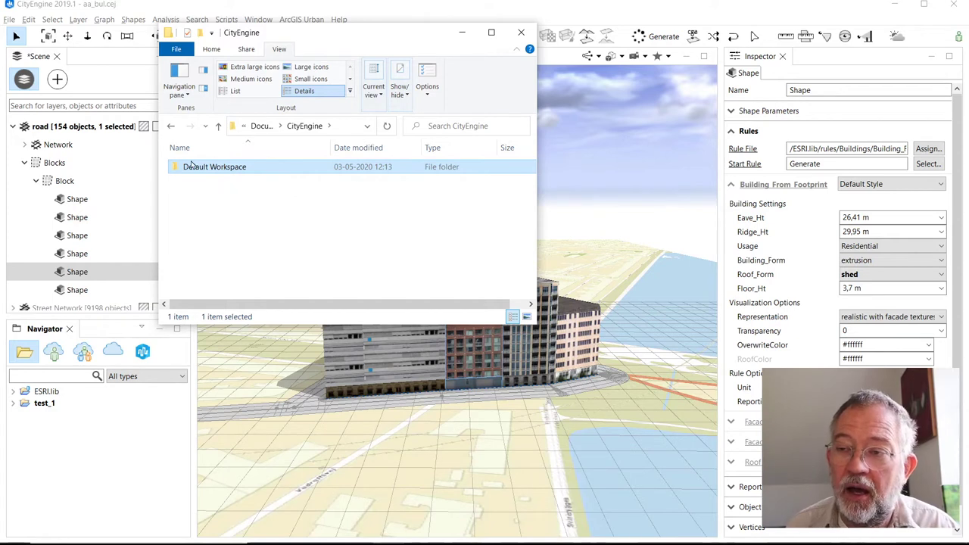
{"action": "mouse_move", "coordinate": [215, 166]}
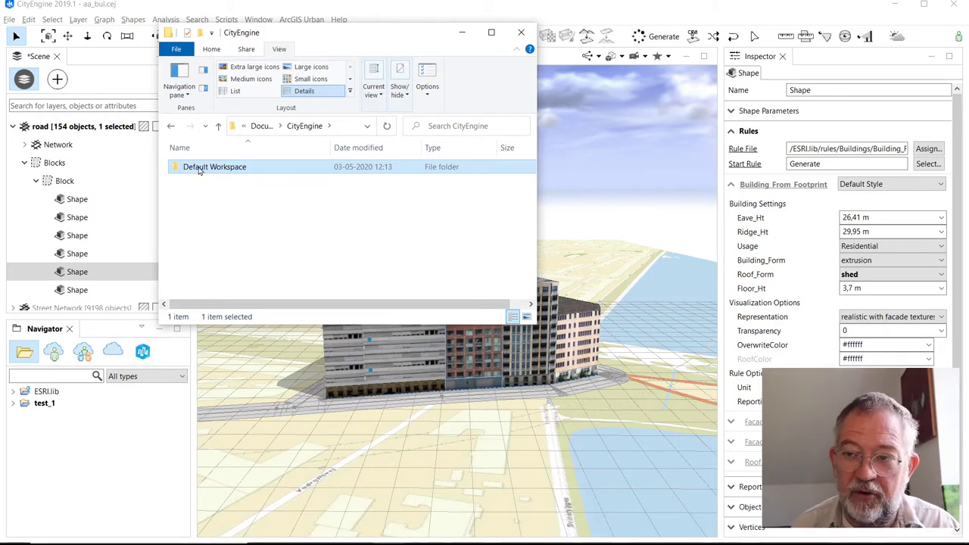
{"action": "mouse_move", "coordinate": [209, 174]}
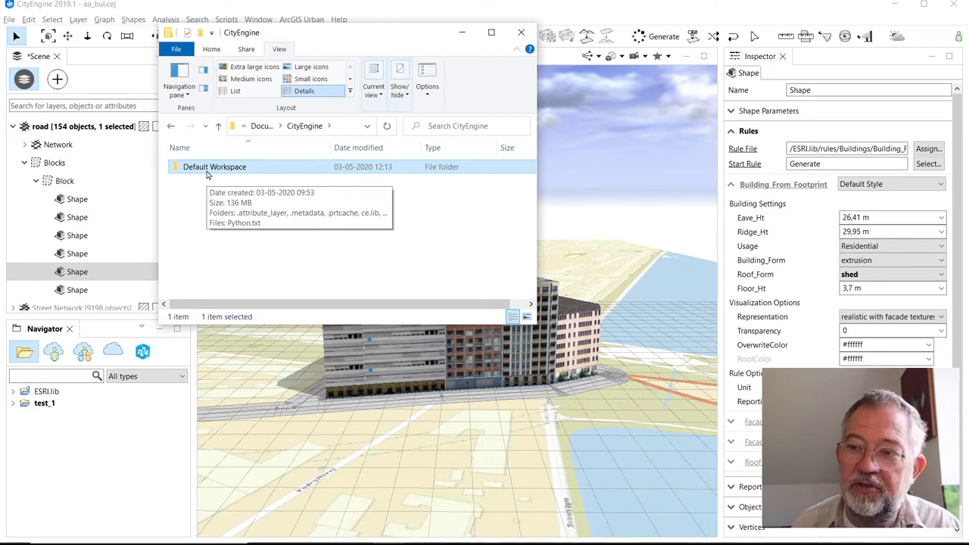
{"action": "mouse_move", "coordinate": [230, 178]}
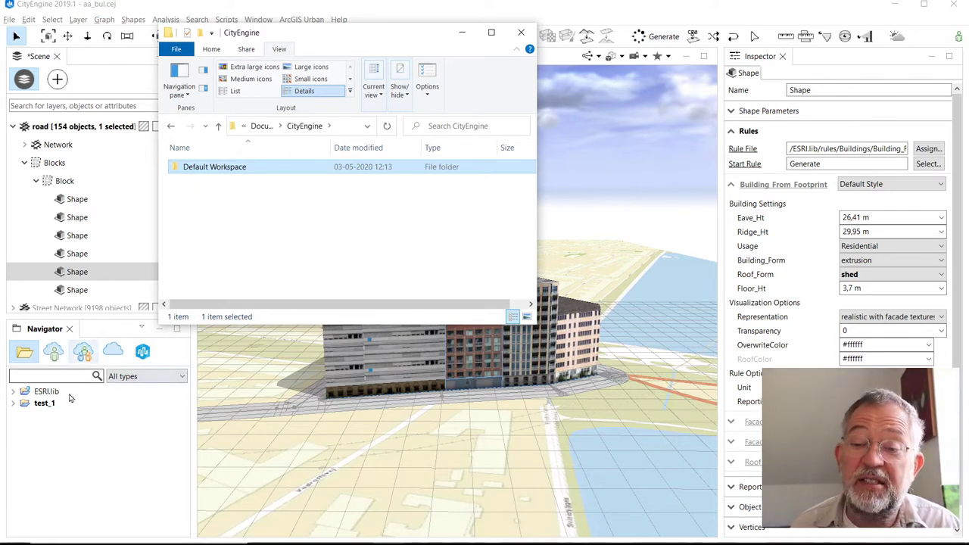
{"action": "mouse_move", "coordinate": [58, 433]}
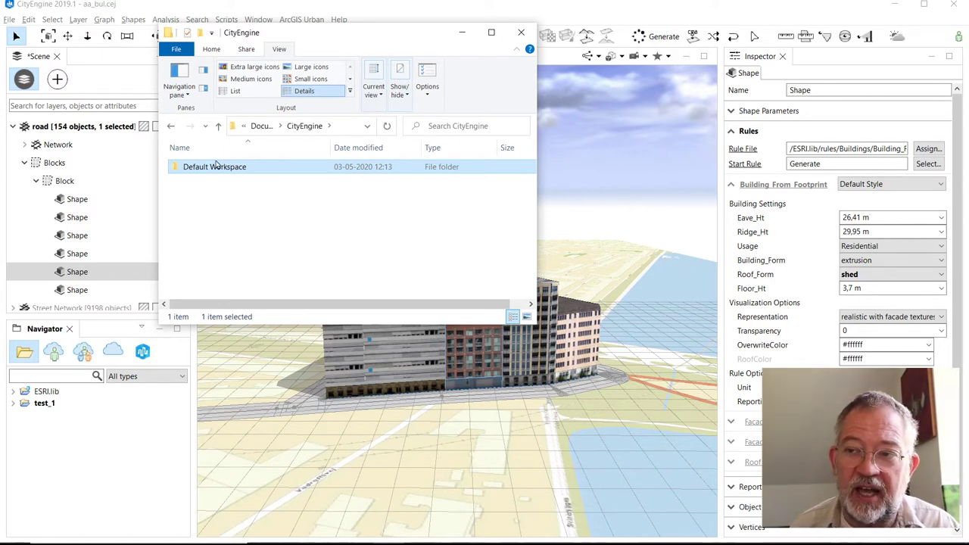
{"action": "double_click", "coordinate": [215, 166]}
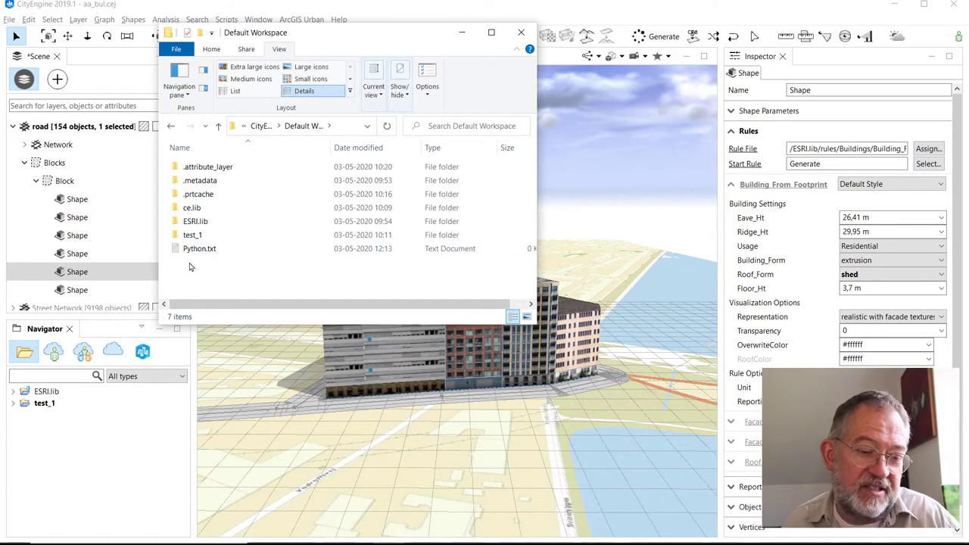
{"action": "left_click", "coordinate": [195, 221]}
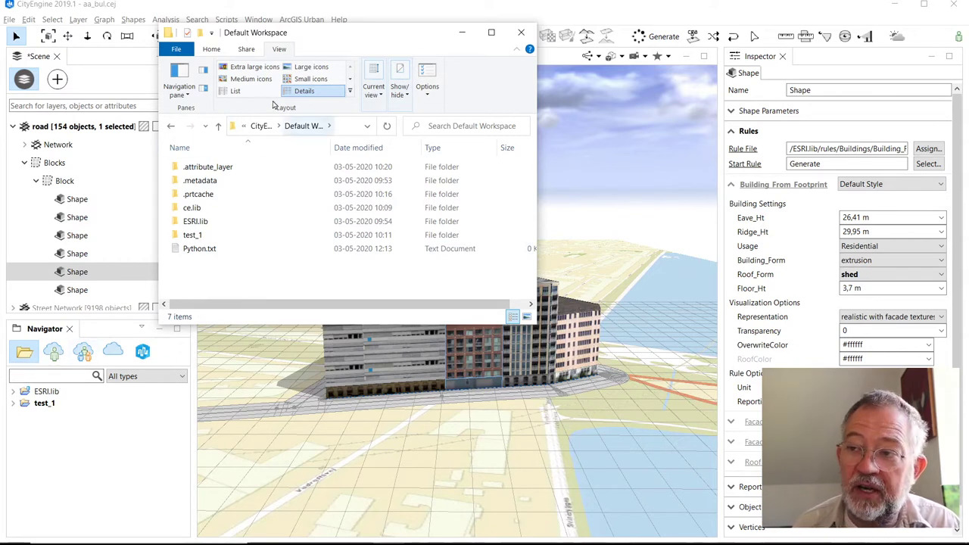
{"action": "mouse_move", "coordinate": [309, 132]}
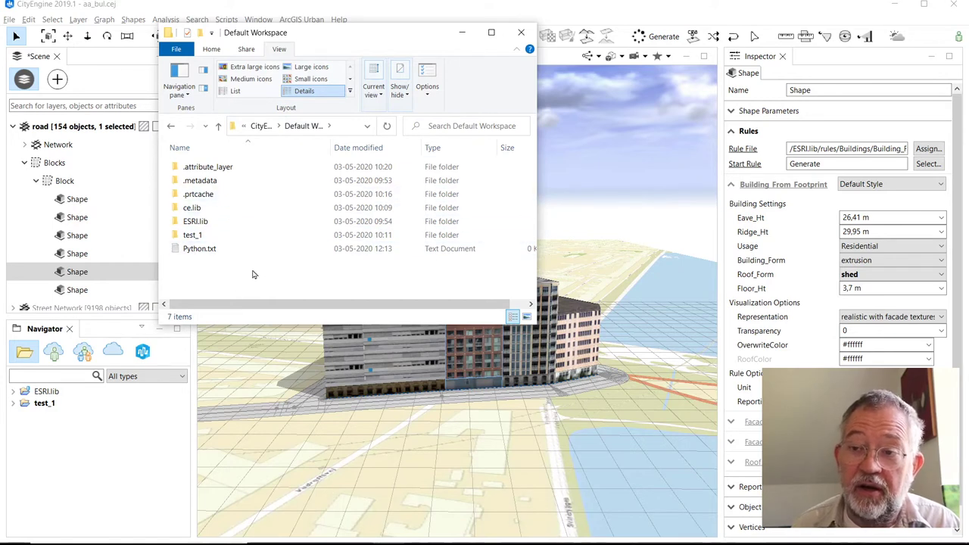
{"action": "mouse_move", "coordinate": [246, 162]}
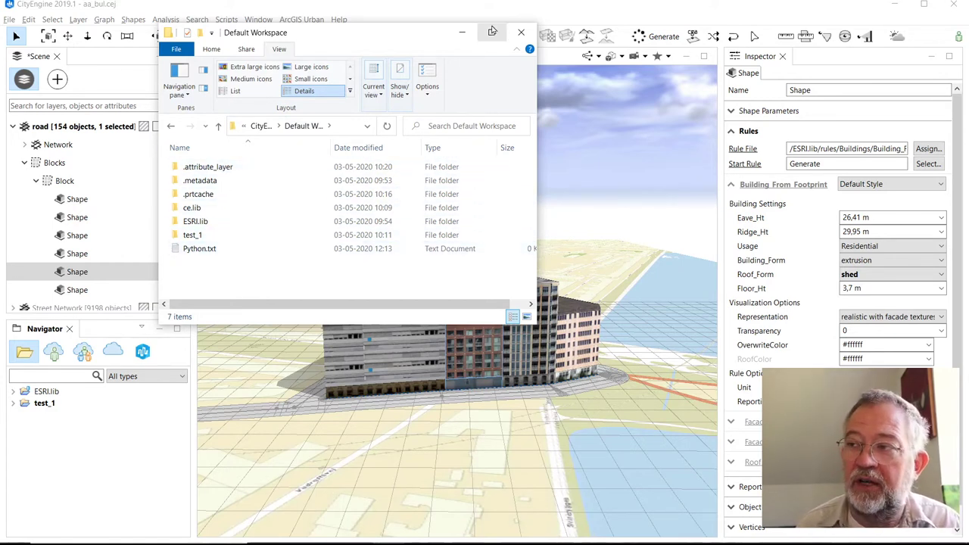
{"action": "left_click", "coordinate": [521, 31]}
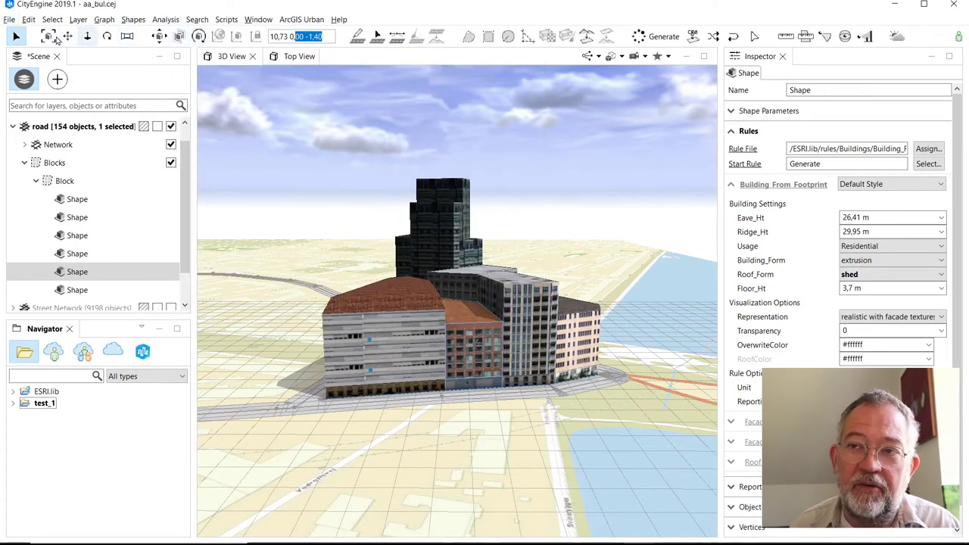
{"action": "mouse_move", "coordinate": [48, 36]}
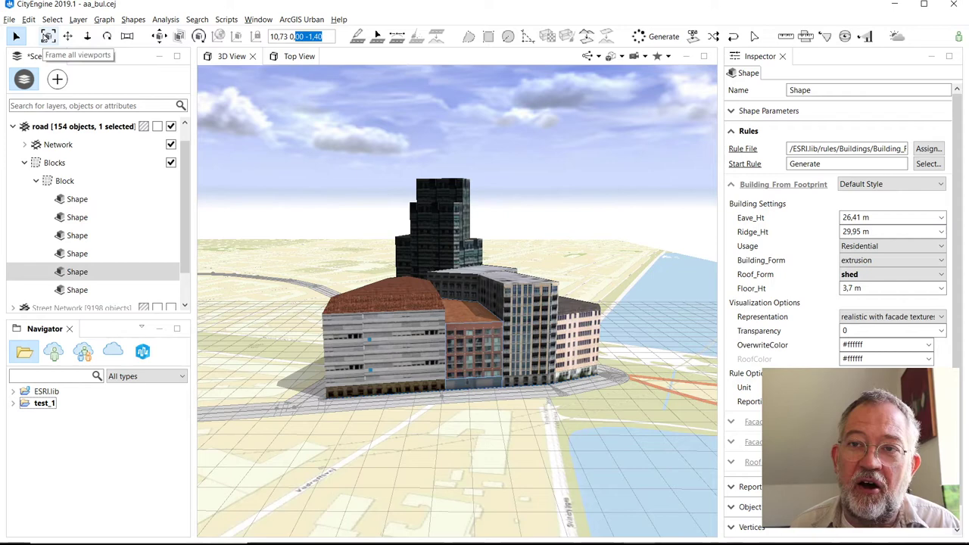
{"action": "mouse_move", "coordinate": [66, 36]}
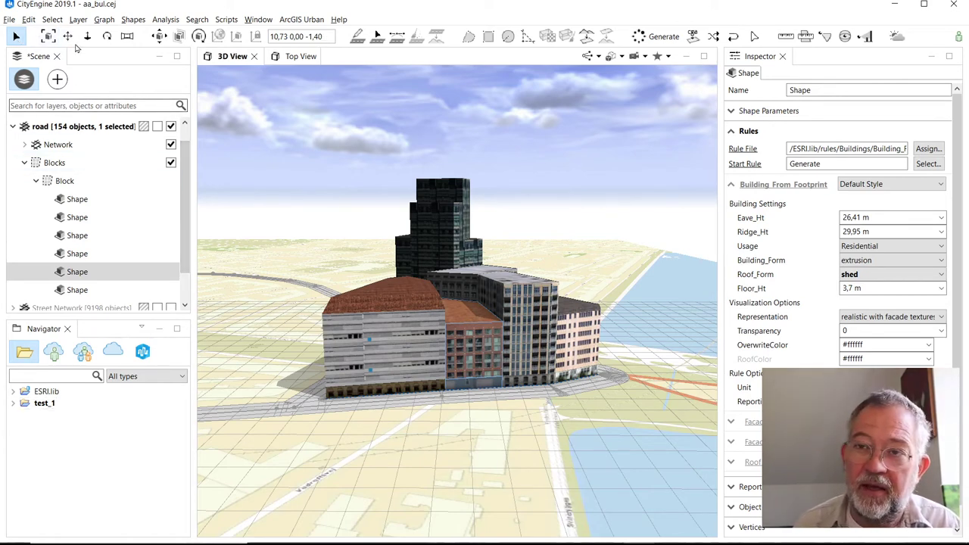
{"action": "mouse_move", "coordinate": [49, 37]}
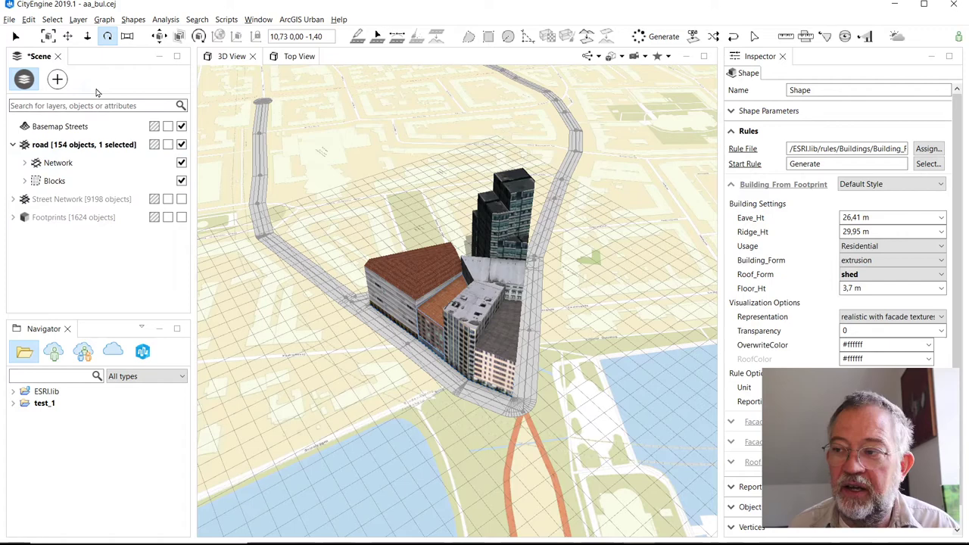
{"action": "mouse_move", "coordinate": [174, 122]}
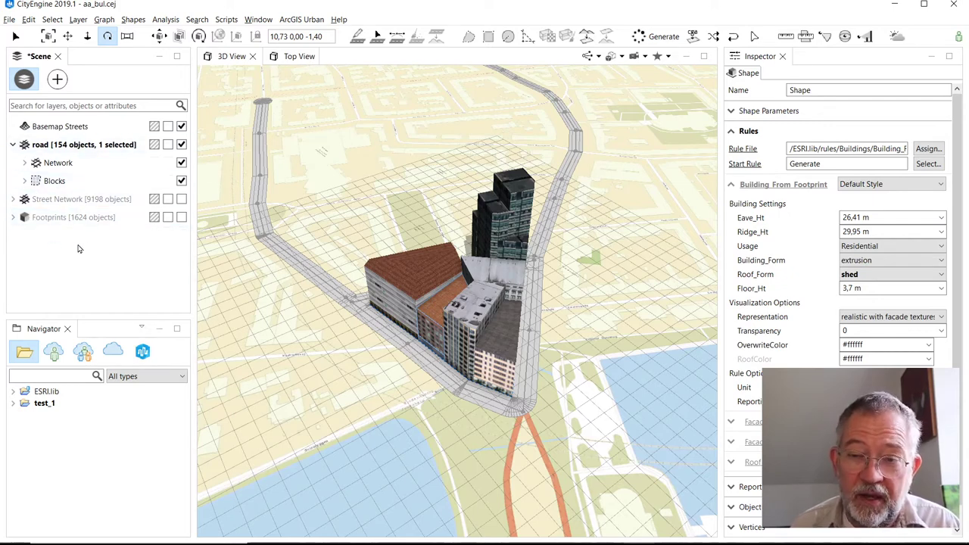
{"action": "left_click", "coordinate": [82, 199]}
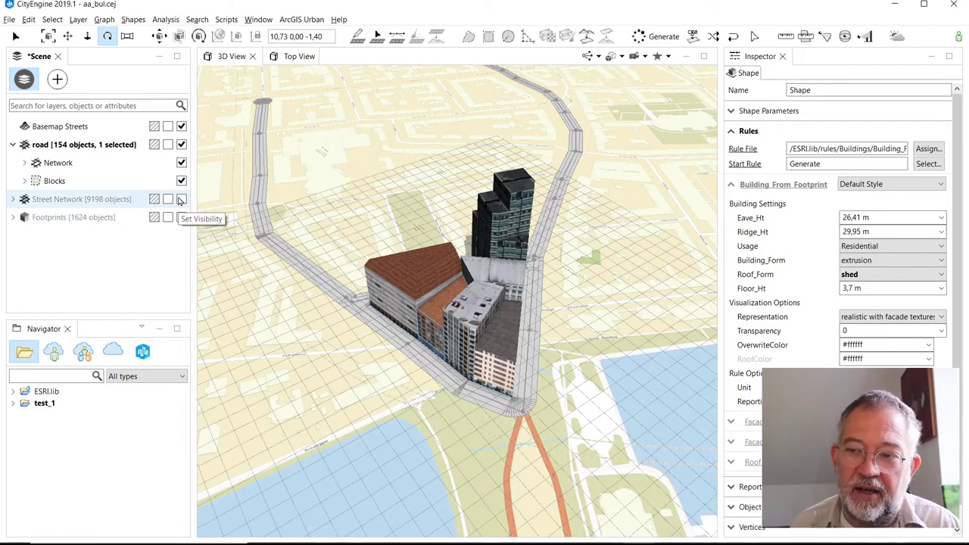
{"action": "left_click", "coordinate": [181, 199]}
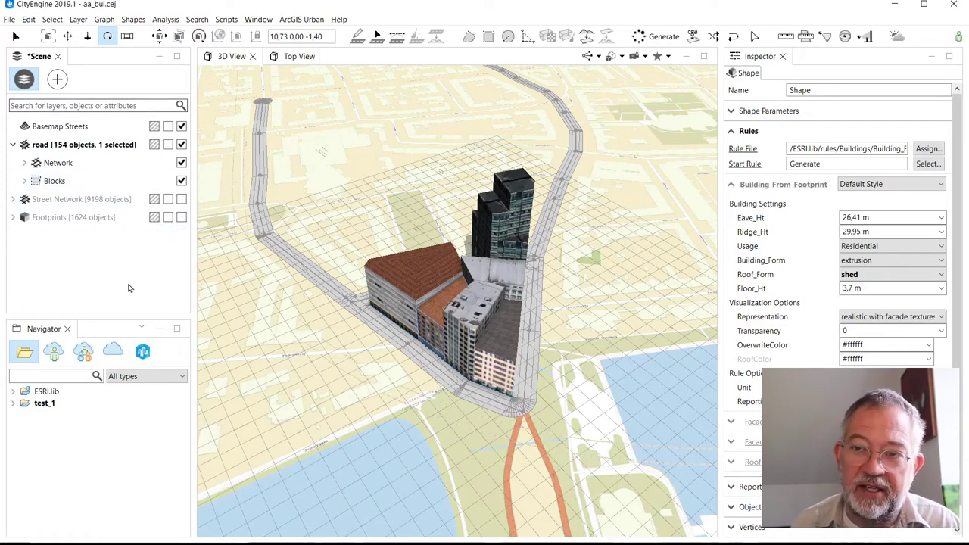
{"action": "mouse_move", "coordinate": [173, 198]}
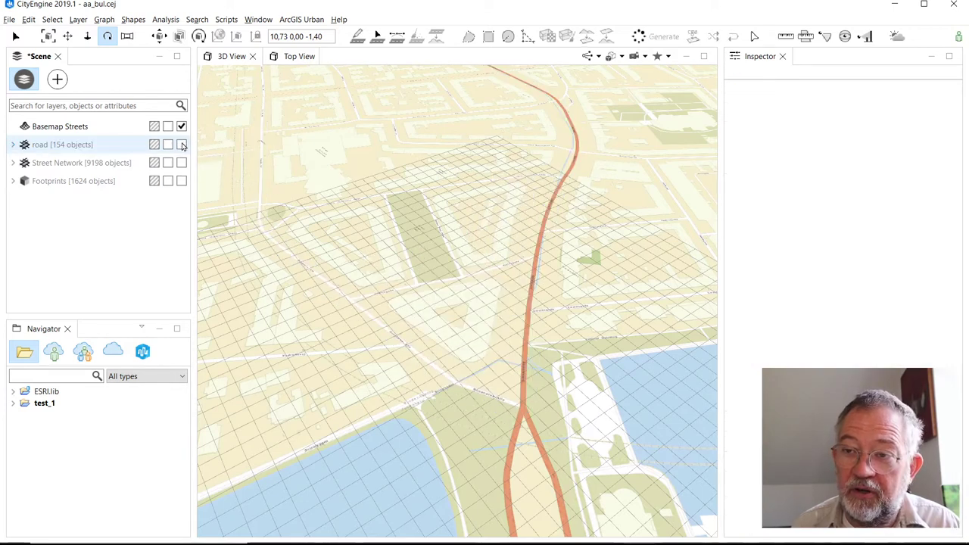
{"action": "left_click", "coordinate": [182, 146]}
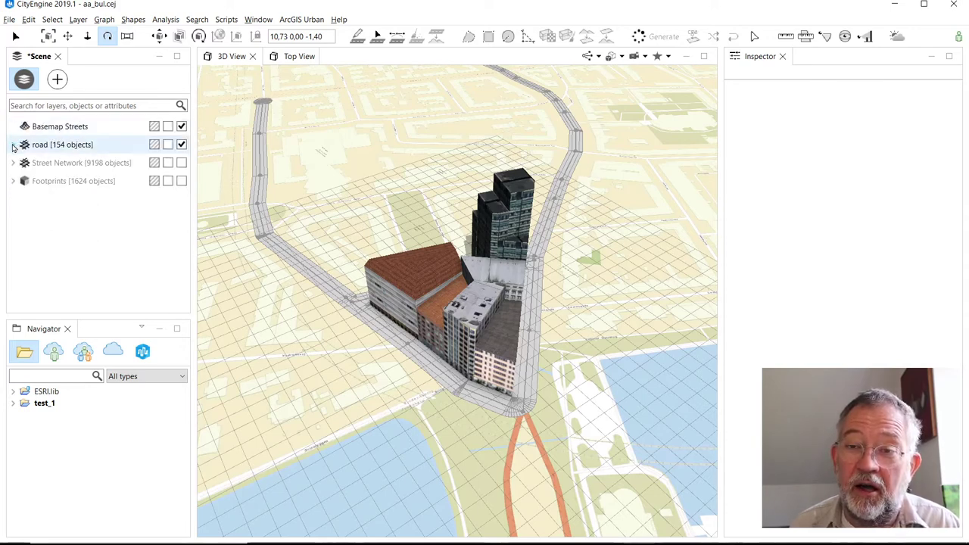
{"action": "left_click", "coordinate": [81, 162]}
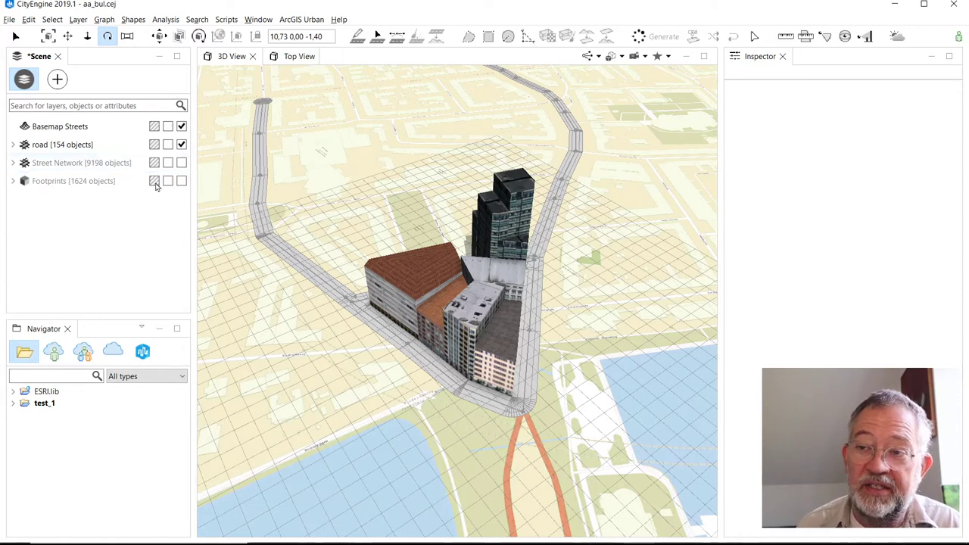
{"action": "left_click", "coordinate": [182, 181]}
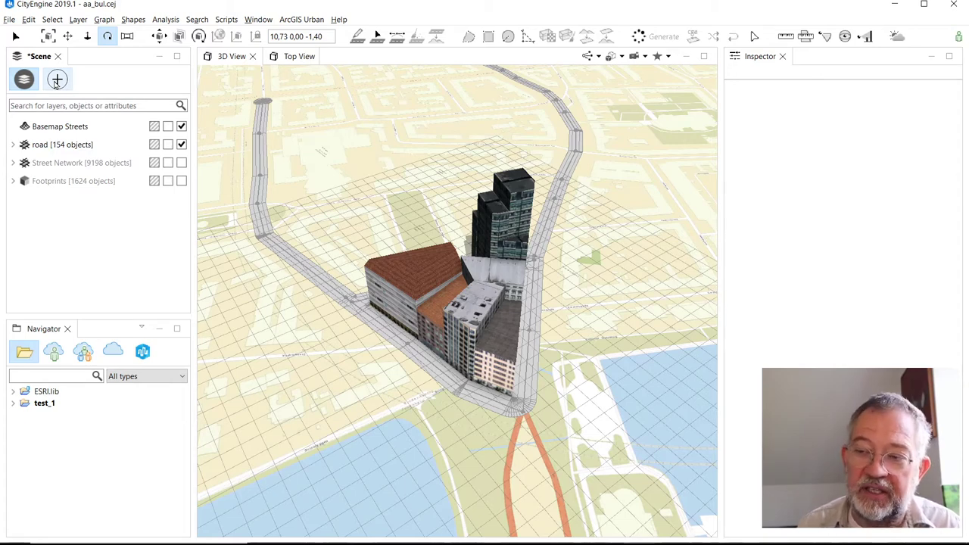
{"action": "mouse_move", "coordinate": [144, 73]}
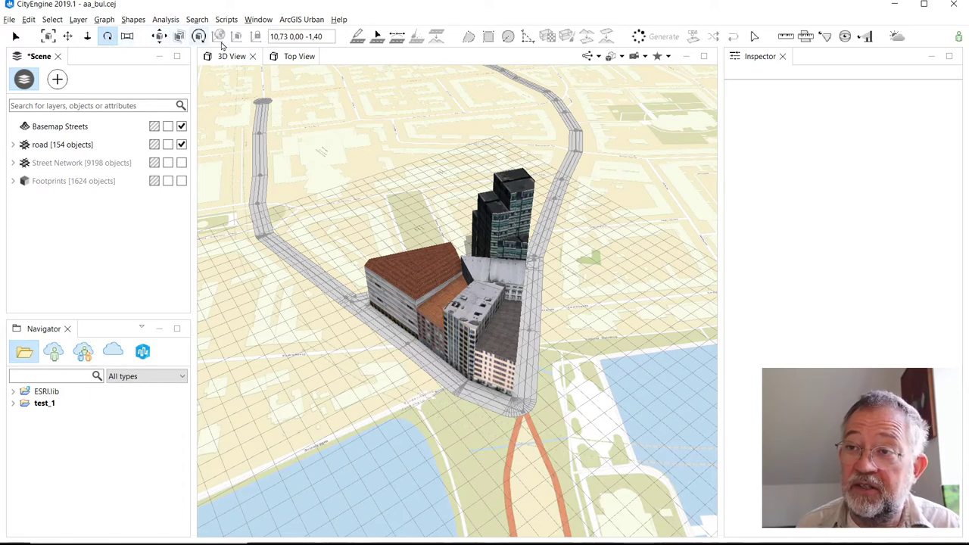
{"action": "mouse_move", "coordinate": [176, 36]}
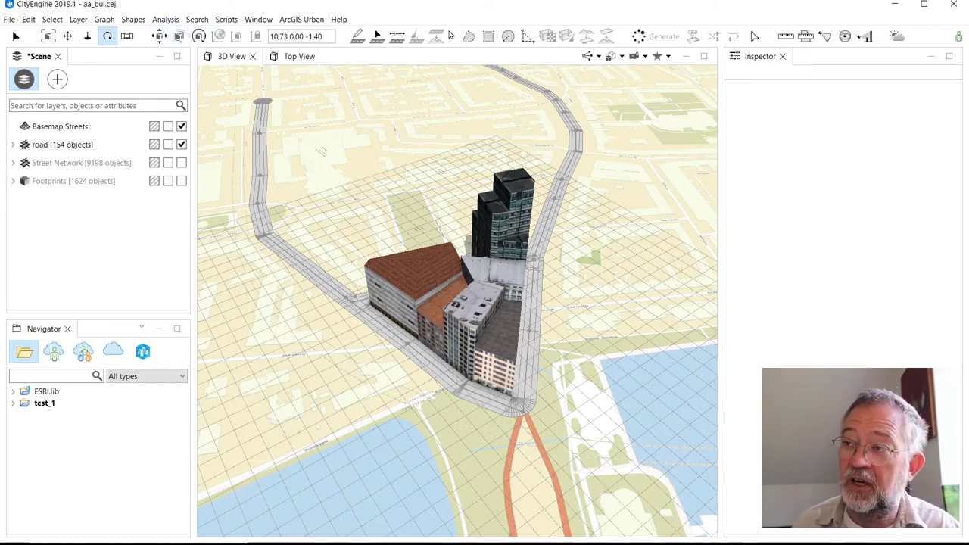
{"action": "mouse_move", "coordinate": [376, 38]}
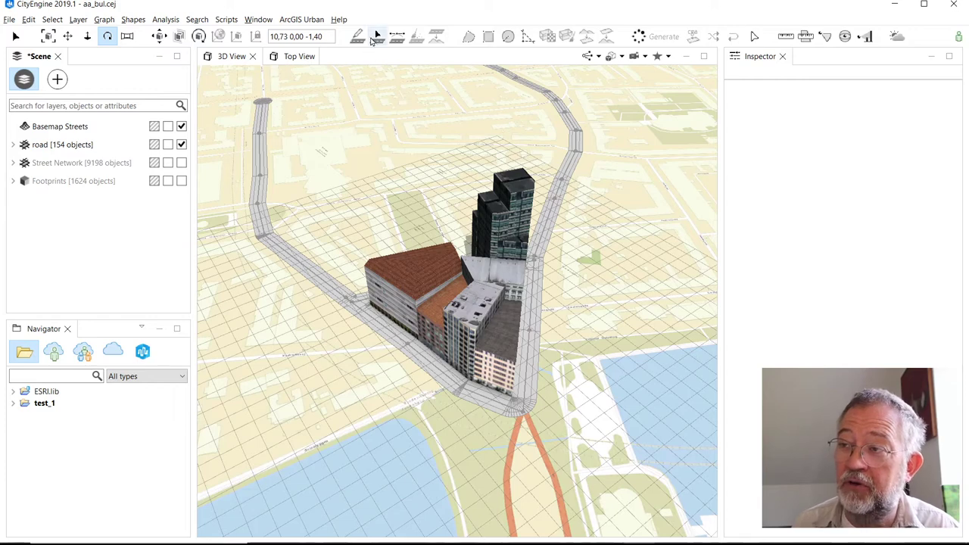
{"action": "mouse_move", "coordinate": [377, 36]}
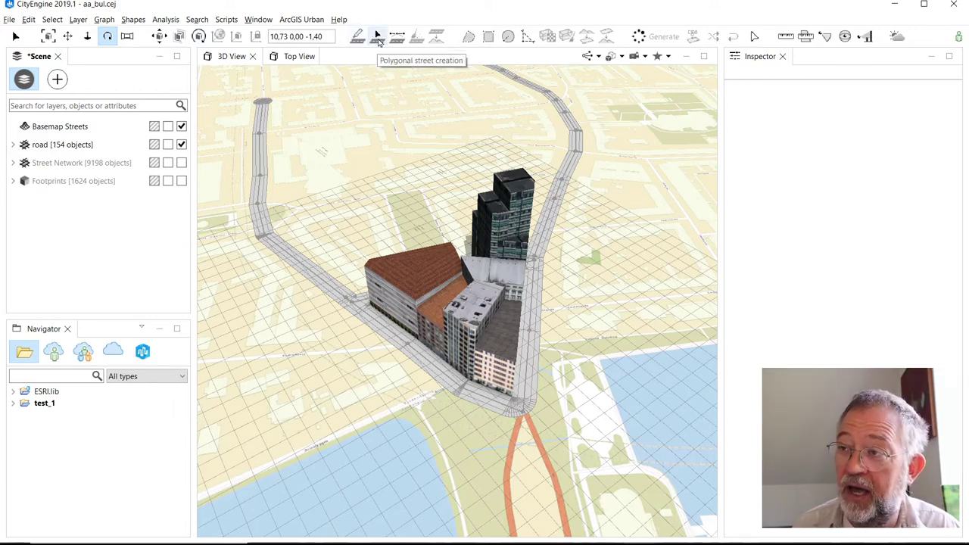
{"action": "mouse_move", "coordinate": [415, 36]}
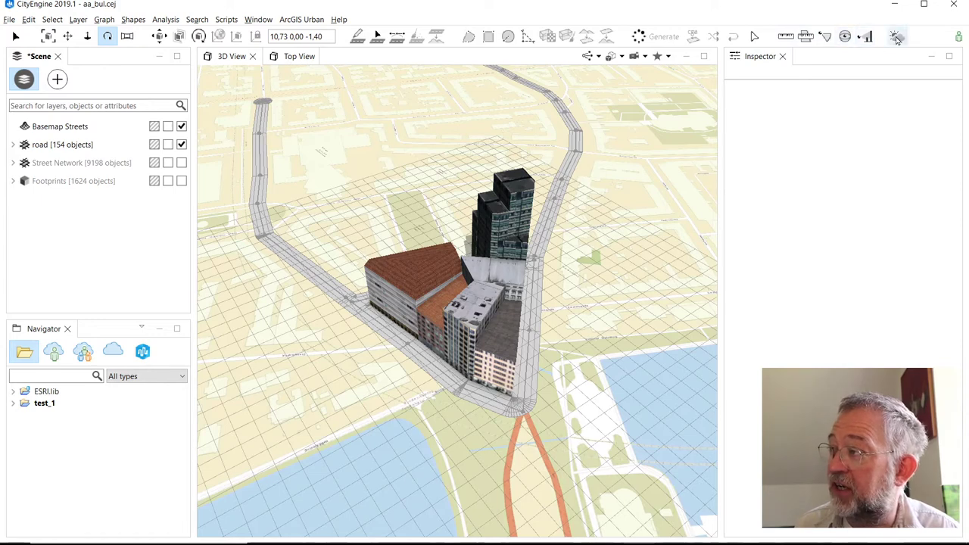
{"action": "mouse_move", "coordinate": [896, 36]}
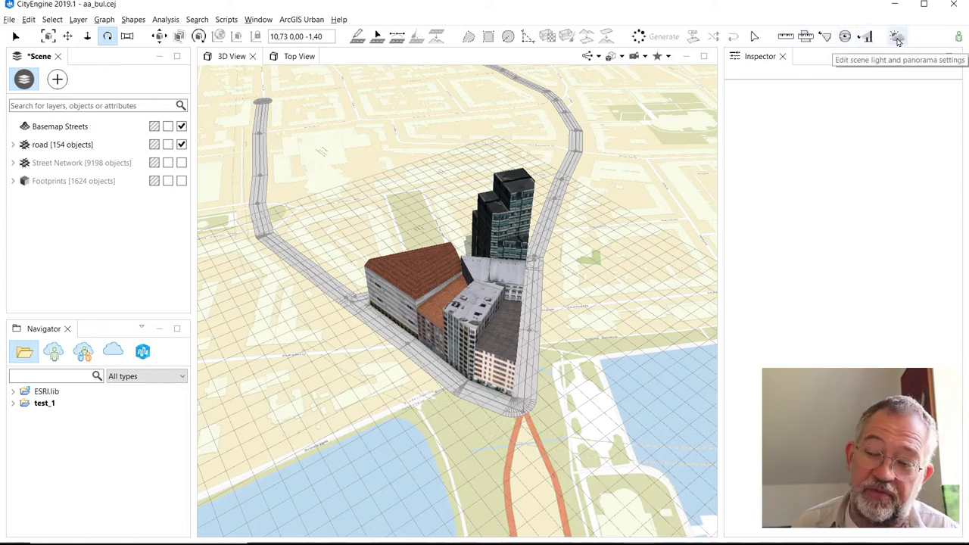
{"action": "left_click", "coordinate": [896, 36]}
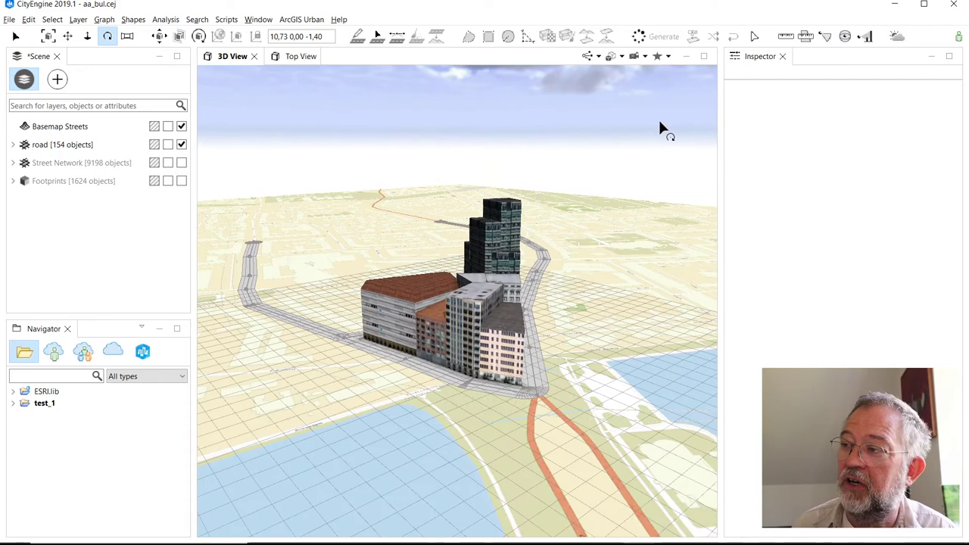
{"action": "mouse_move", "coordinate": [897, 40]}
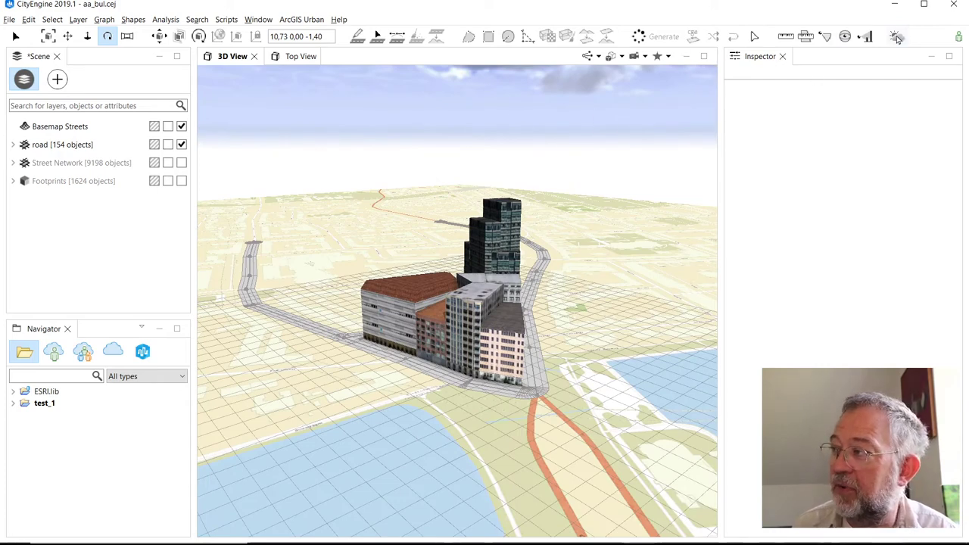
{"action": "left_click", "coordinate": [896, 36]}
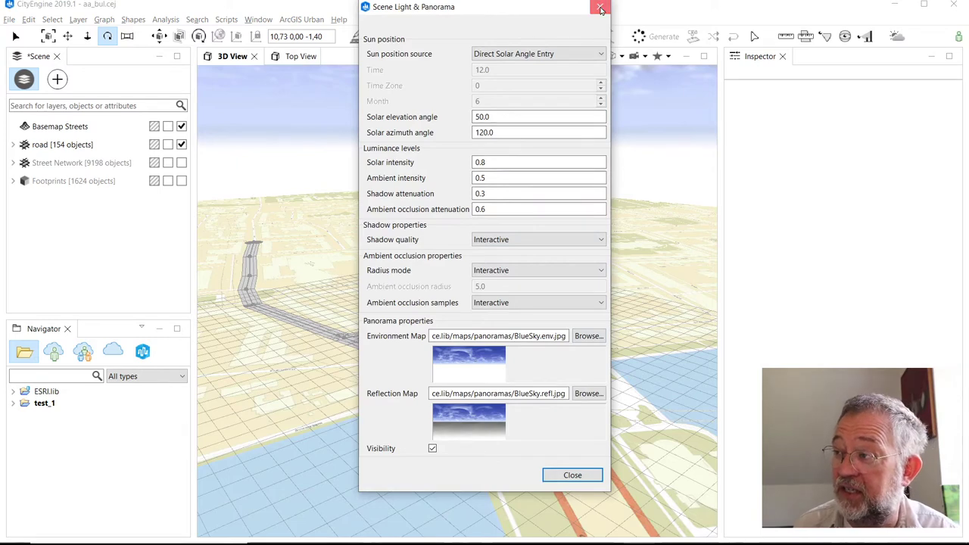
{"action": "left_click", "coordinate": [599, 6]}
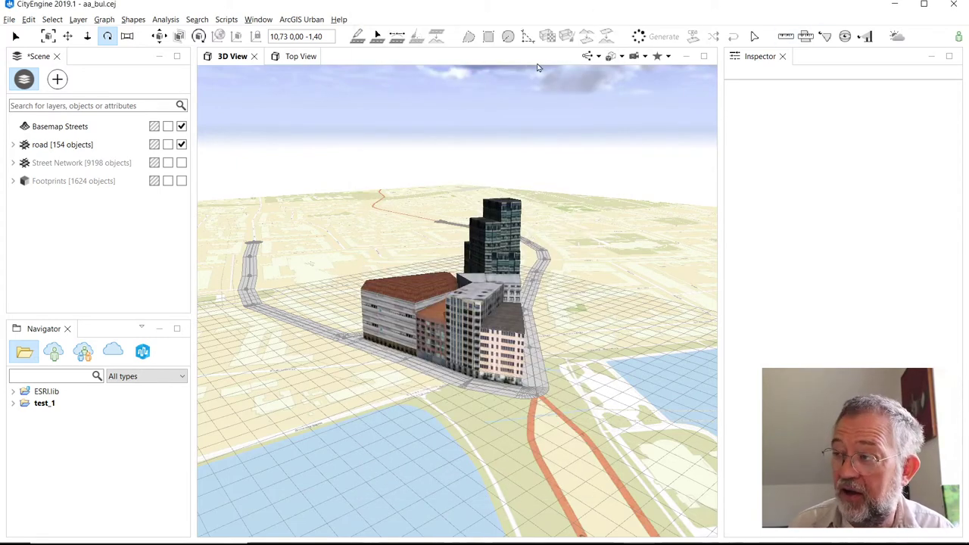
{"action": "mouse_move", "coordinate": [717, 79]}
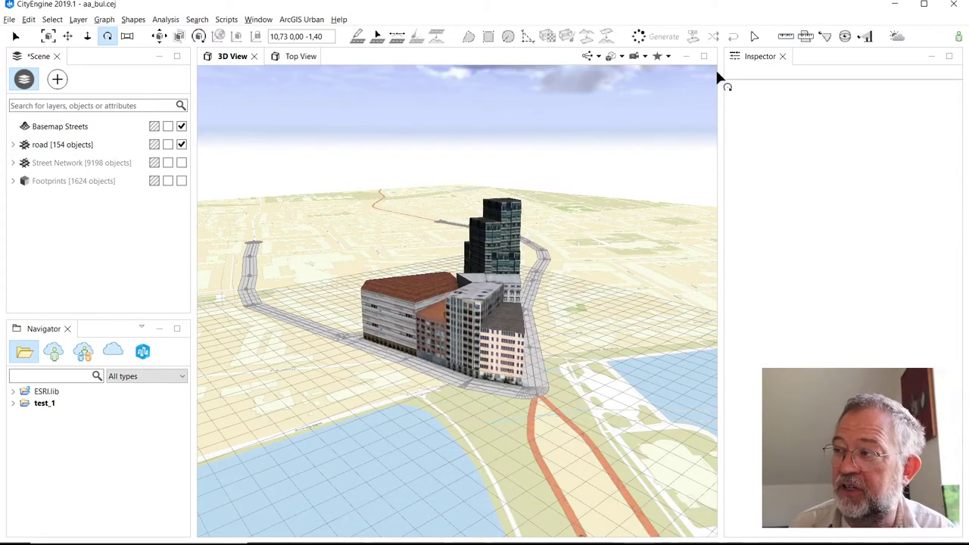
{"action": "mouse_move", "coordinate": [628, 129]}
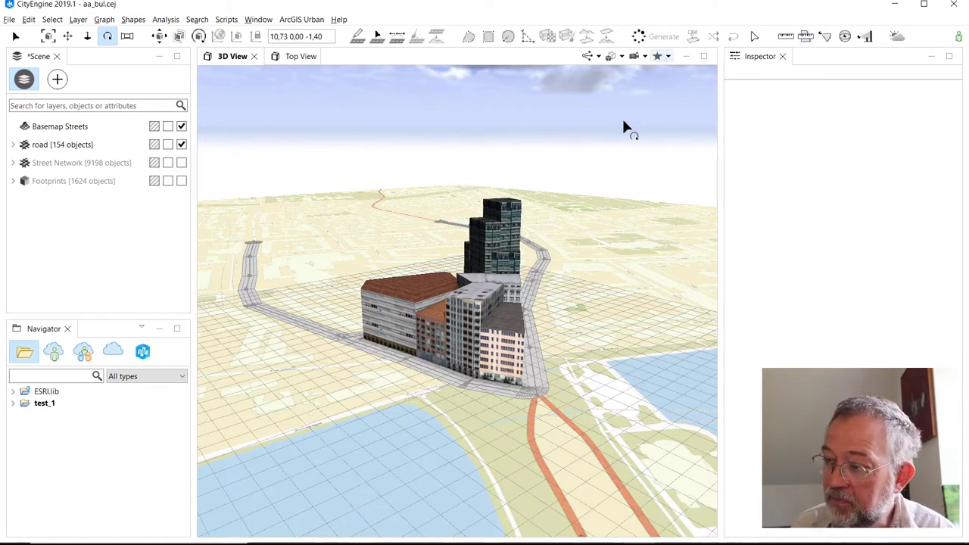
Step: Create a camera bookmark named '3D View 1' and jump back to it
{"action": "left_click", "coordinate": [669, 56]}
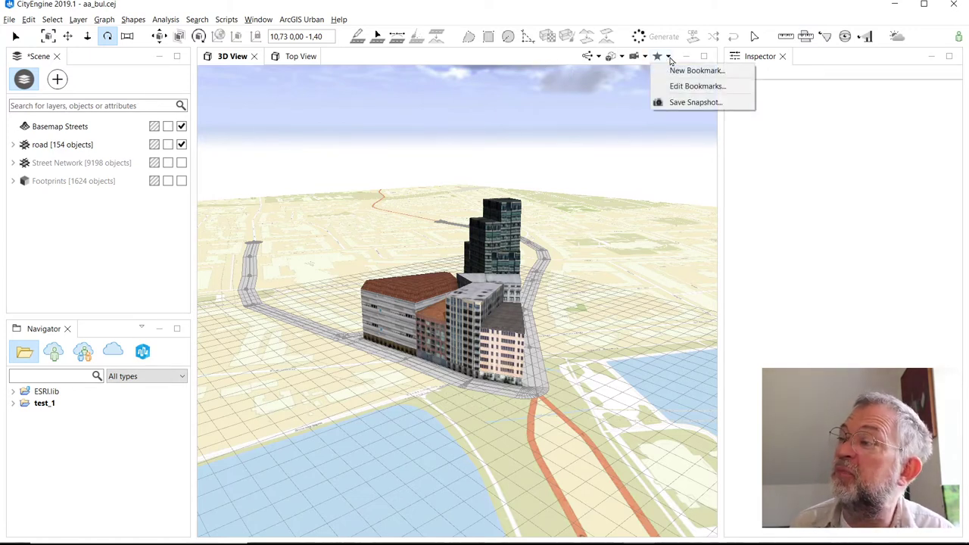
{"action": "mouse_move", "coordinate": [696, 70]}
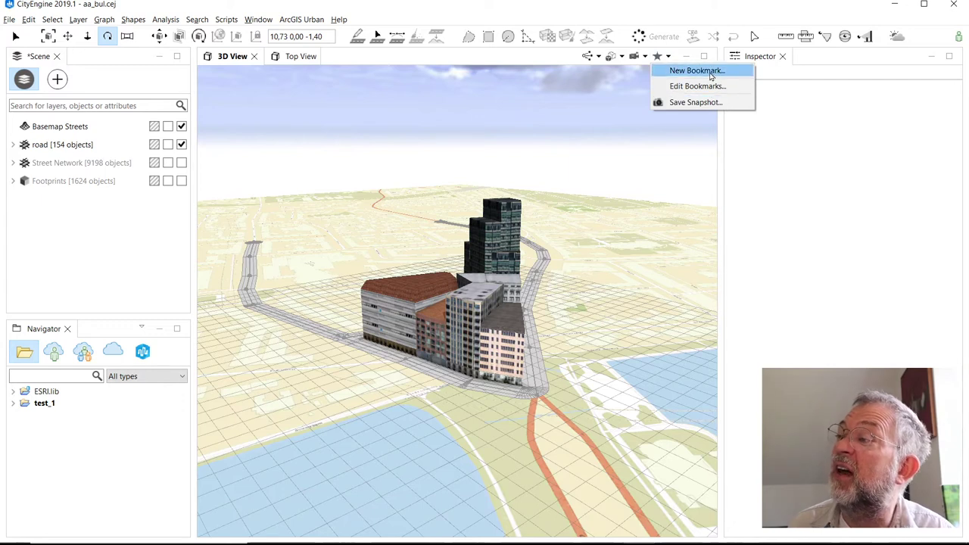
{"action": "left_click", "coordinate": [695, 70]}
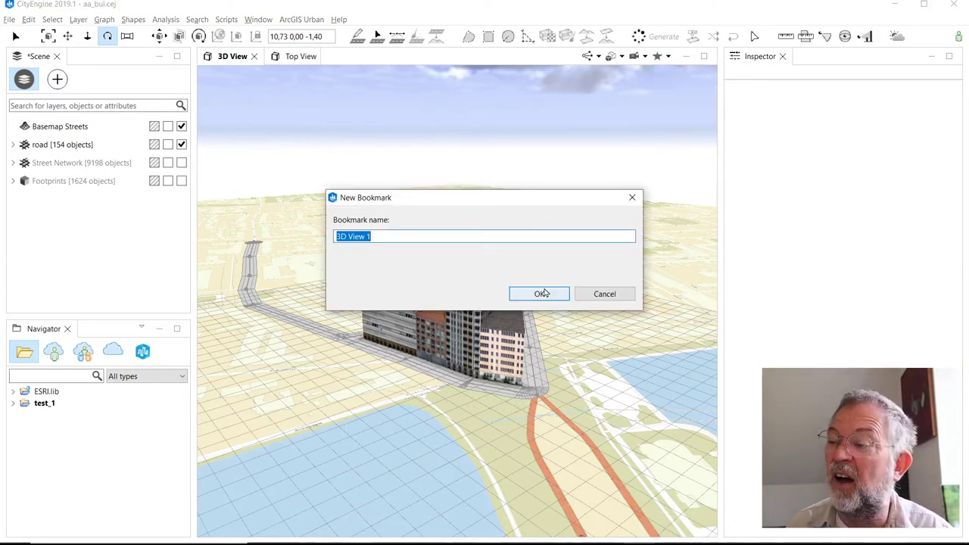
{"action": "left_click", "coordinate": [539, 294]}
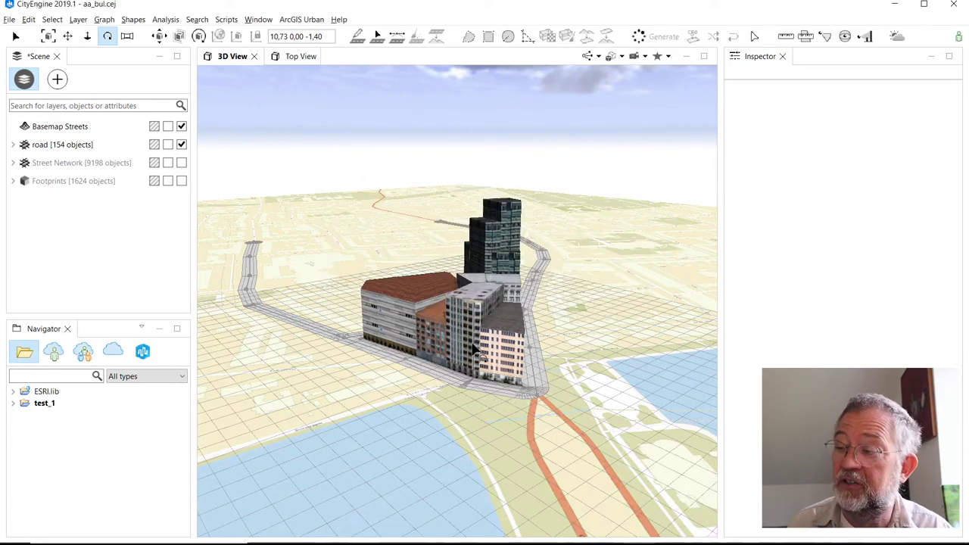
{"action": "left_click", "coordinate": [657, 56]}
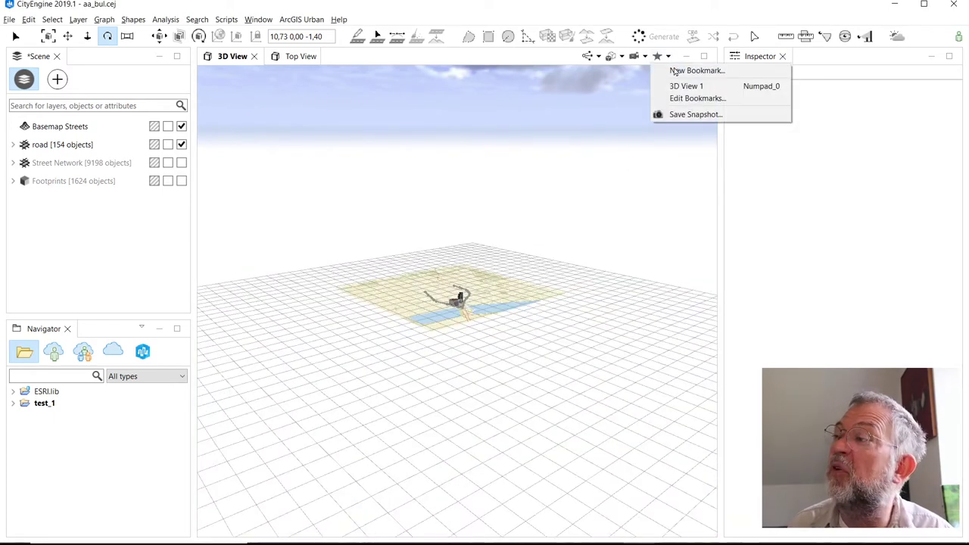
{"action": "left_click", "coordinate": [684, 84]}
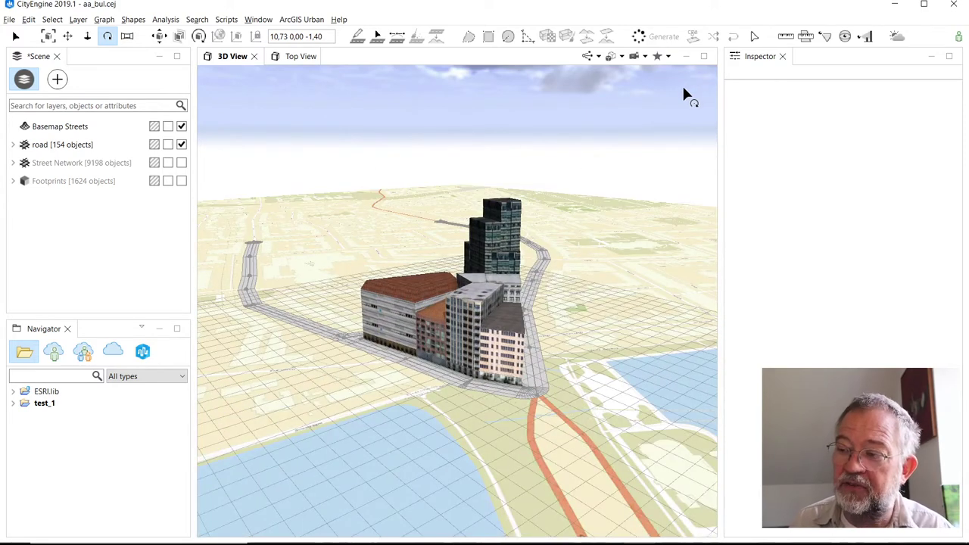
Step: Start Save Snapshot from the bookmarks menu and cancel without saving an image
{"action": "left_click", "coordinate": [657, 56]}
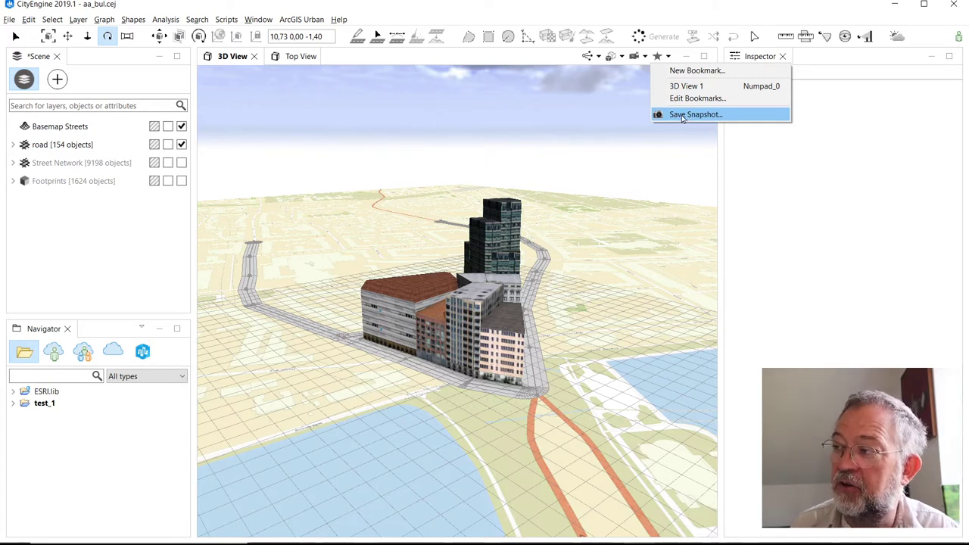
{"action": "left_click", "coordinate": [695, 115]}
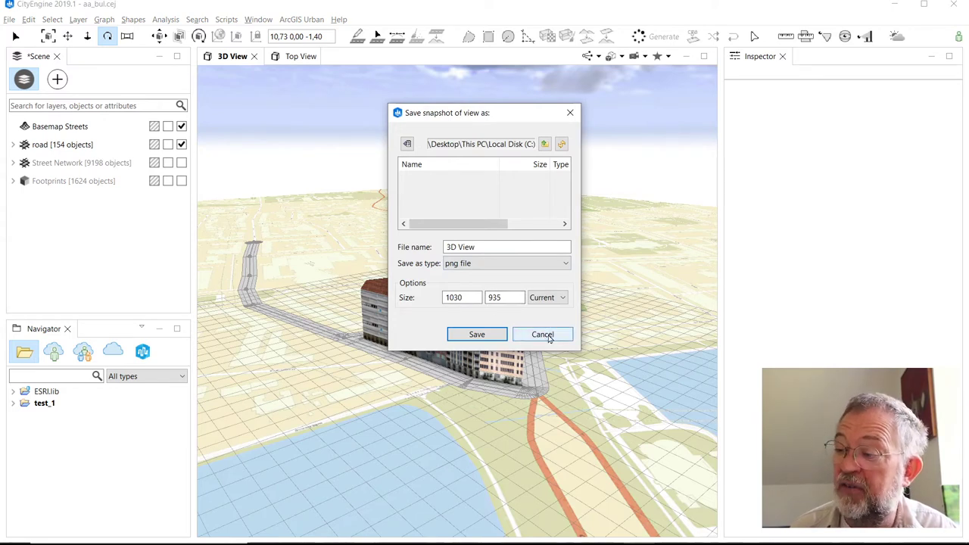
{"action": "left_click", "coordinate": [543, 334]}
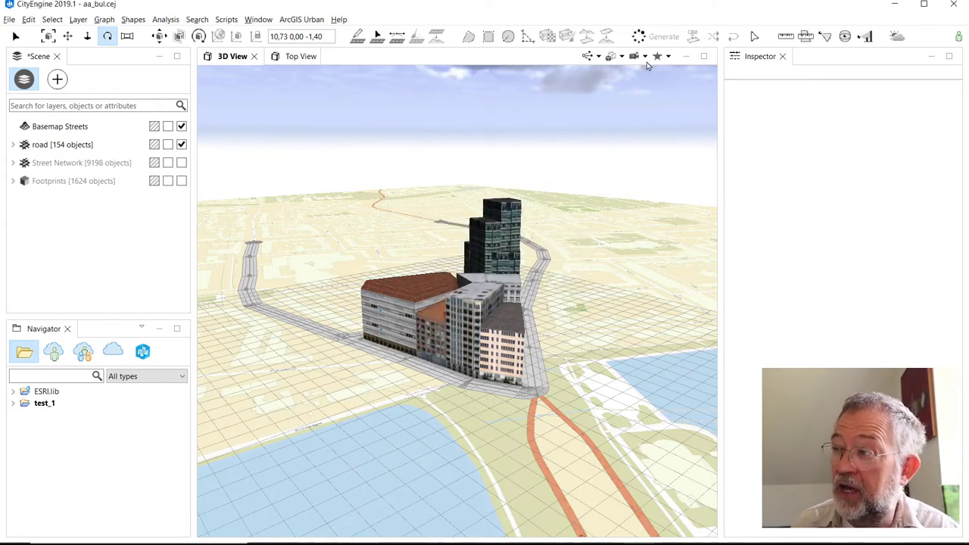
{"action": "mouse_move", "coordinate": [645, 56]}
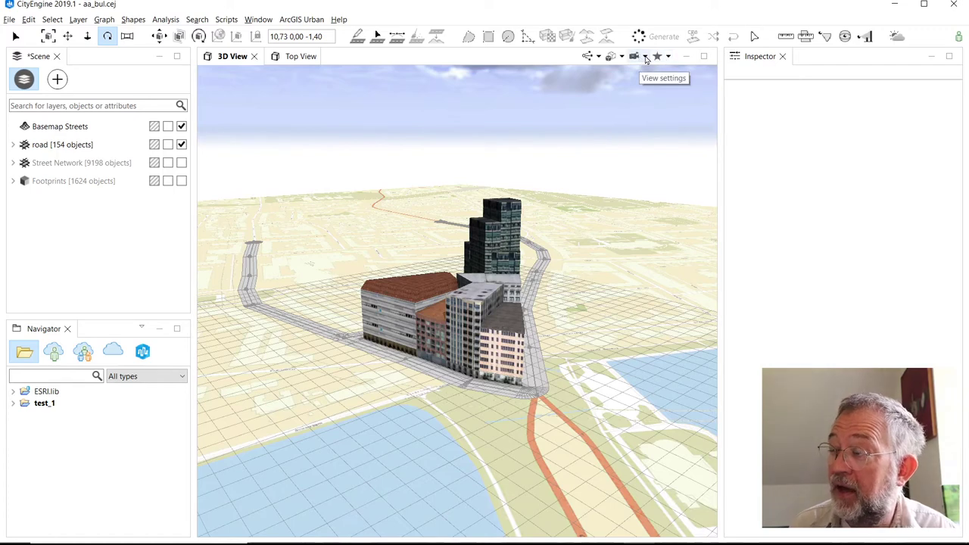
{"action": "left_click", "coordinate": [645, 56]}
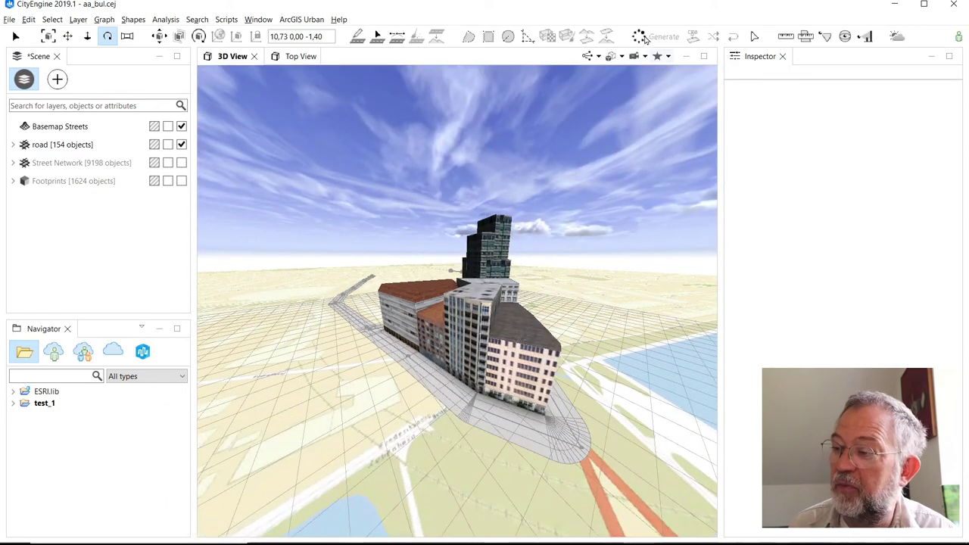
{"action": "left_click", "coordinate": [657, 55]}
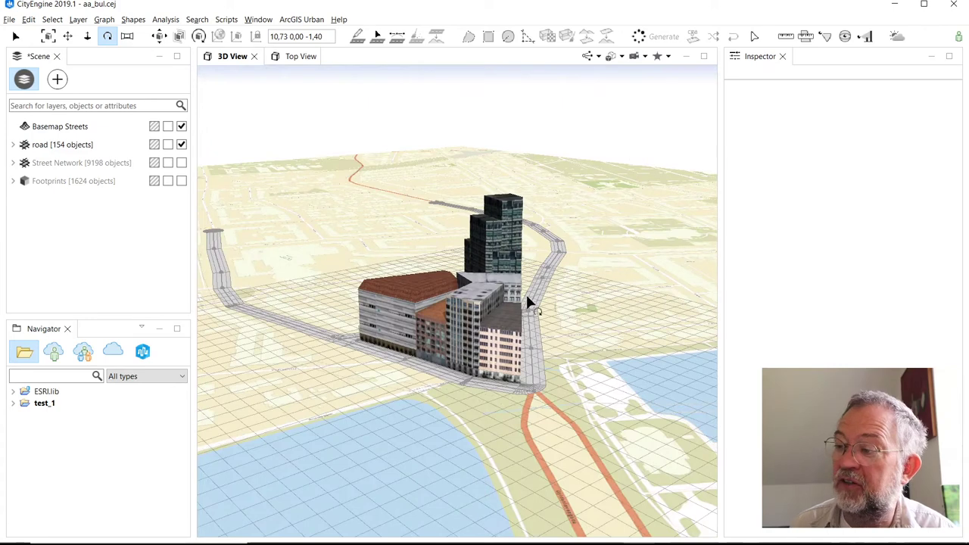
{"action": "mouse_move", "coordinate": [638, 59]}
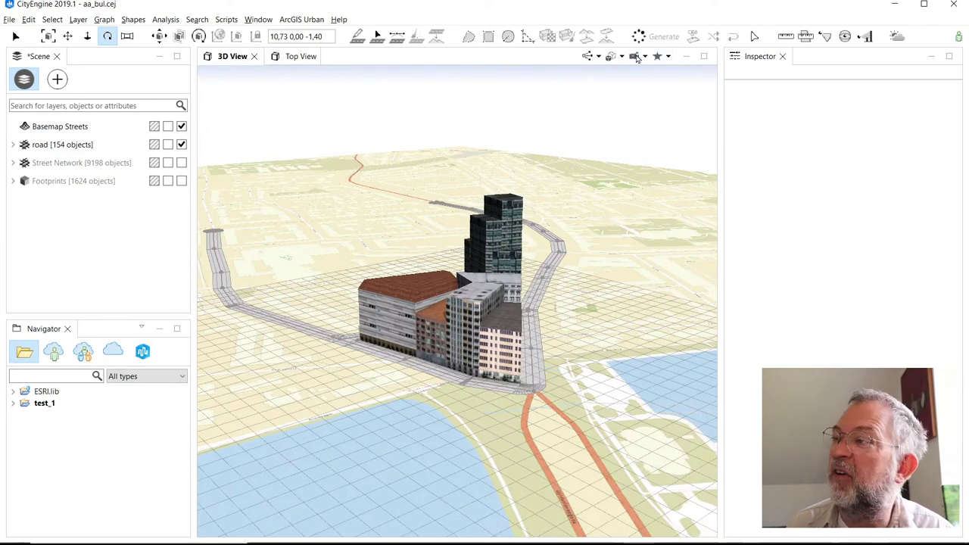
{"action": "left_click", "coordinate": [657, 56]}
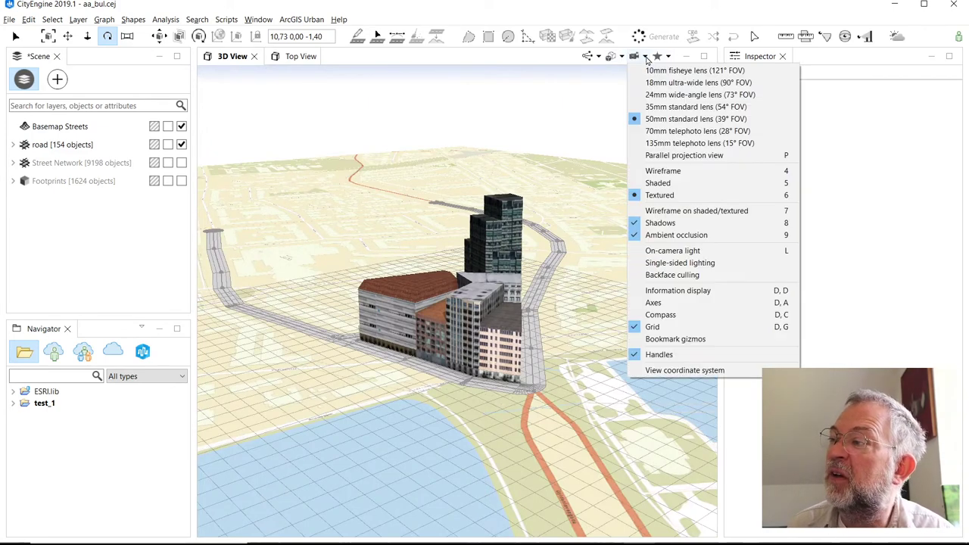
{"action": "mouse_move", "coordinate": [660, 195]}
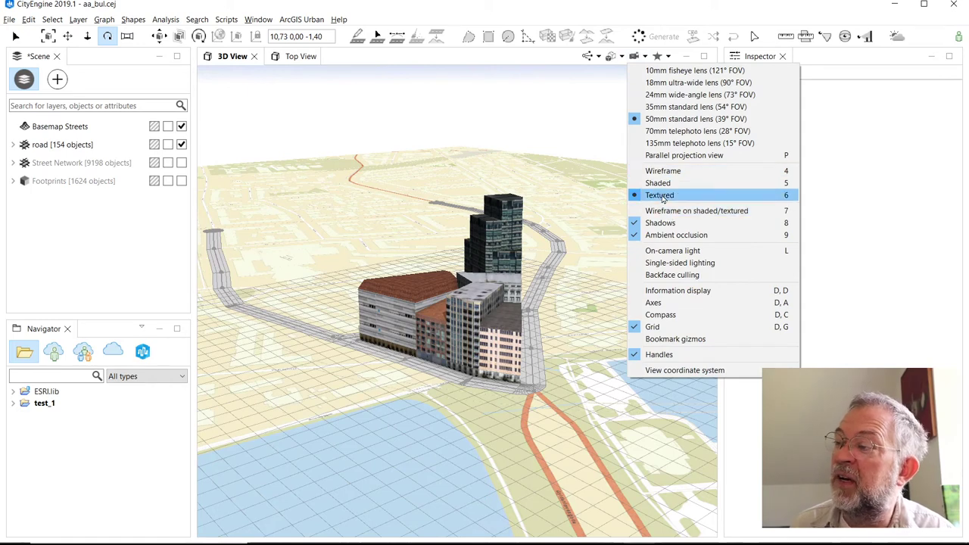
{"action": "mouse_move", "coordinate": [697, 211]}
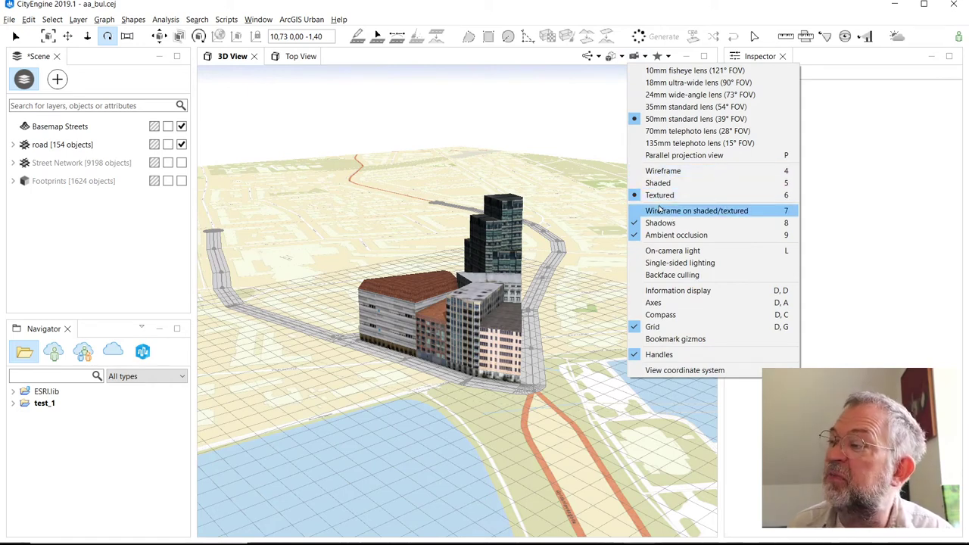
{"action": "left_click", "coordinate": [657, 181]}
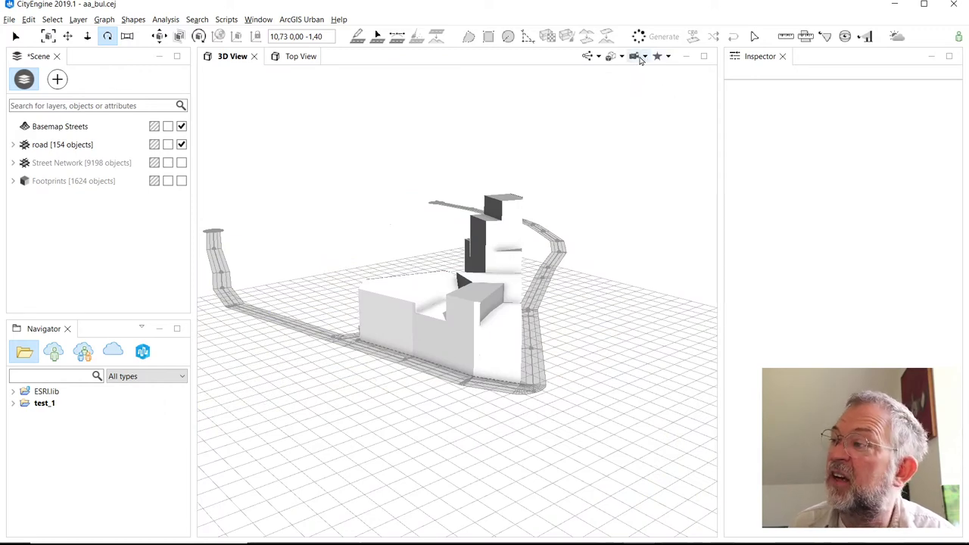
{"action": "left_click", "coordinate": [636, 56]}
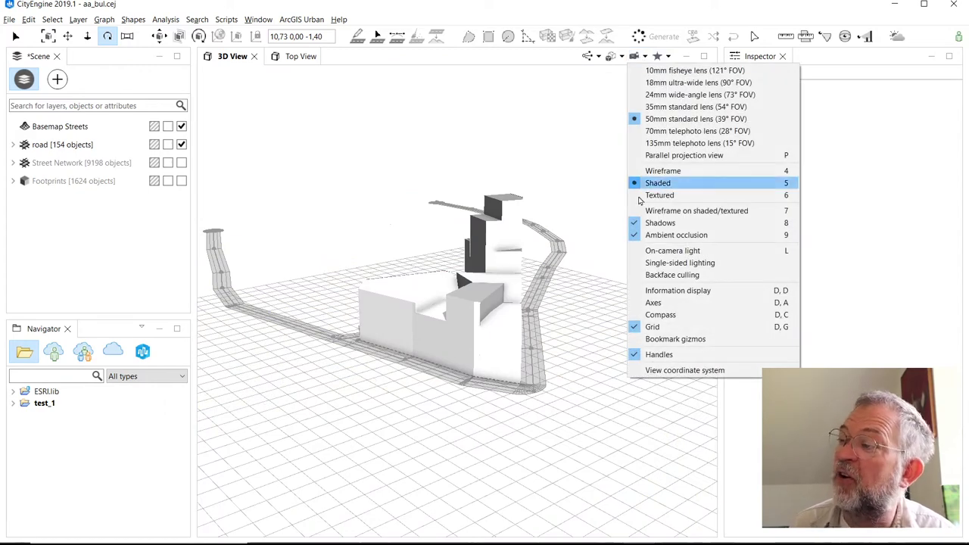
{"action": "mouse_move", "coordinate": [660, 223]}
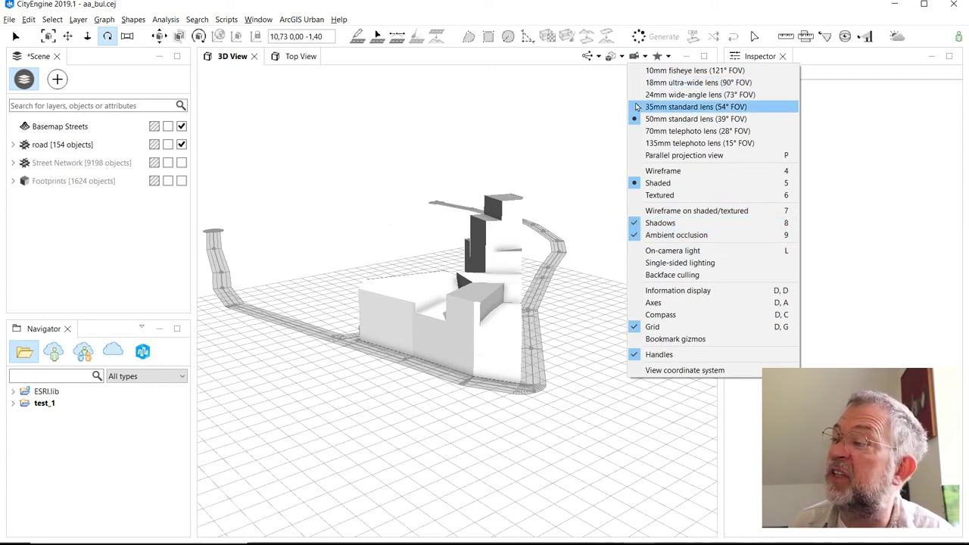
{"action": "left_click", "coordinate": [661, 194]}
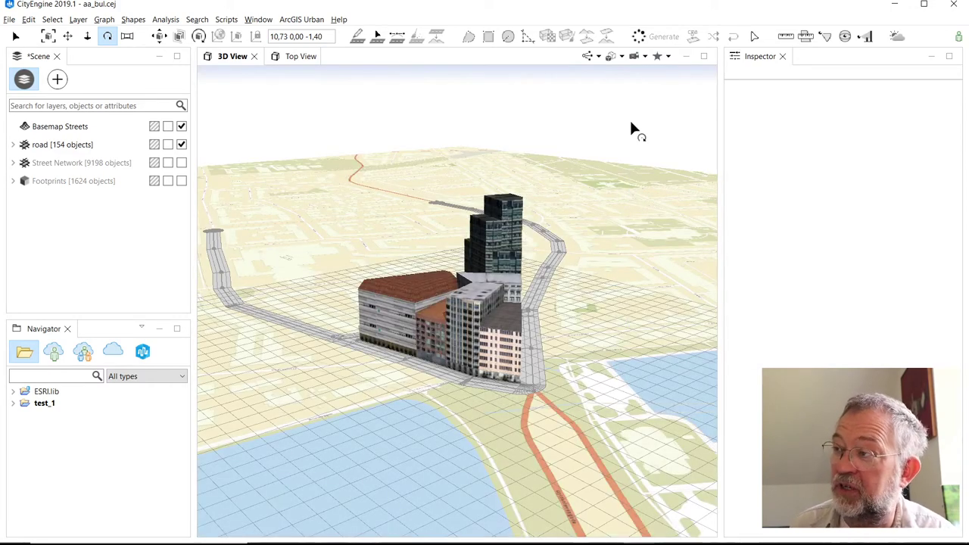
Step: Enable On-camera light in the 3D view settings so facades are evenly lit without shadows
{"action": "left_click", "coordinate": [633, 56]}
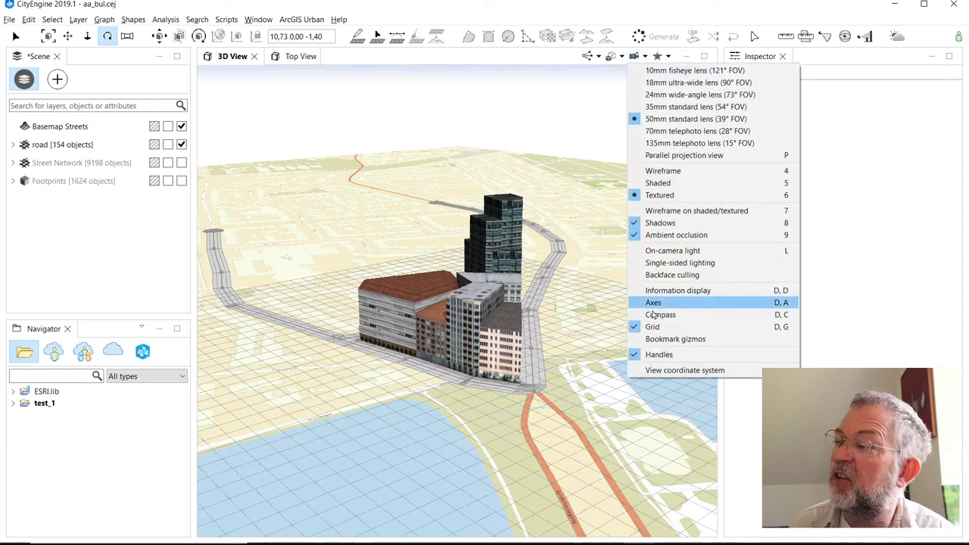
{"action": "mouse_move", "coordinate": [672, 251]}
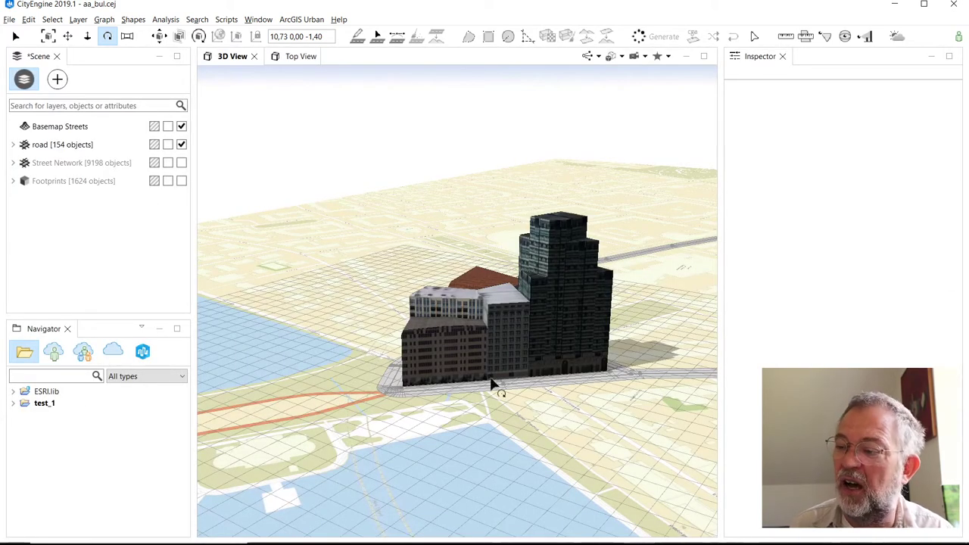
{"action": "mouse_move", "coordinate": [536, 377]}
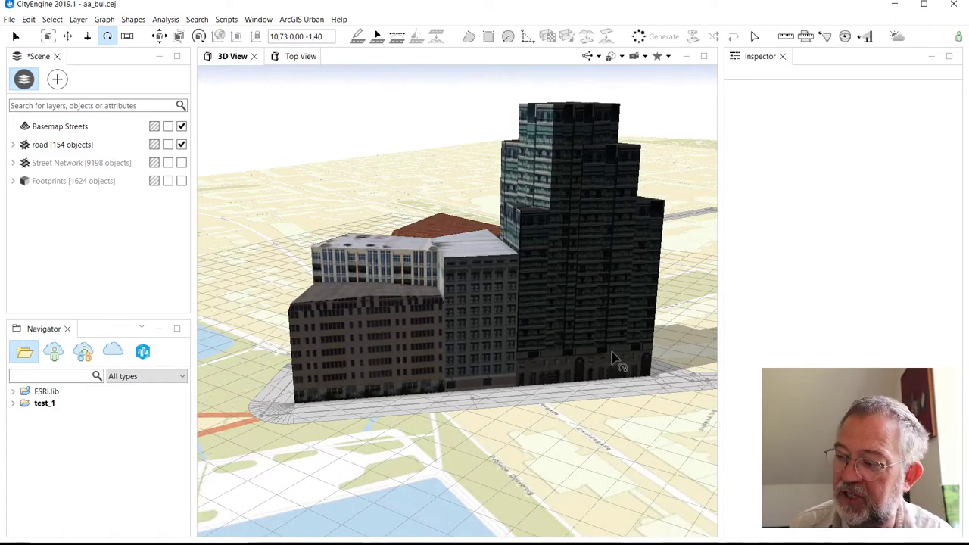
{"action": "left_click_drag", "start_coordinate": [613, 356], "coordinate": [561, 368]}
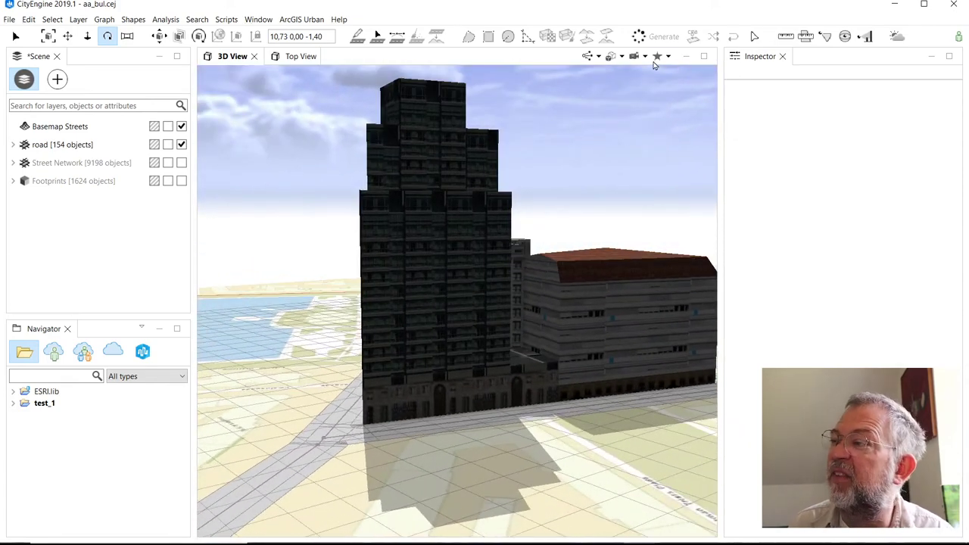
{"action": "left_click", "coordinate": [658, 56]}
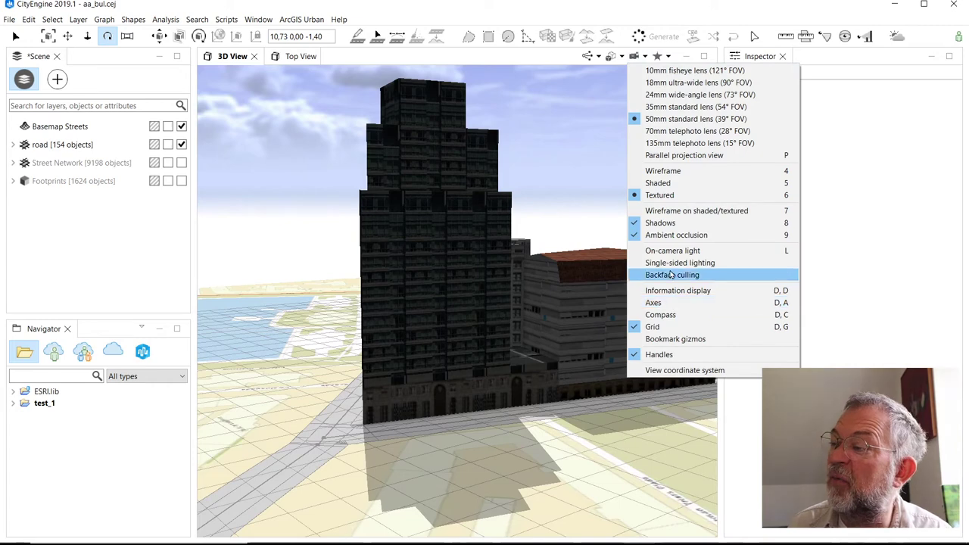
{"action": "left_click", "coordinate": [673, 276]}
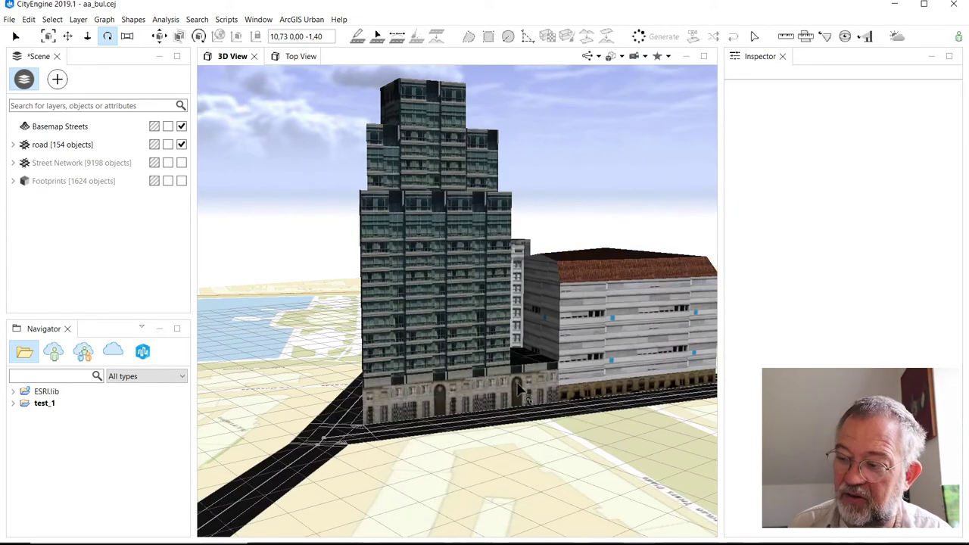
{"action": "mouse_move", "coordinate": [667, 63]}
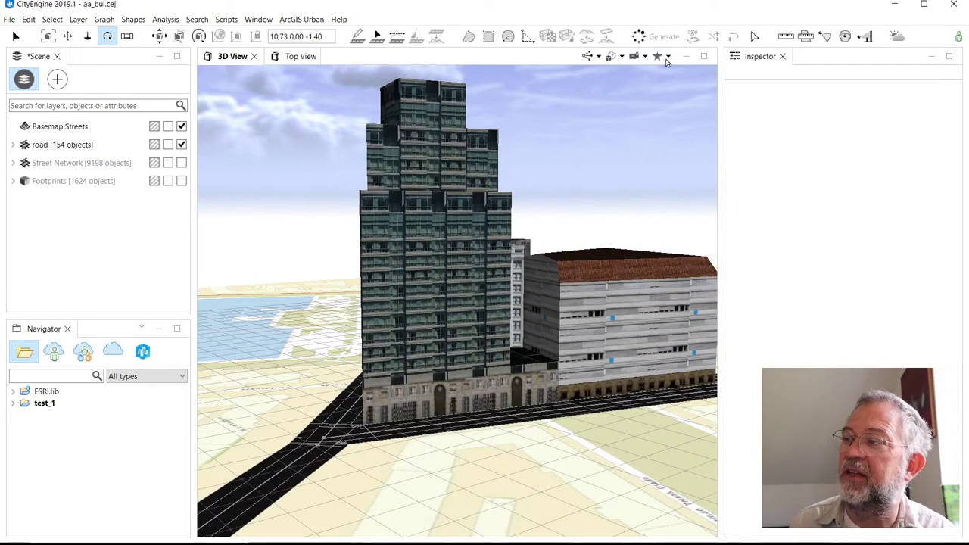
{"action": "left_click", "coordinate": [636, 56]}
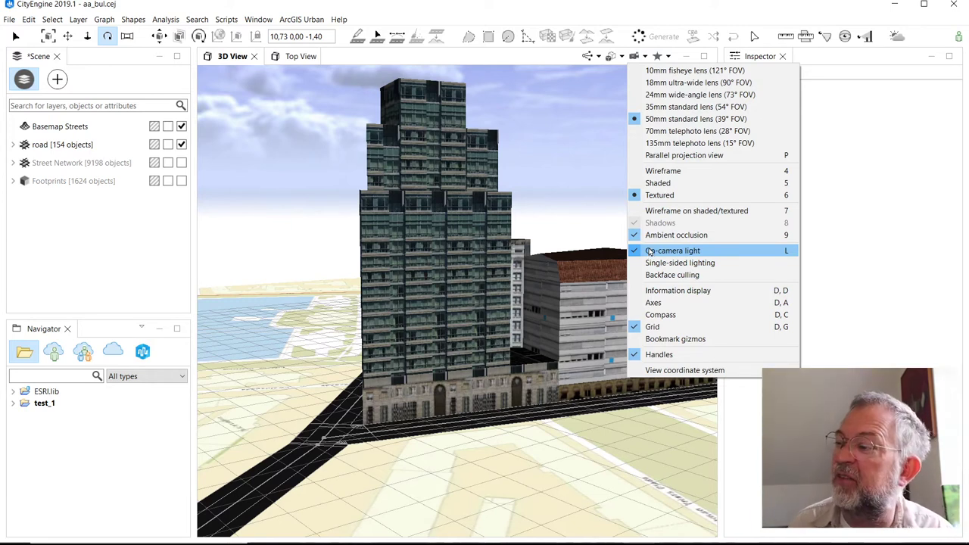
{"action": "mouse_move", "coordinate": [654, 303]}
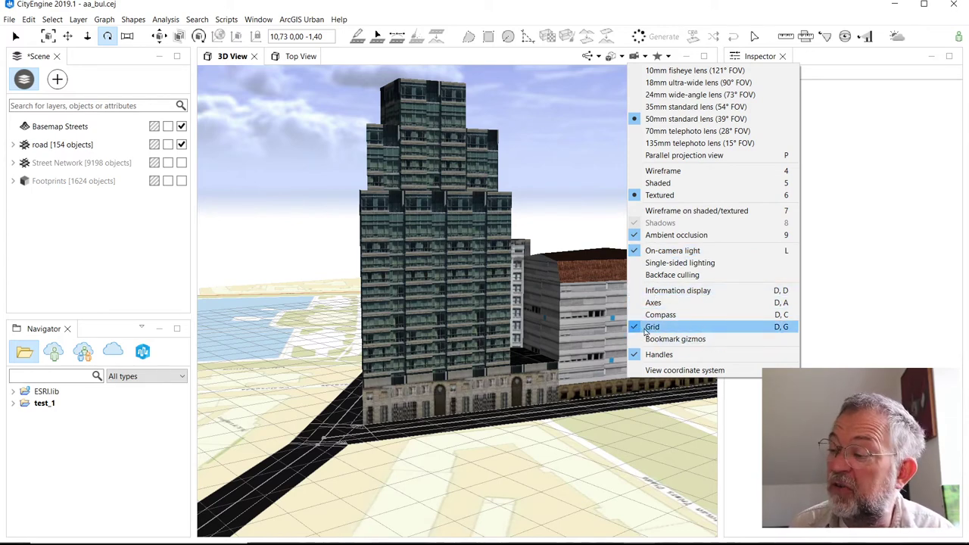
Step: Turn off the ground grid, turn on the information readout, and review the visible element types
{"action": "left_click", "coordinate": [651, 327]}
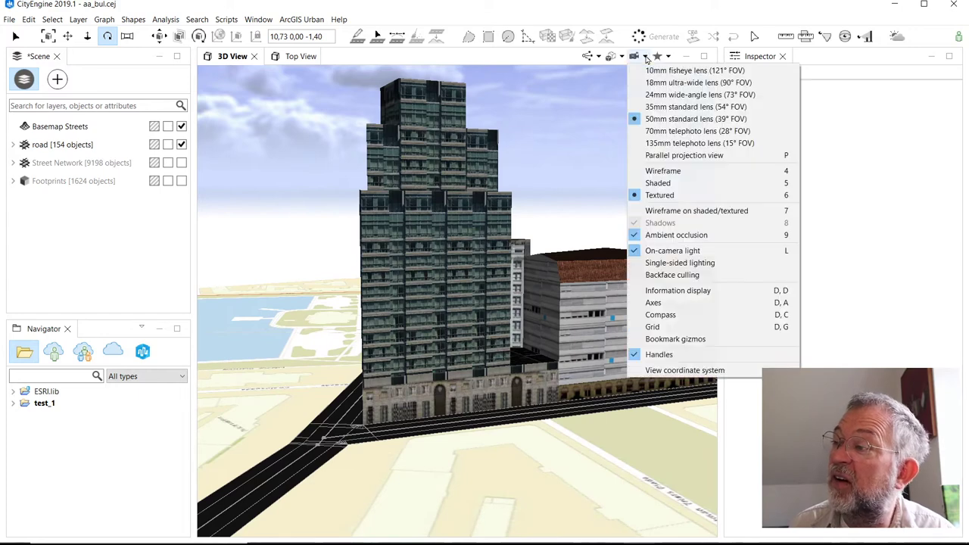
{"action": "mouse_move", "coordinate": [676, 339]}
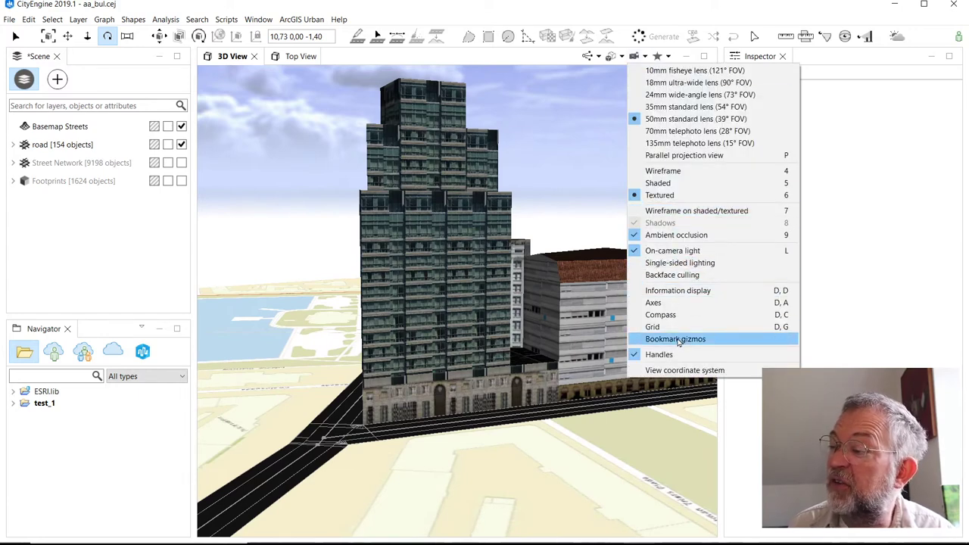
{"action": "mouse_move", "coordinate": [678, 291]}
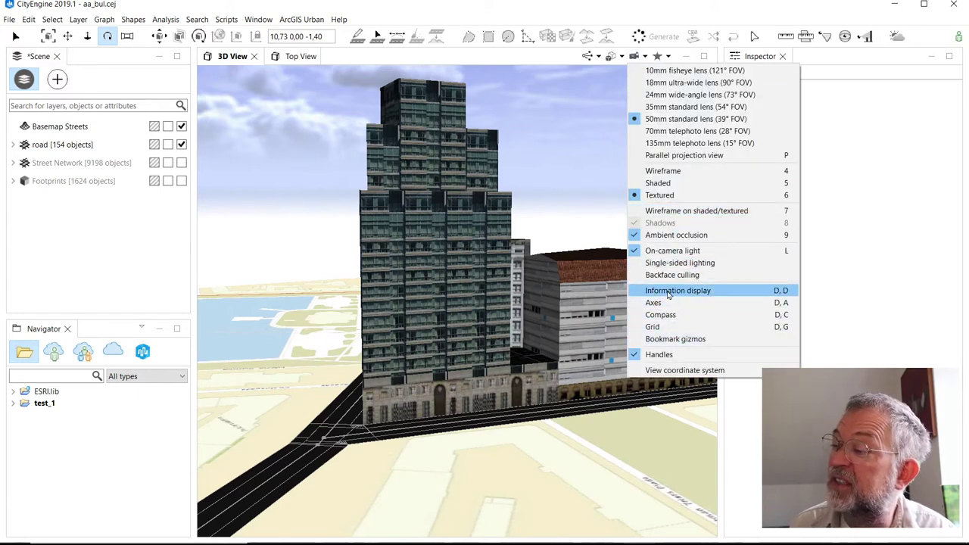
{"action": "left_click", "coordinate": [678, 291]}
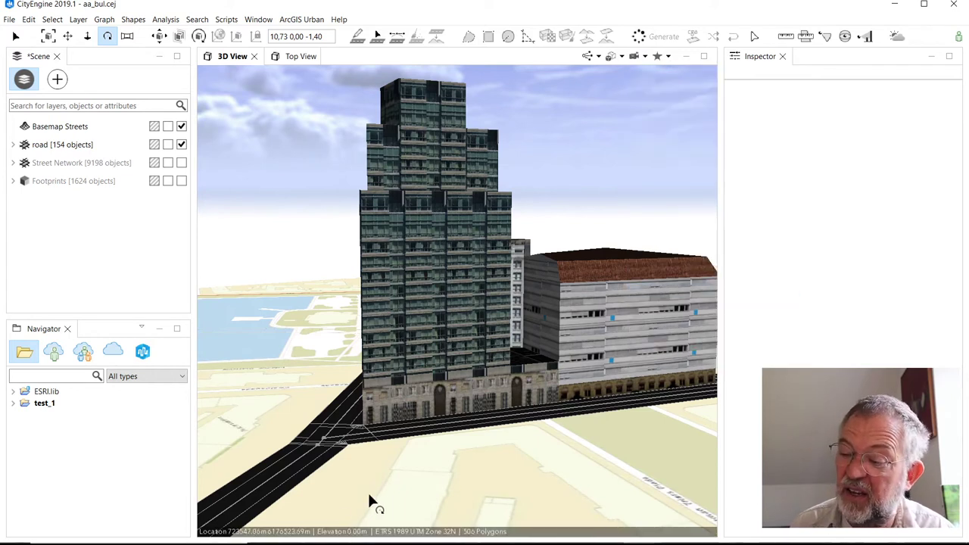
{"action": "mouse_move", "coordinate": [503, 536]}
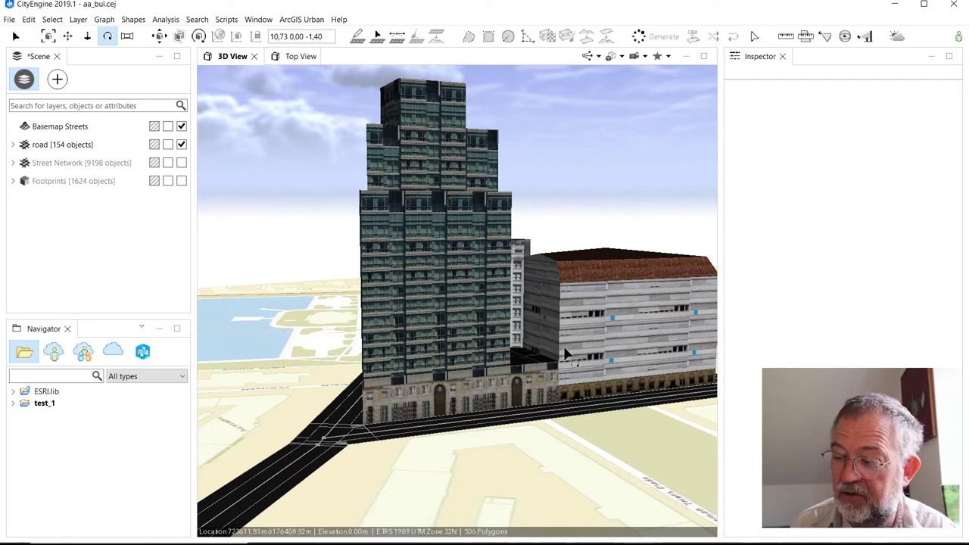
{"action": "mouse_move", "coordinate": [636, 56]}
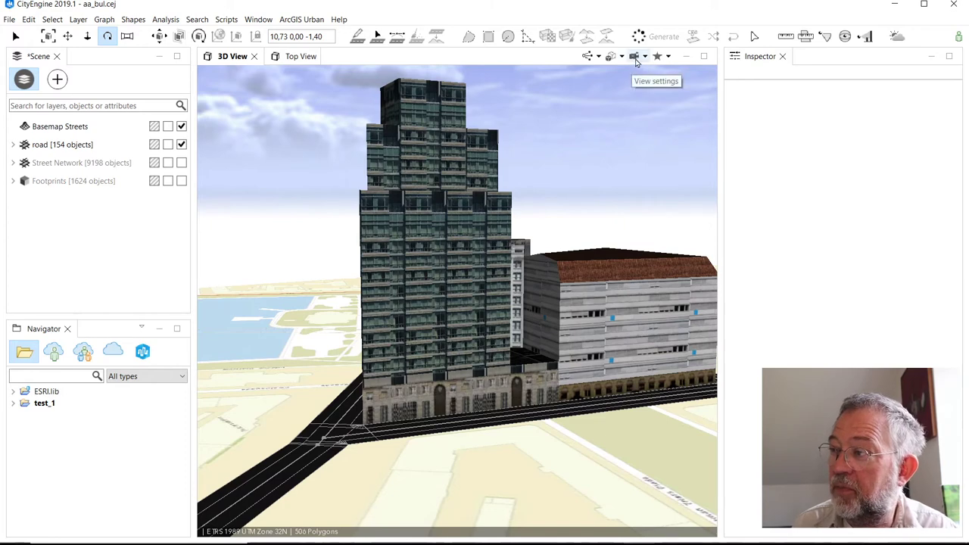
{"action": "left_click", "coordinate": [636, 56]}
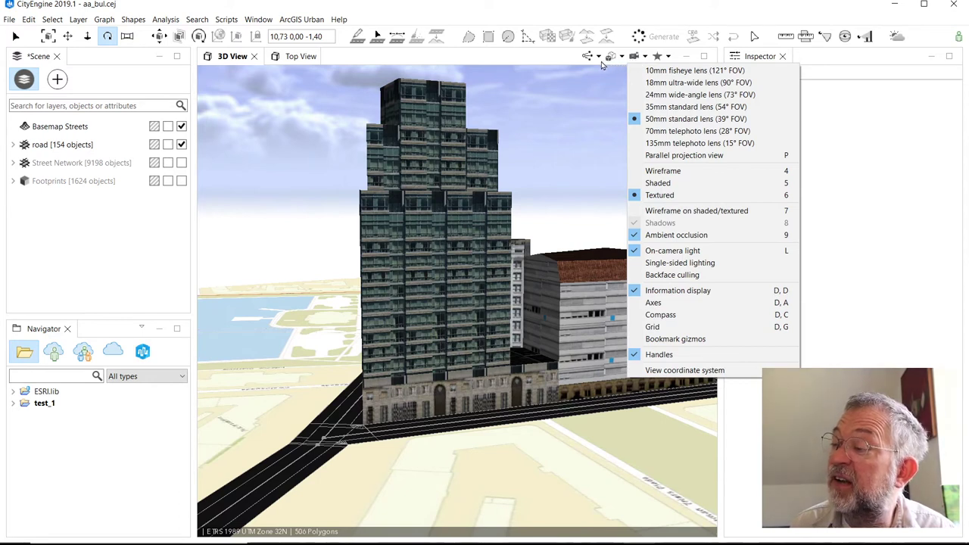
{"action": "mouse_move", "coordinate": [603, 66]}
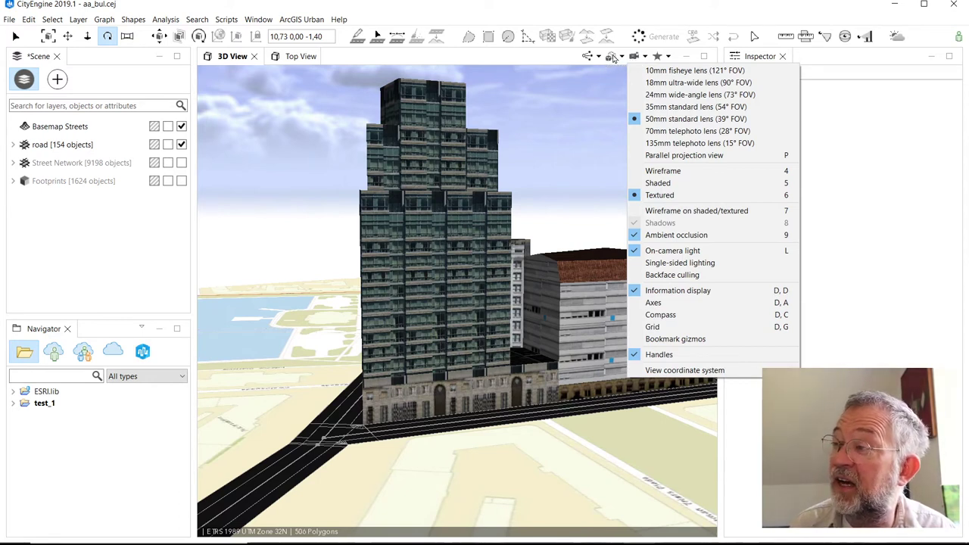
{"action": "left_click", "coordinate": [613, 56]}
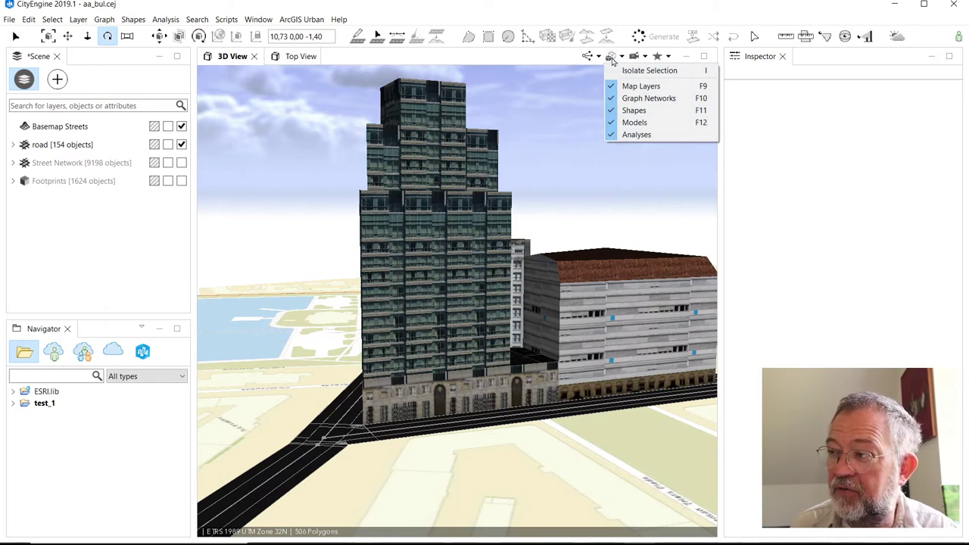
{"action": "mouse_move", "coordinate": [619, 161]}
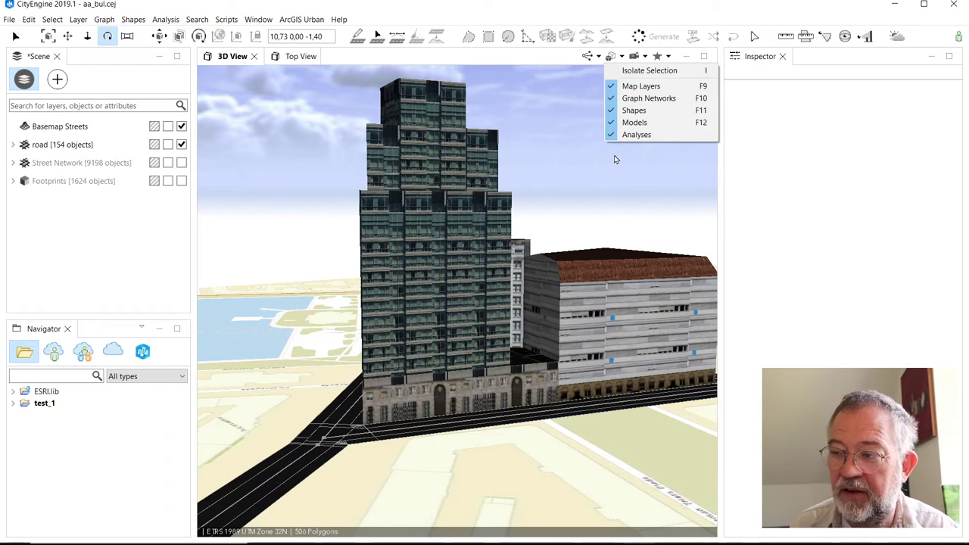
{"action": "mouse_move", "coordinate": [633, 109]}
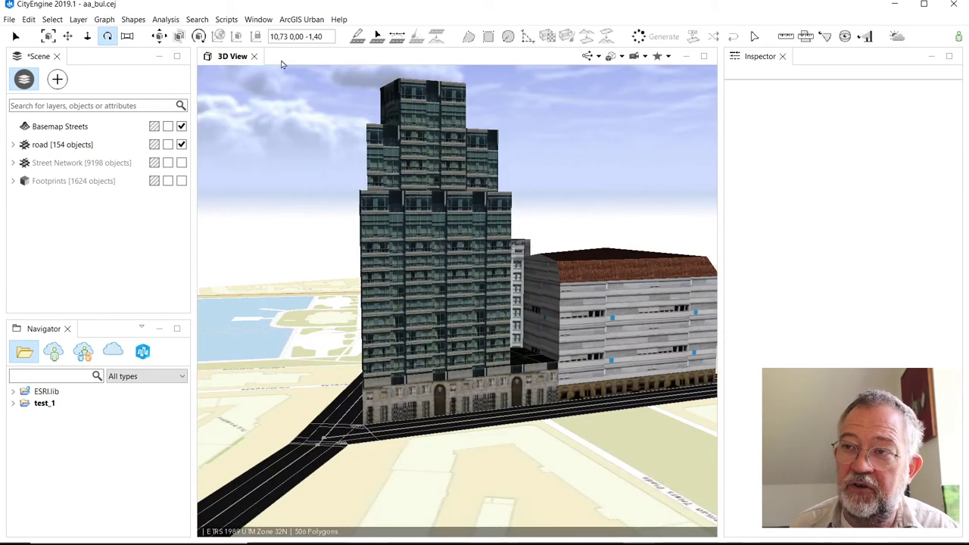
{"action": "left_click", "coordinate": [257, 18]}
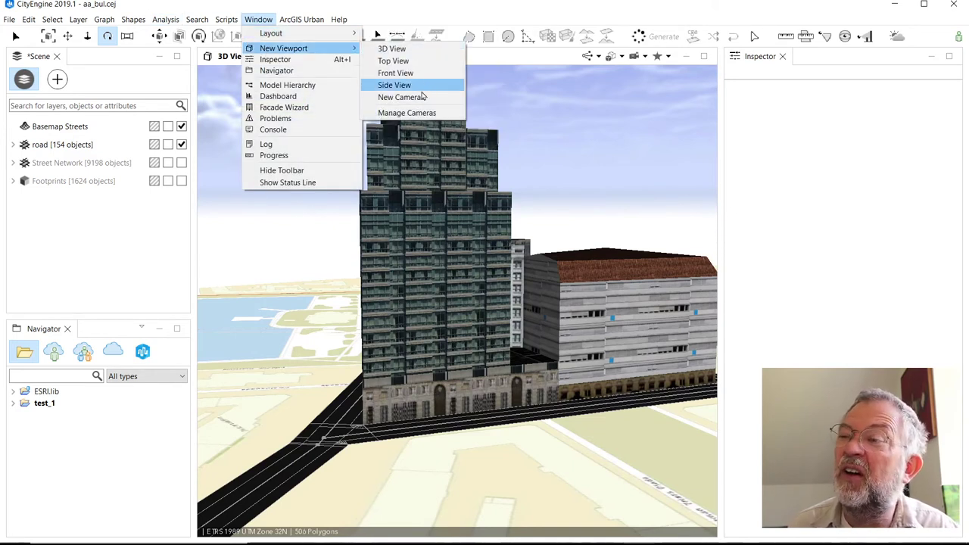
Step: Add a Front View viewport beside the 3D View and show the Transport building's rule attributes
{"action": "left_click", "coordinate": [395, 72]}
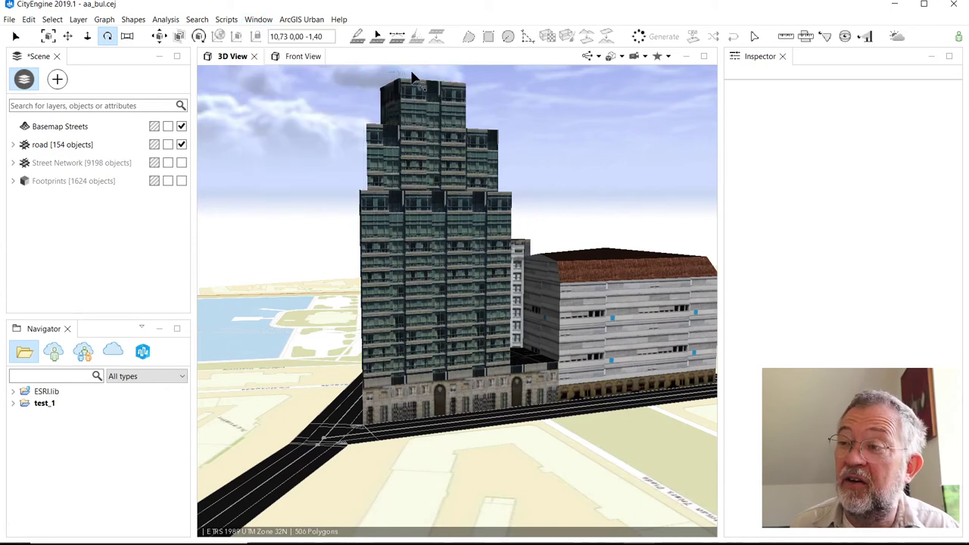
{"action": "mouse_move", "coordinate": [297, 64]}
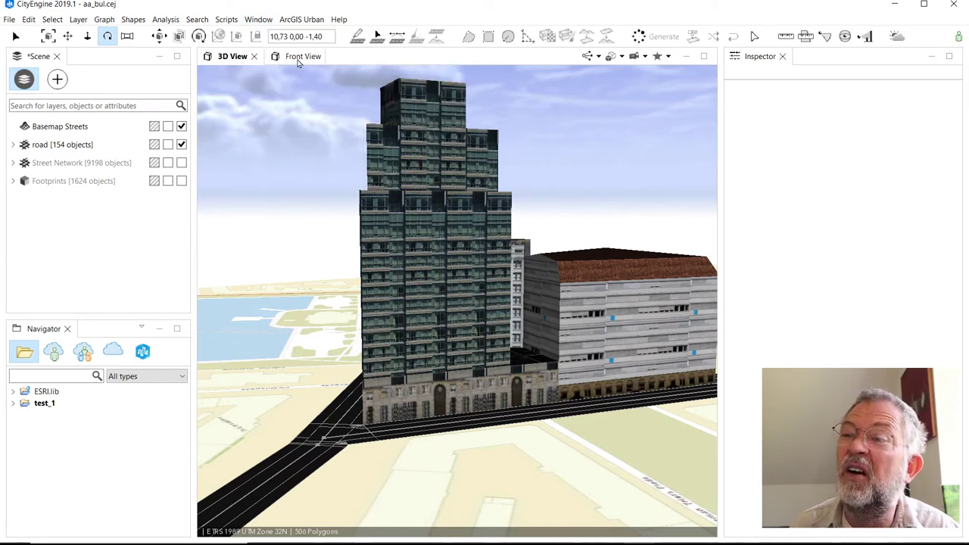
{"action": "left_click", "coordinate": [290, 56]}
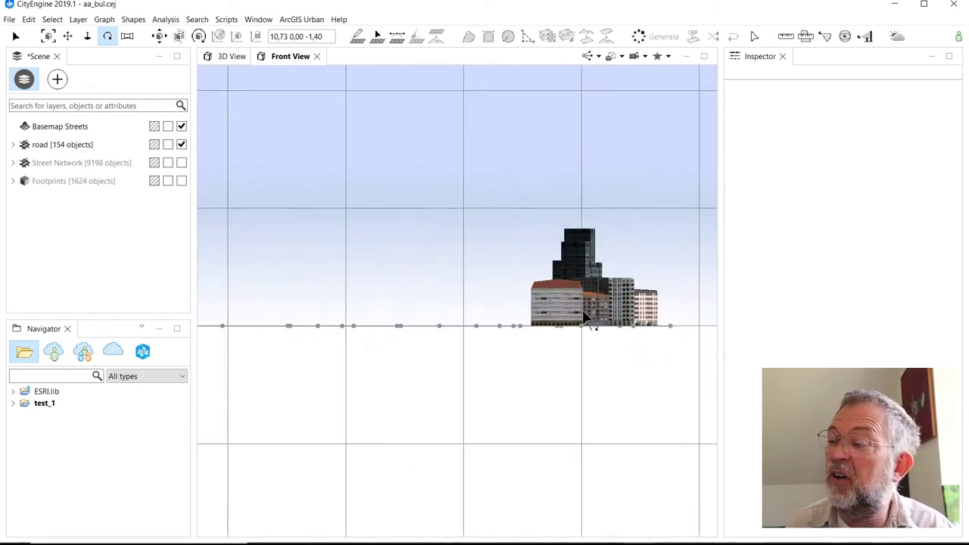
{"action": "mouse_move", "coordinate": [477, 285]}
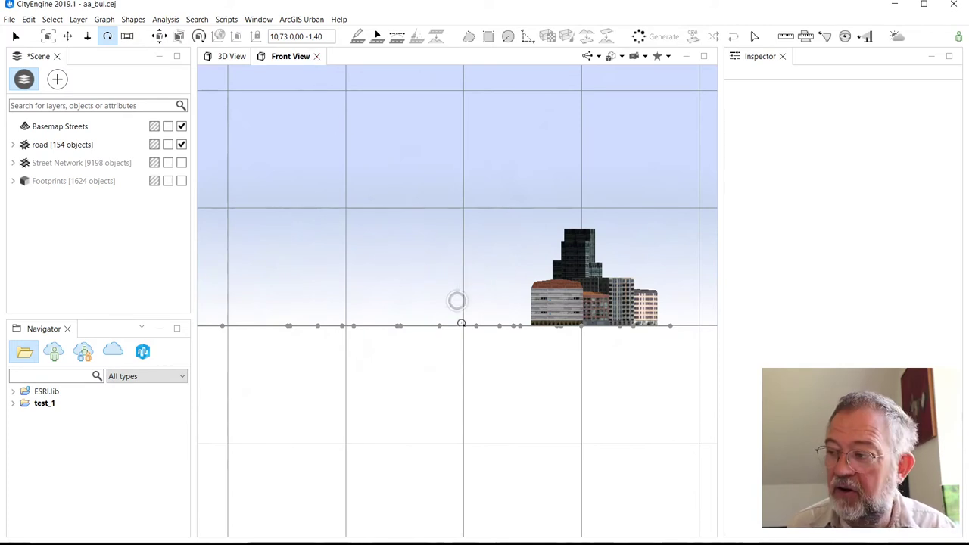
{"action": "mouse_move", "coordinate": [500, 286]}
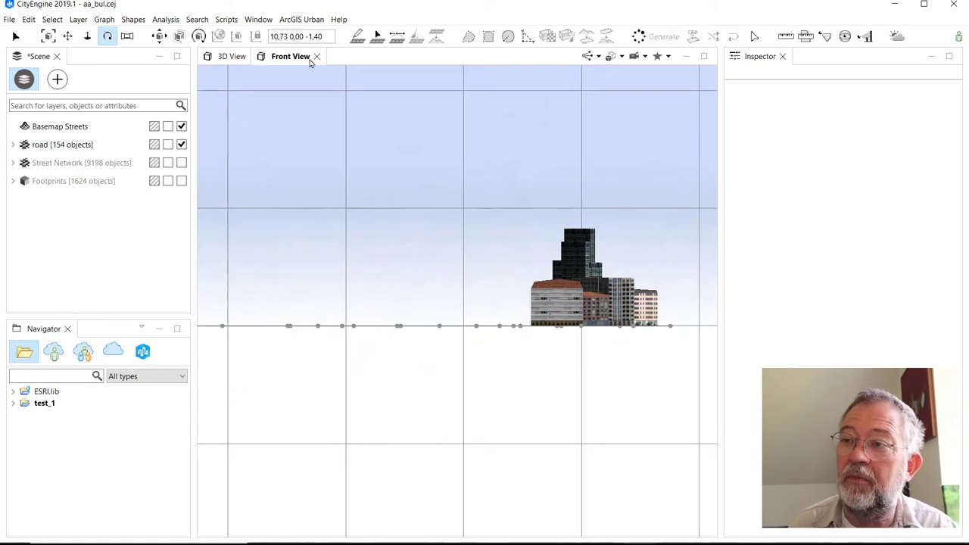
{"action": "left_click", "coordinate": [231, 56]}
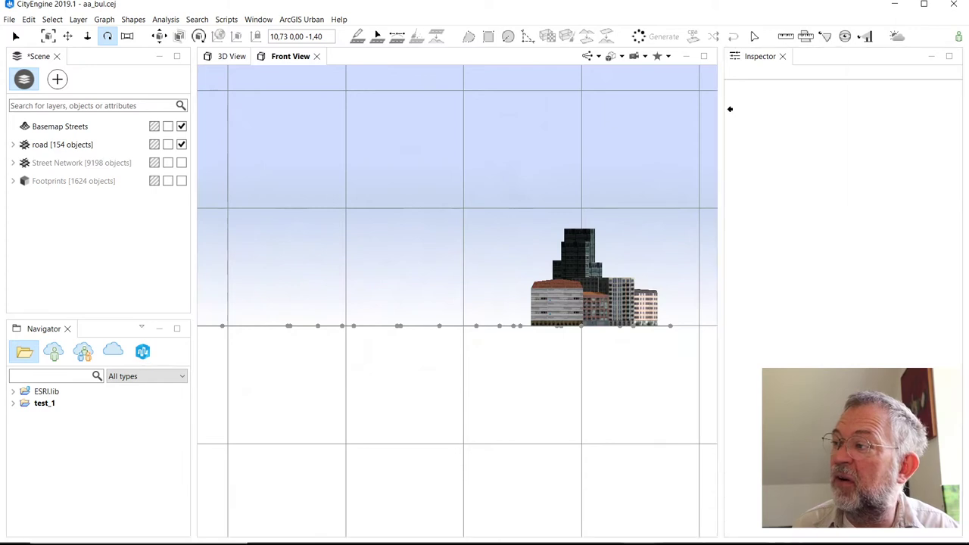
{"action": "left_click", "coordinate": [232, 56]}
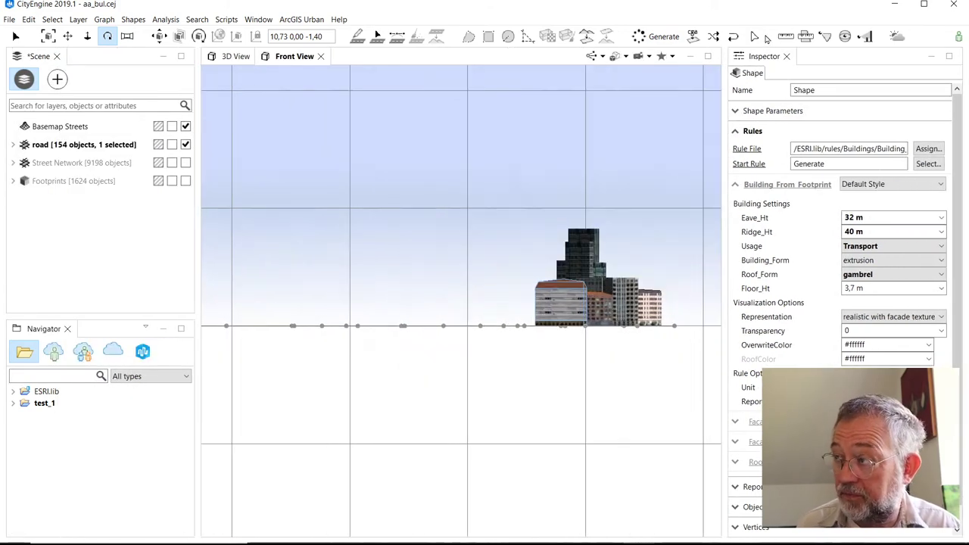
{"action": "mouse_move", "coordinate": [791, 59]}
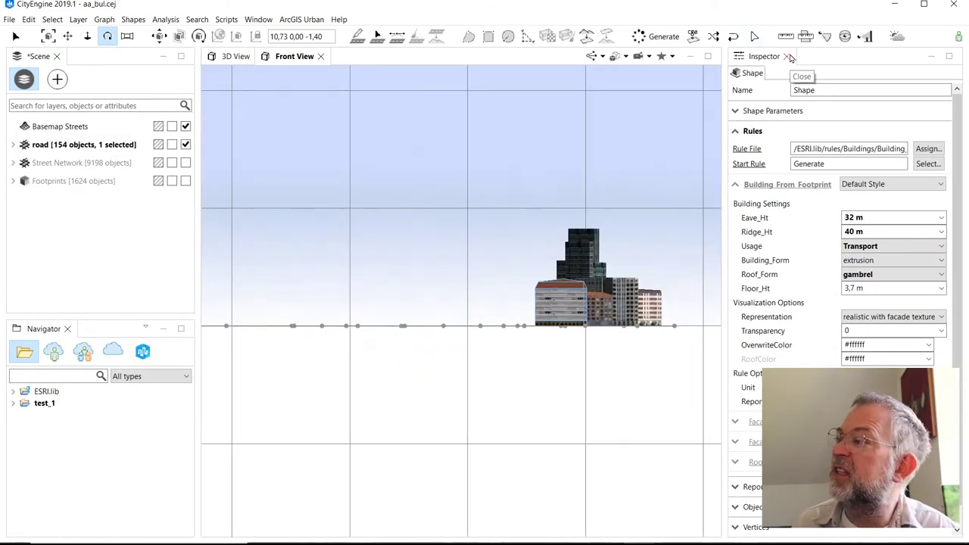
{"action": "left_click", "coordinate": [790, 56]}
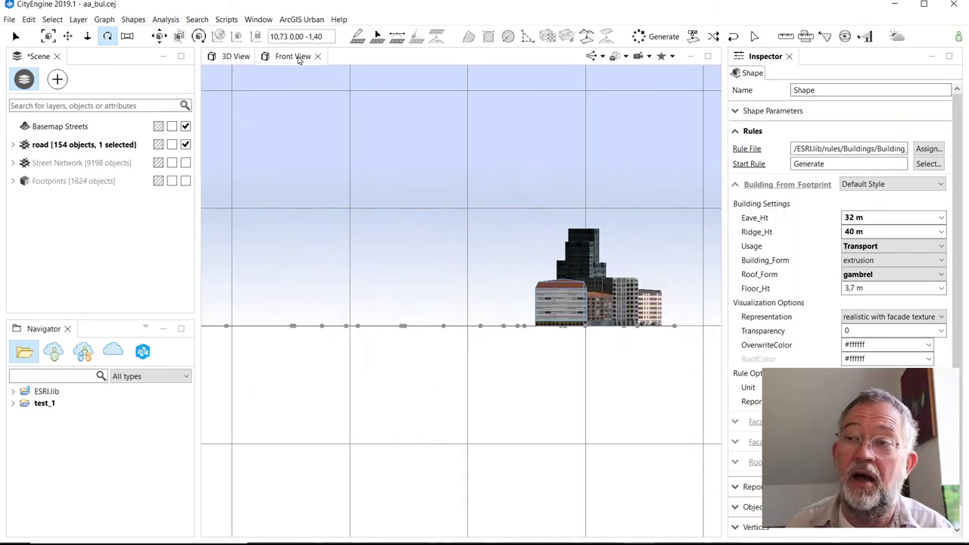
Step: Switch from the front view back to the perspective 3D View of the tower, dismissing the viewport options
{"action": "left_click", "coordinate": [257, 18]}
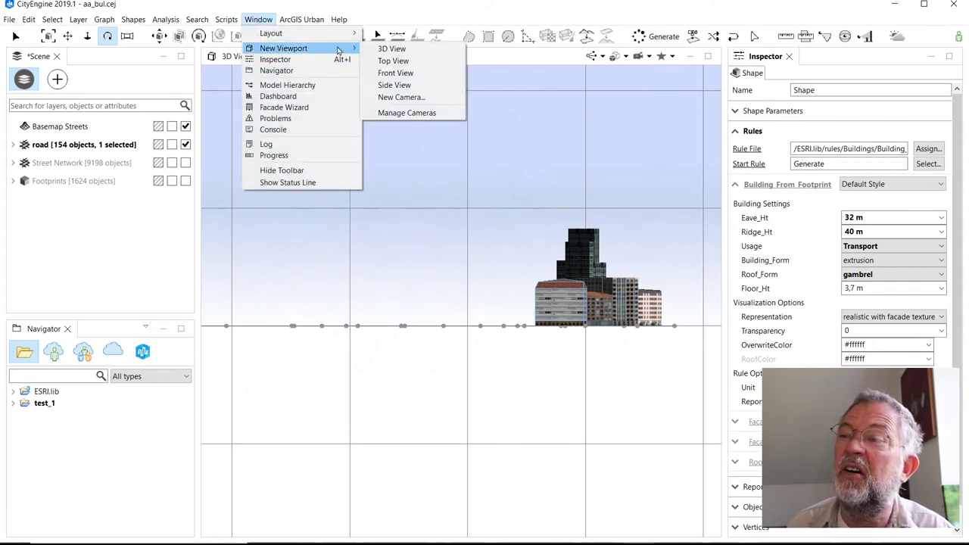
{"action": "mouse_move", "coordinate": [400, 97]}
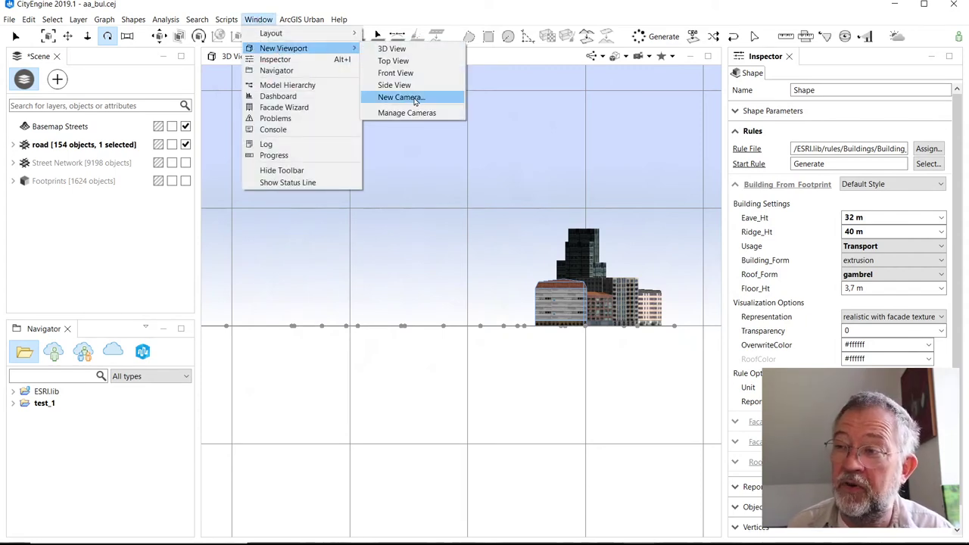
{"action": "mouse_move", "coordinate": [390, 48]}
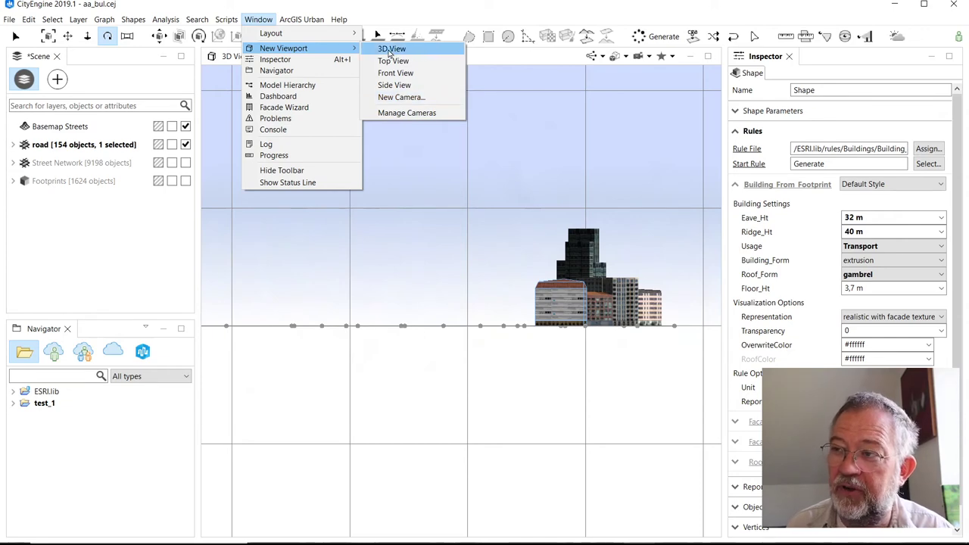
{"action": "left_click", "coordinate": [395, 72]}
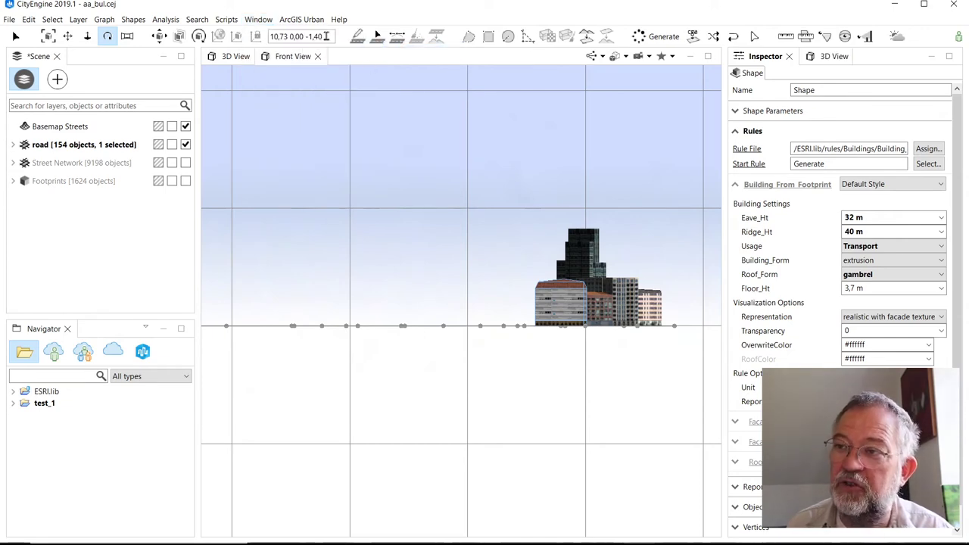
{"action": "left_click", "coordinate": [236, 56]}
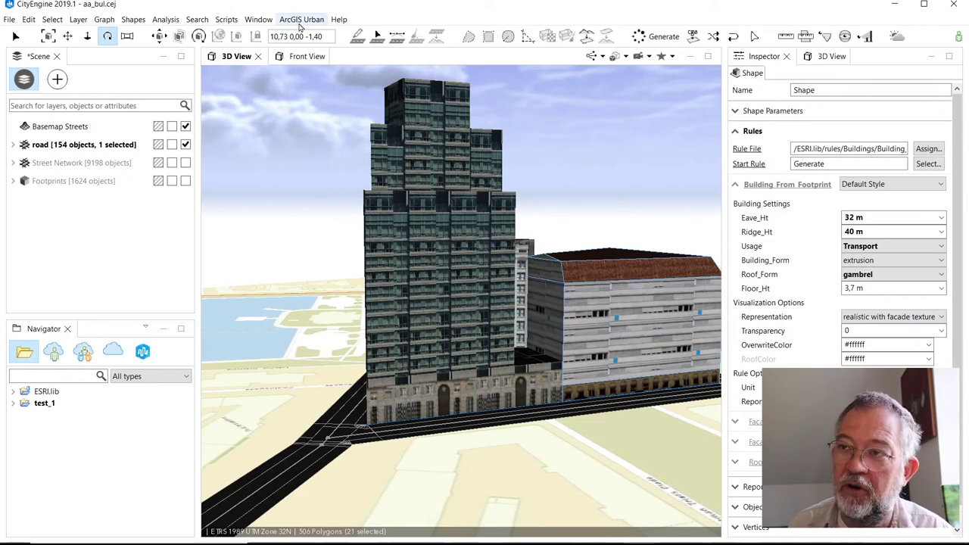
{"action": "left_click", "coordinate": [257, 18]}
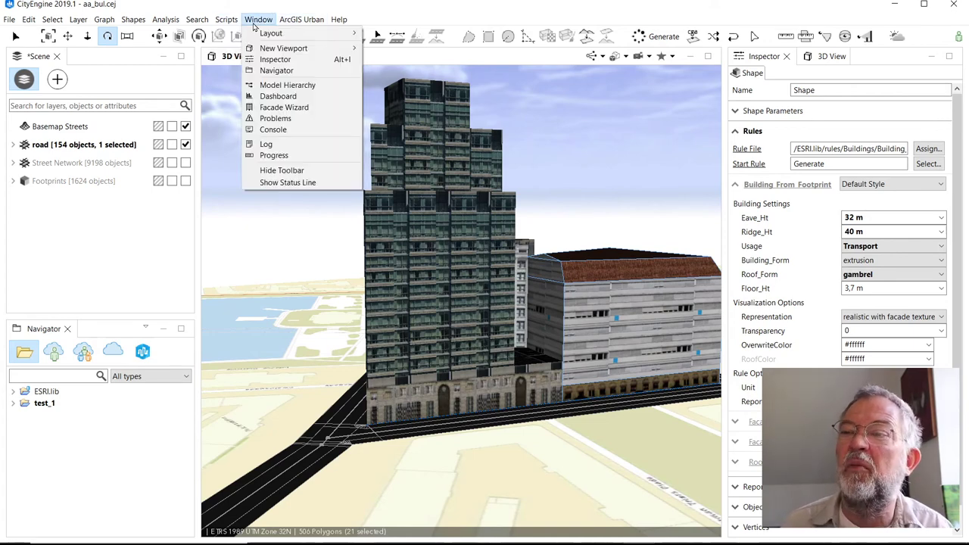
{"action": "mouse_move", "coordinate": [283, 47]}
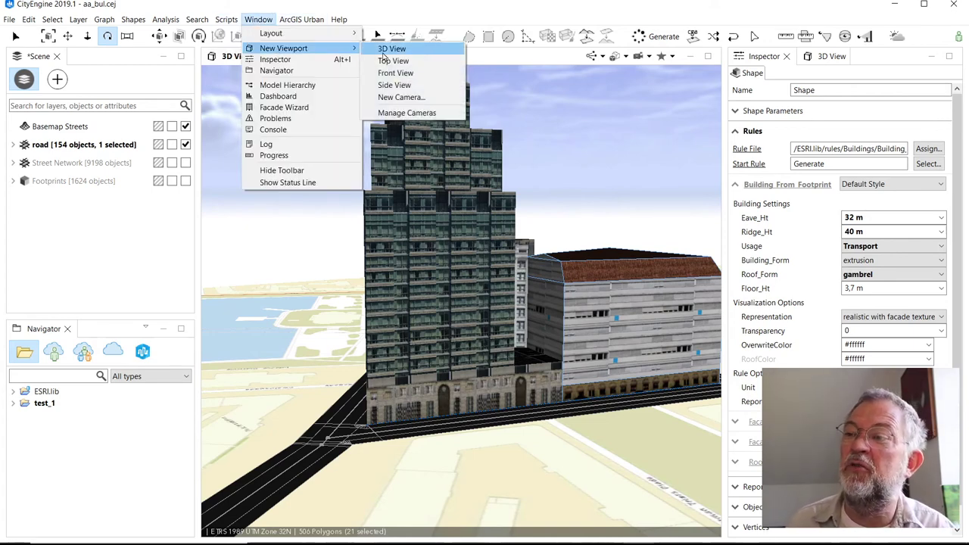
{"action": "mouse_move", "coordinate": [401, 97]}
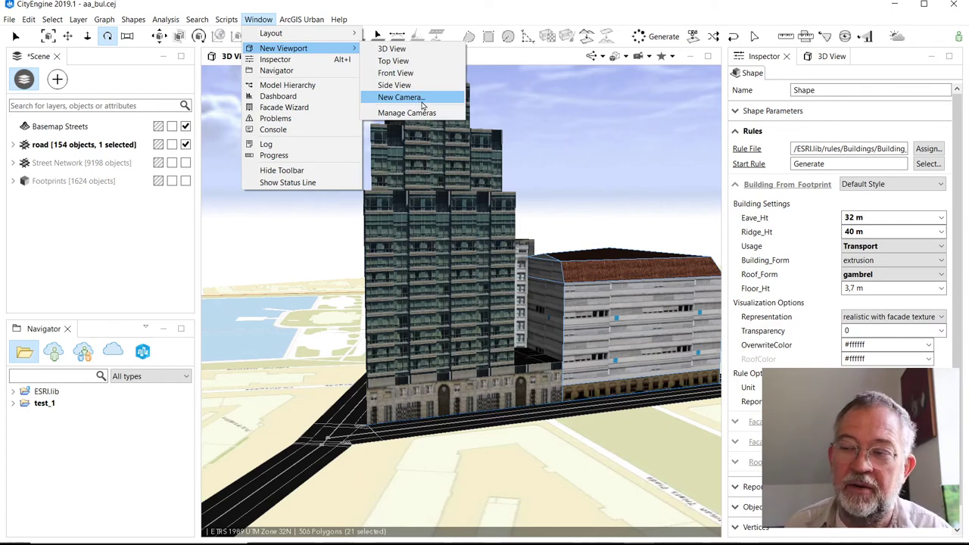
{"action": "left_click", "coordinate": [395, 72]}
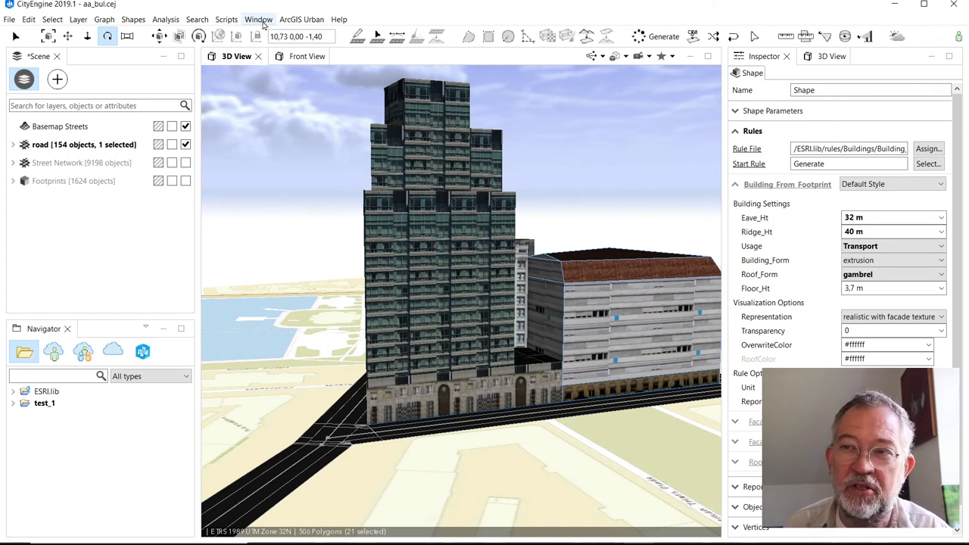
{"action": "mouse_move", "coordinate": [167, 18]}
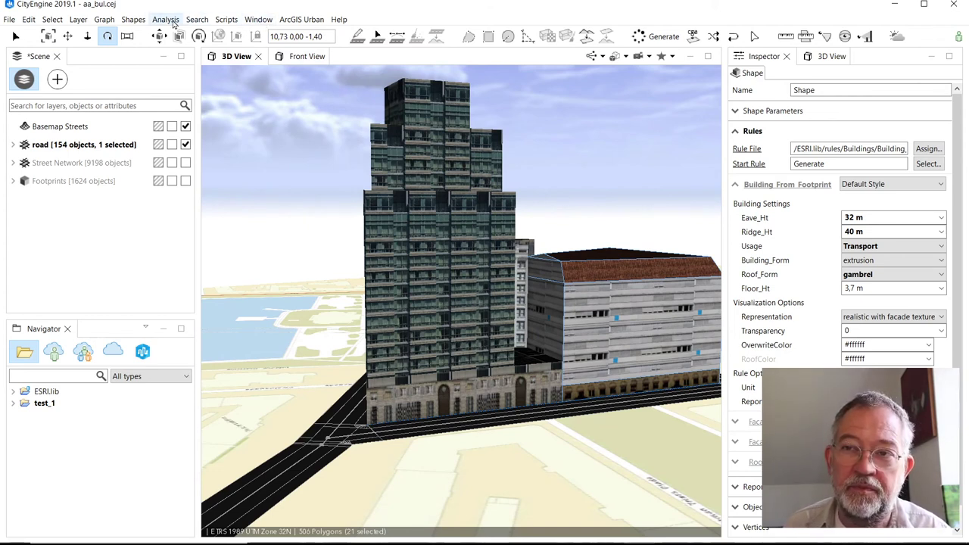
{"action": "mouse_move", "coordinate": [51, 19]}
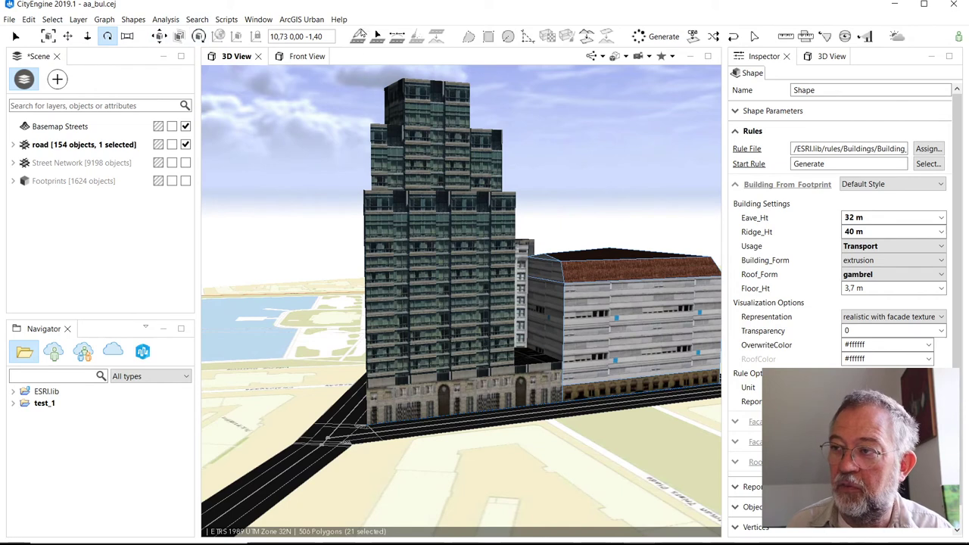
{"action": "mouse_move", "coordinate": [591, 69]}
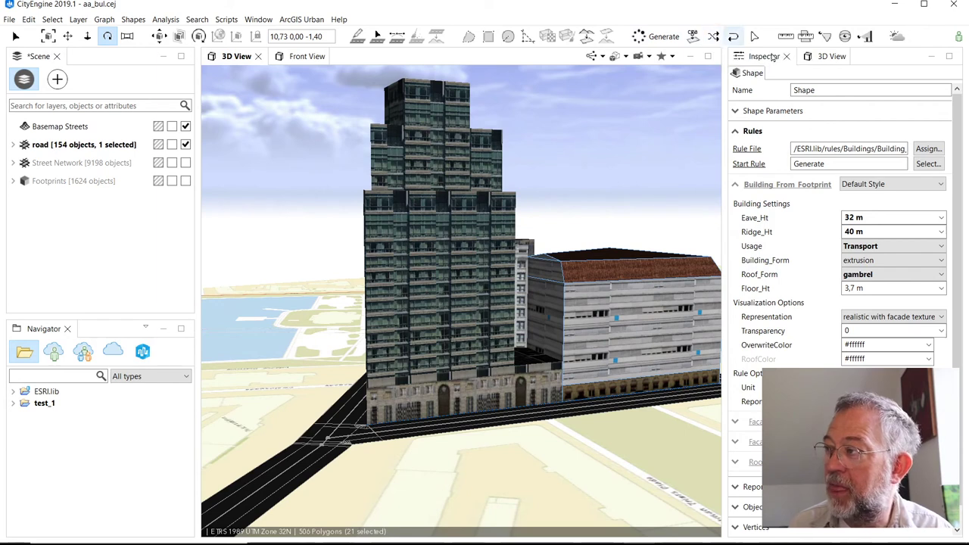
{"action": "mouse_move", "coordinate": [860, 309]}
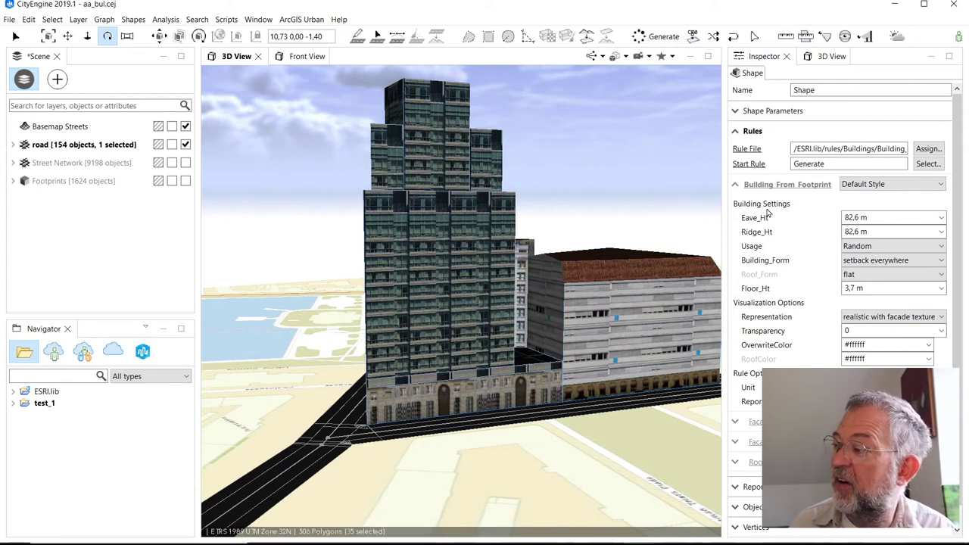
Step: Select the tower's Eave_Ht value so it can be replaced with 45 m
{"action": "triple_click", "coordinate": [893, 218]}
{"action": "type", "text": "45"}
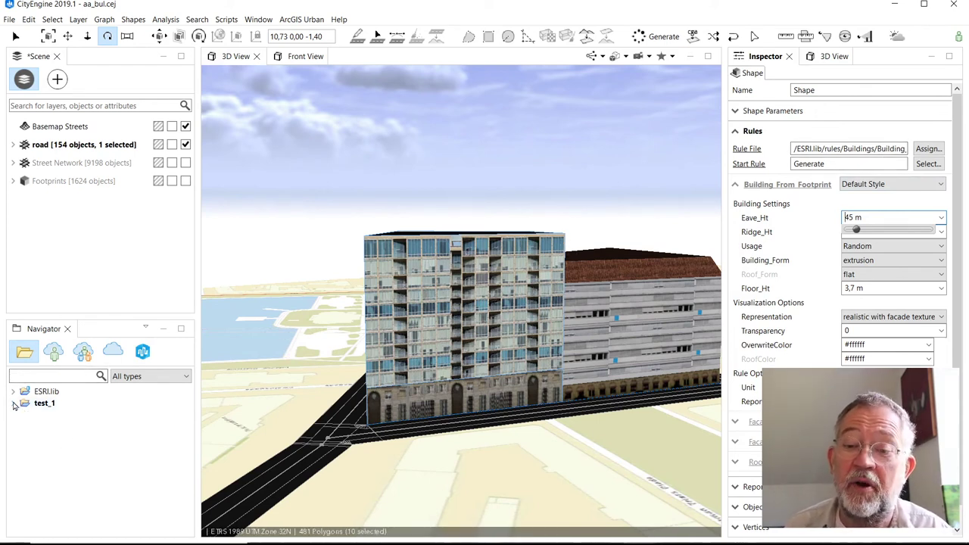
Step: Expand the test_1 project and ESRI.lib library in the Navigator and show the Basemap Streets layer again
{"action": "left_click", "coordinate": [12, 391]}
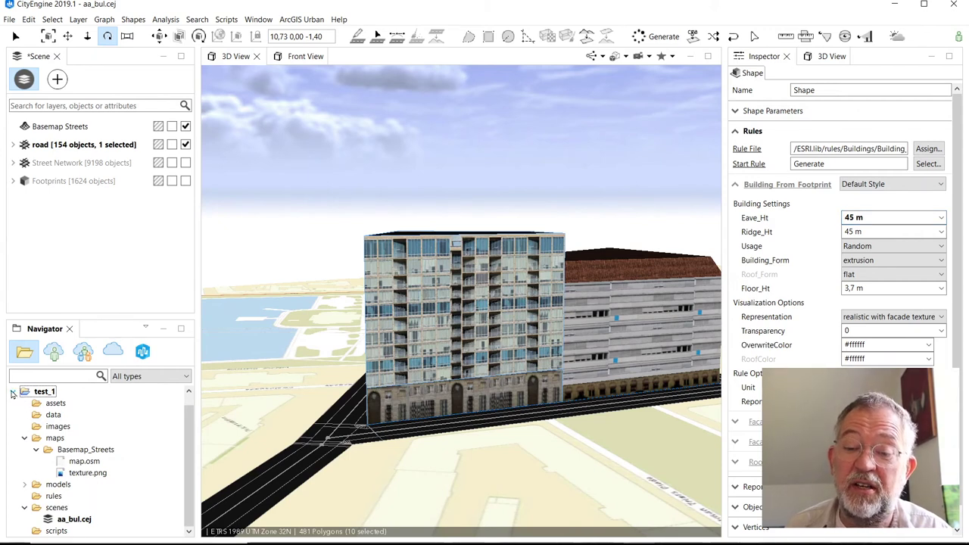
{"action": "left_click", "coordinate": [12, 391]}
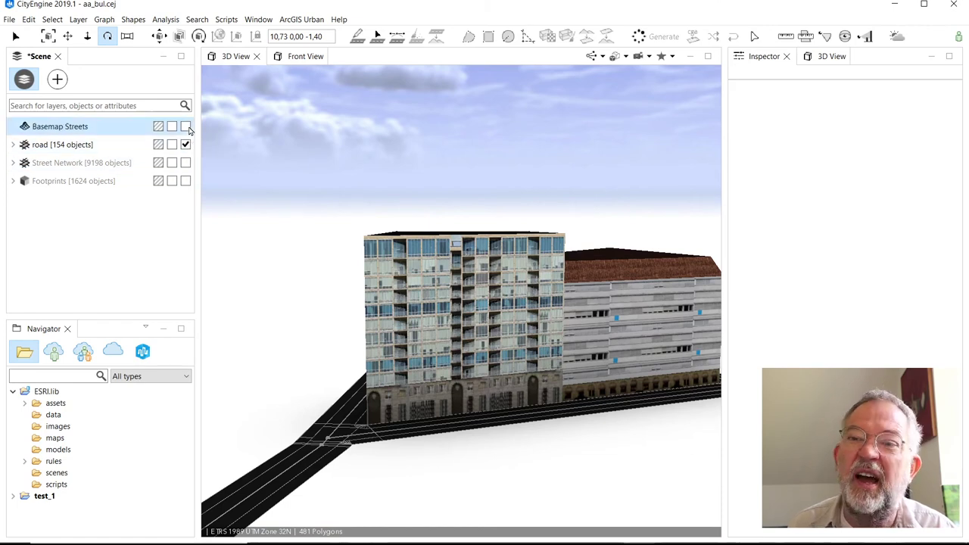
{"action": "left_click", "coordinate": [185, 125]}
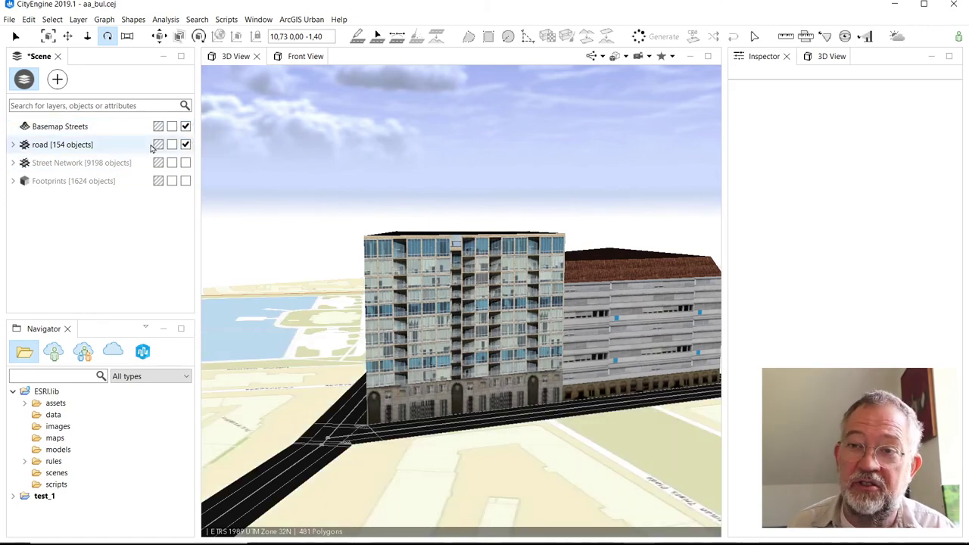
{"action": "mouse_move", "coordinate": [24, 79]}
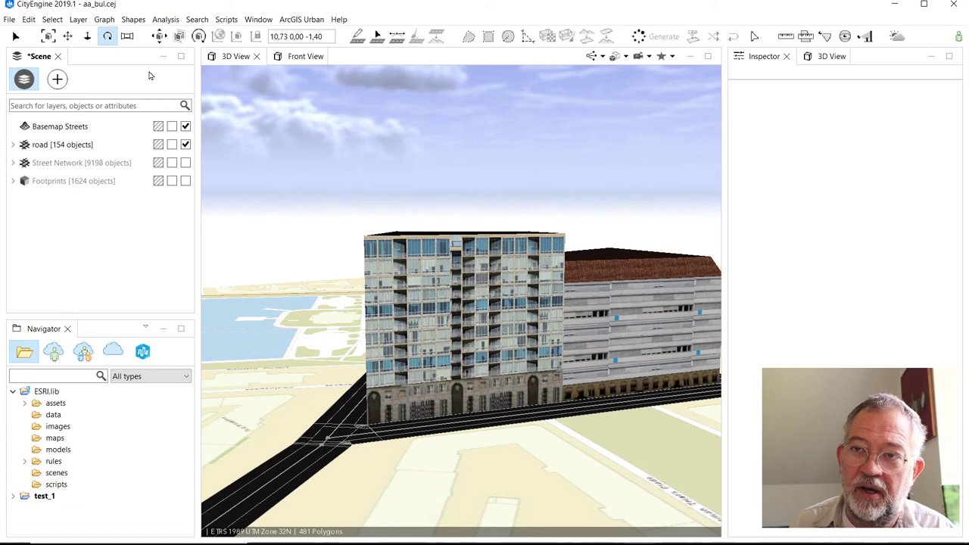
{"action": "mouse_move", "coordinate": [109, 37]}
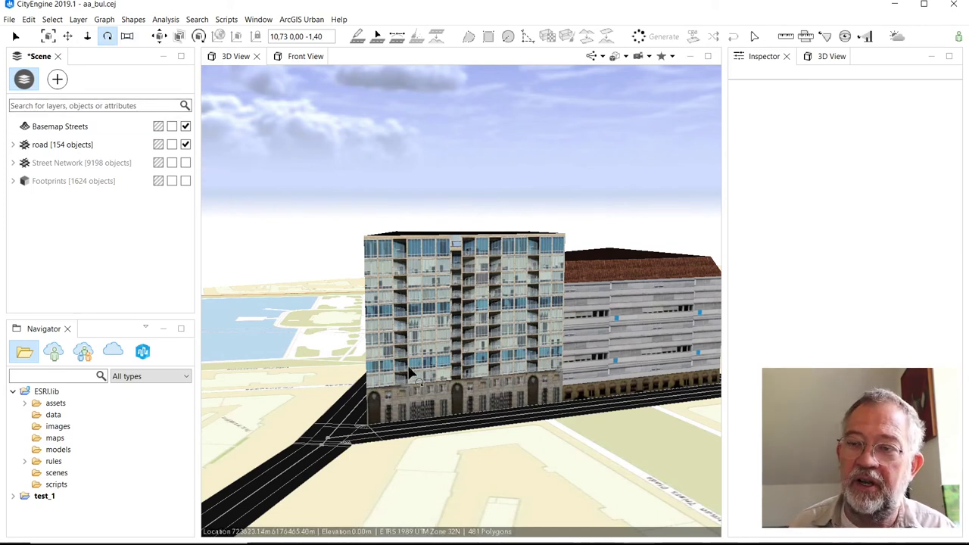
{"action": "mouse_move", "coordinate": [415, 330]}
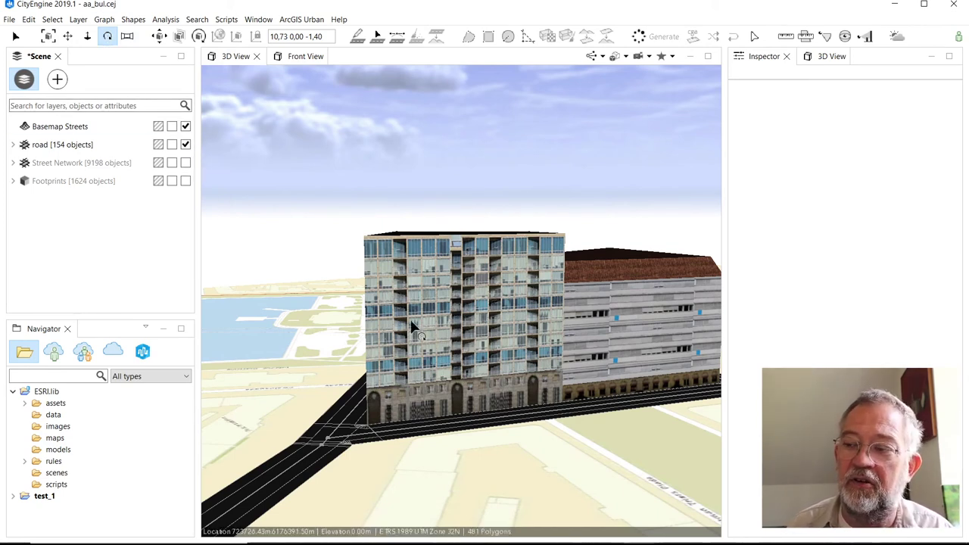
{"action": "mouse_move", "coordinate": [431, 365]}
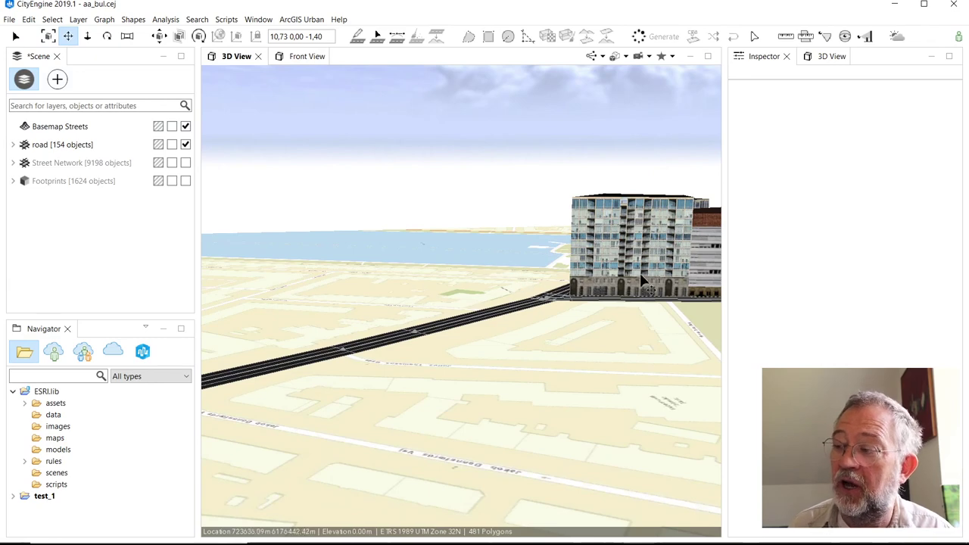
Step: Orbit, tilt and pull back the camera to look down on both buildings, the streets and the river
{"action": "left_click_drag", "start_coordinate": [644, 280], "coordinate": [364, 242]}
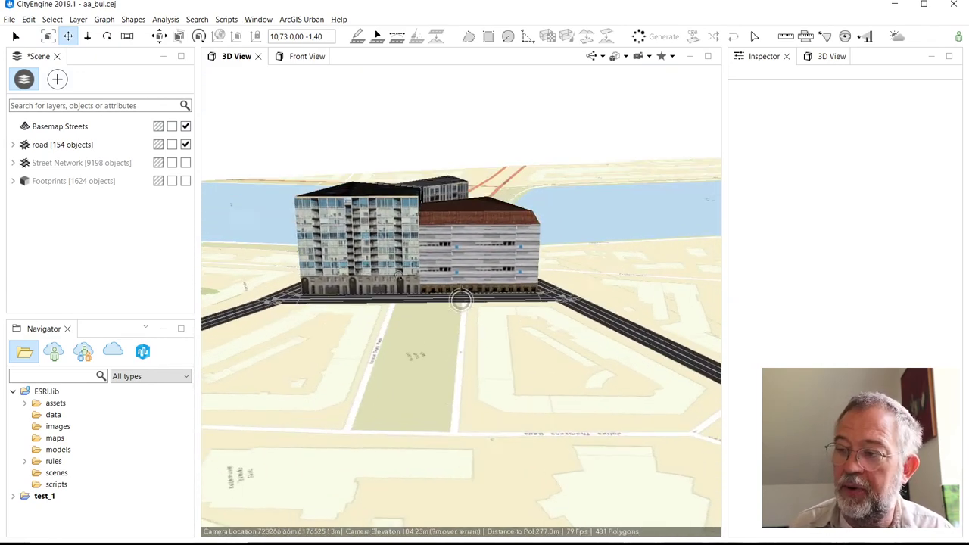
{"action": "left_click_drag", "start_coordinate": [461, 303], "coordinate": [454, 288]}
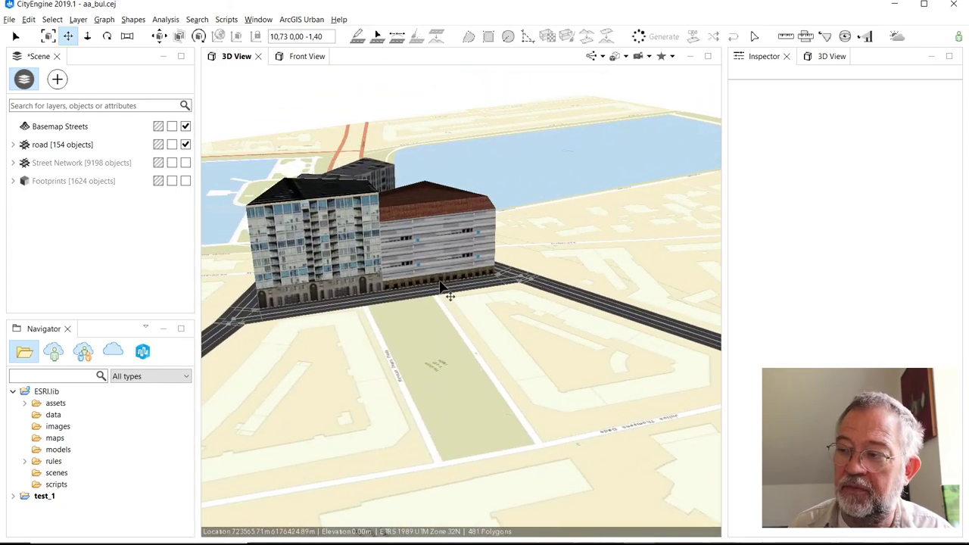
{"action": "left_click_drag", "start_coordinate": [454, 303], "coordinate": [406, 255]}
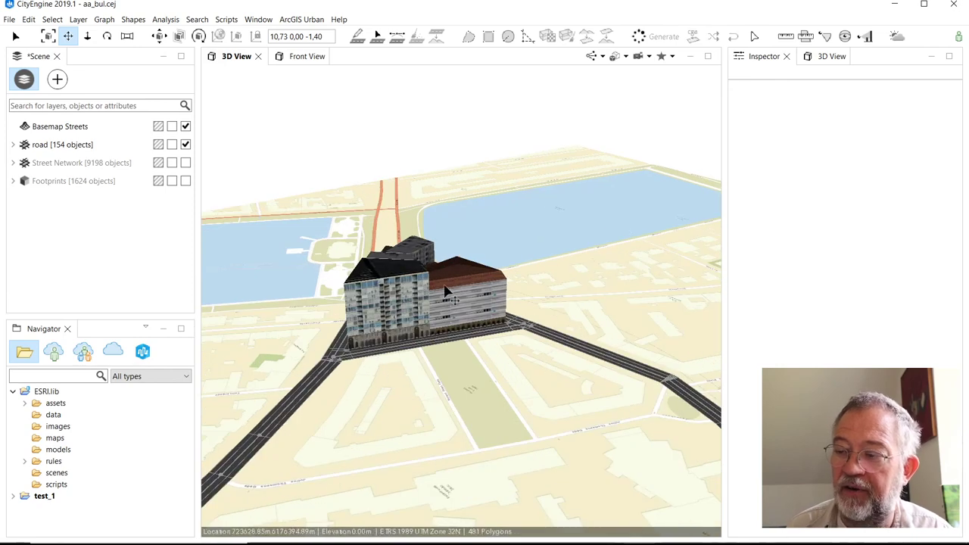
{"action": "mouse_move", "coordinate": [406, 311]}
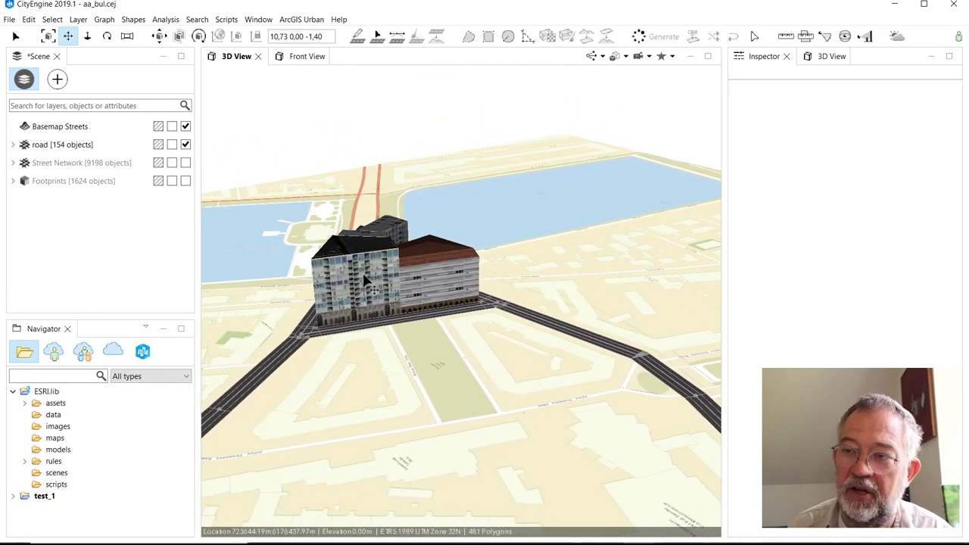
{"action": "mouse_move", "coordinate": [130, 73]}
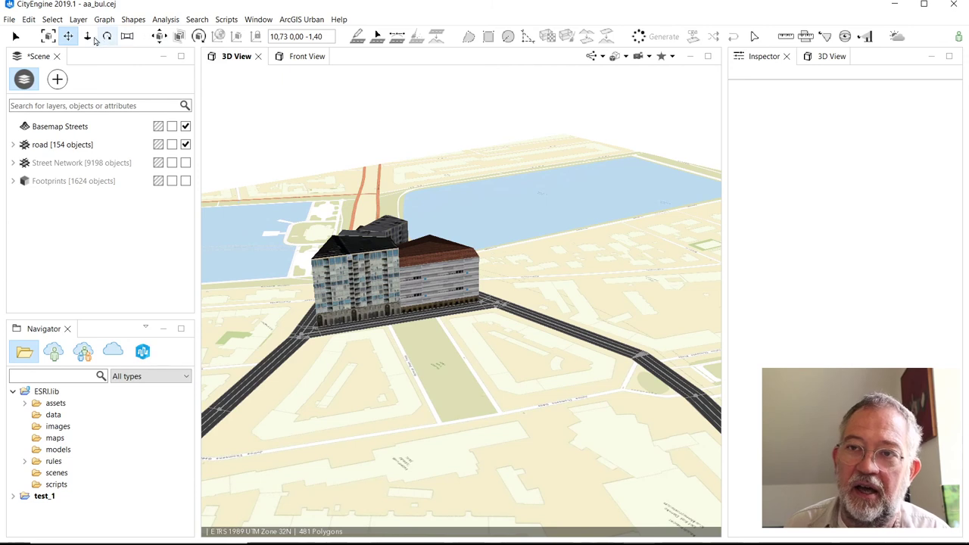
{"action": "mouse_move", "coordinate": [127, 37]}
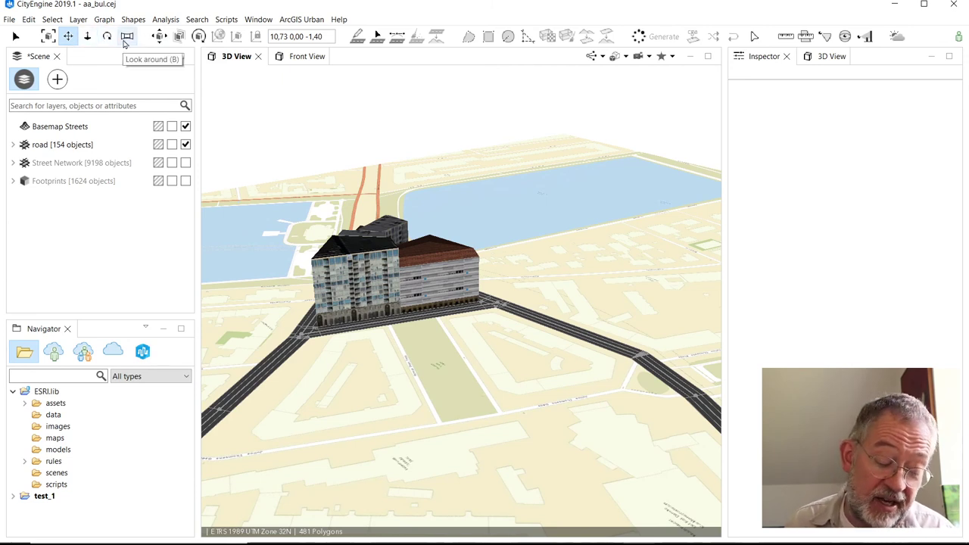
{"action": "mouse_move", "coordinate": [97, 65]}
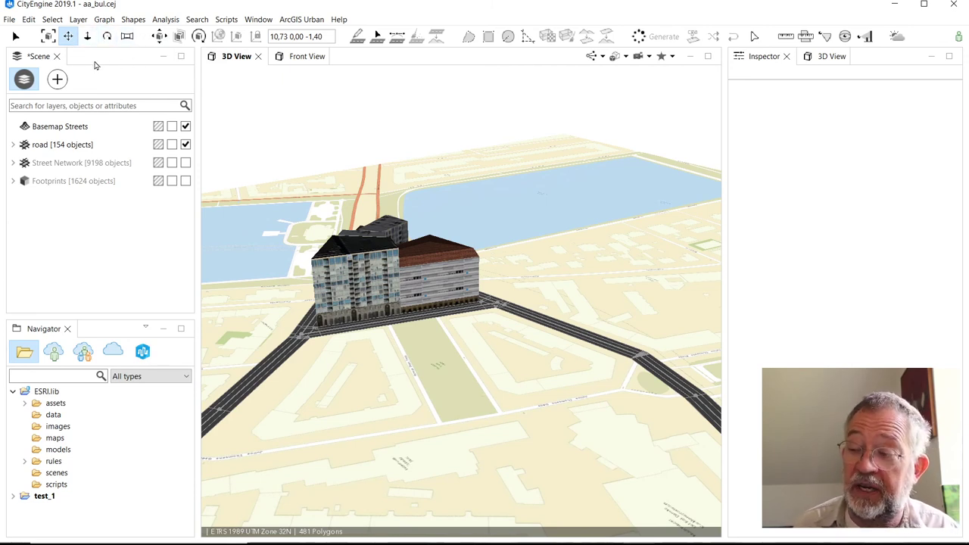
{"action": "mouse_move", "coordinate": [447, 275]}
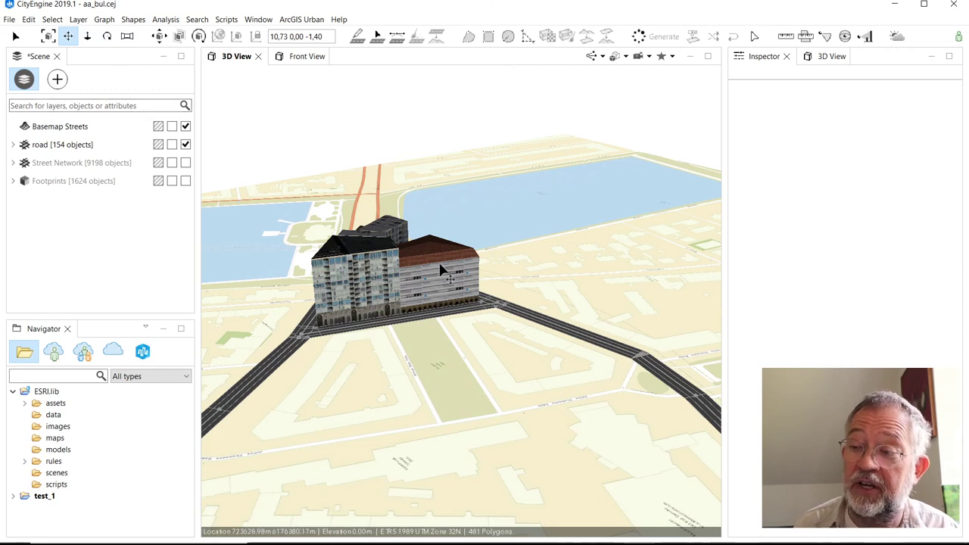
{"action": "mouse_move", "coordinate": [400, 336]}
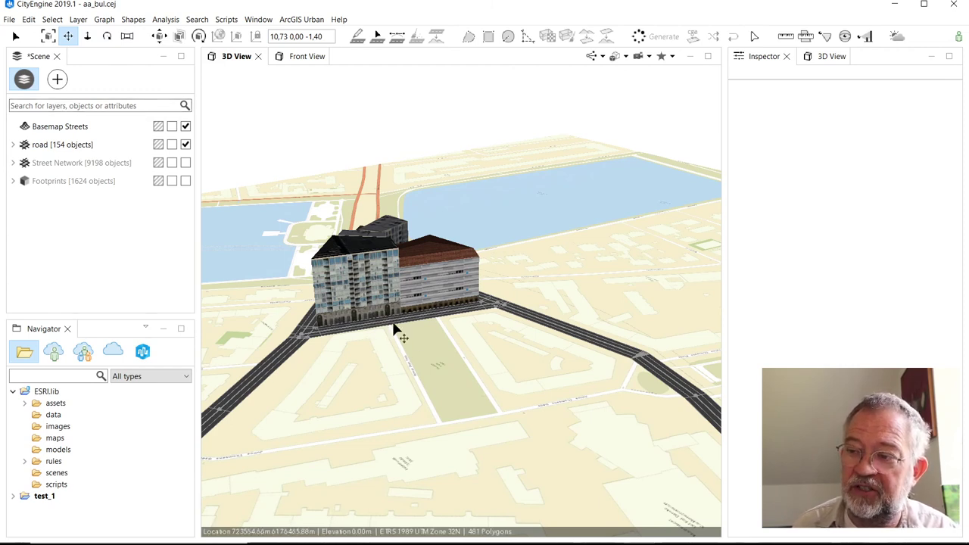